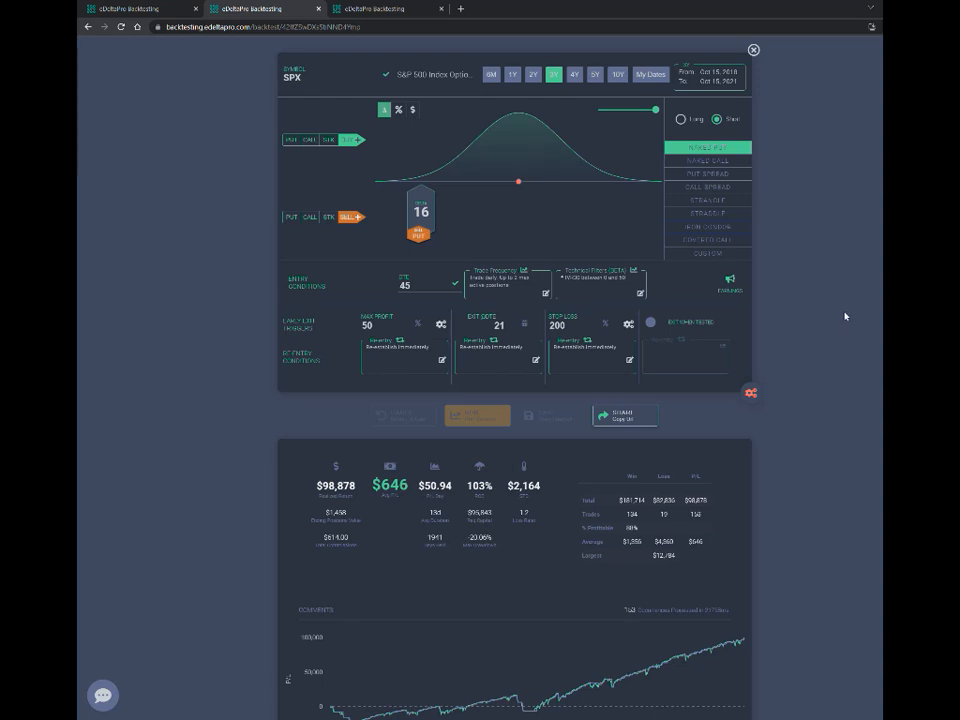
mouse_move(793, 293)
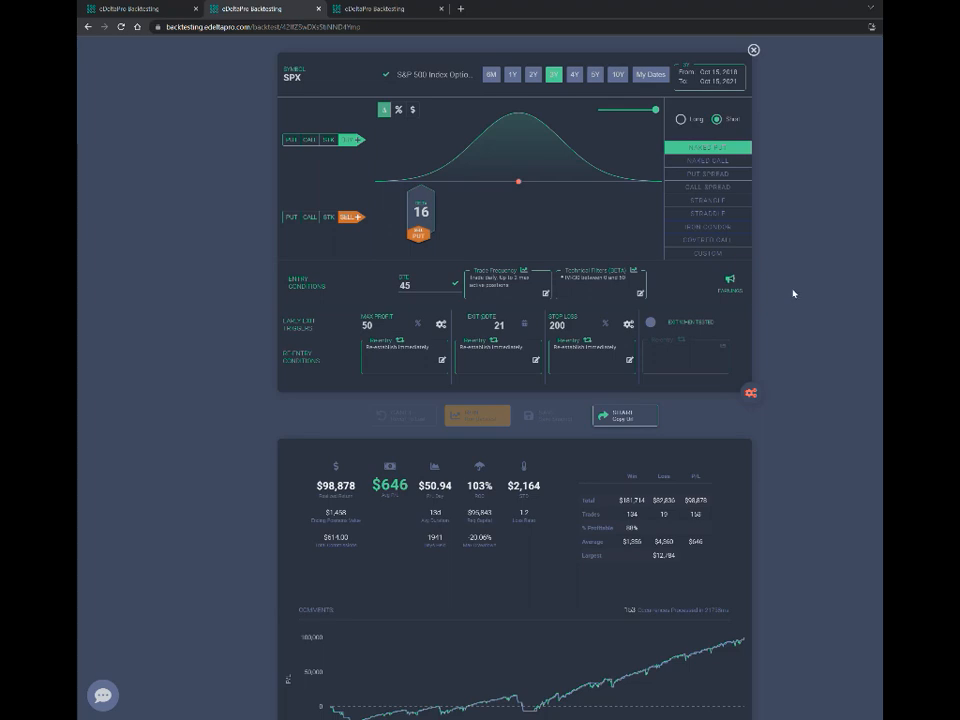
mouse_move(803, 438)
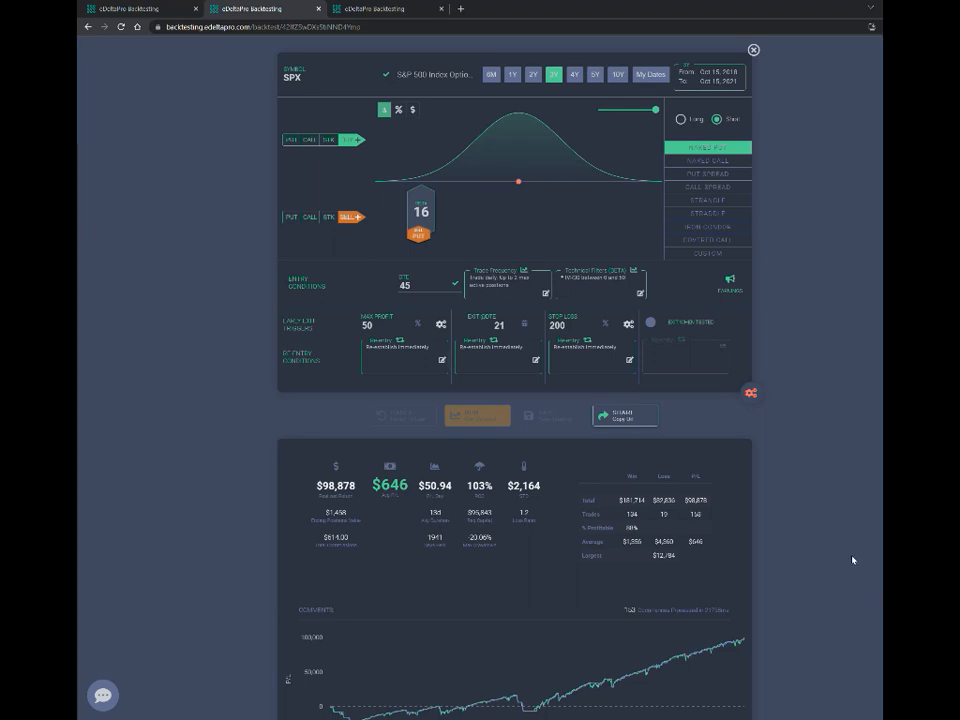
mouse_move(855, 548)
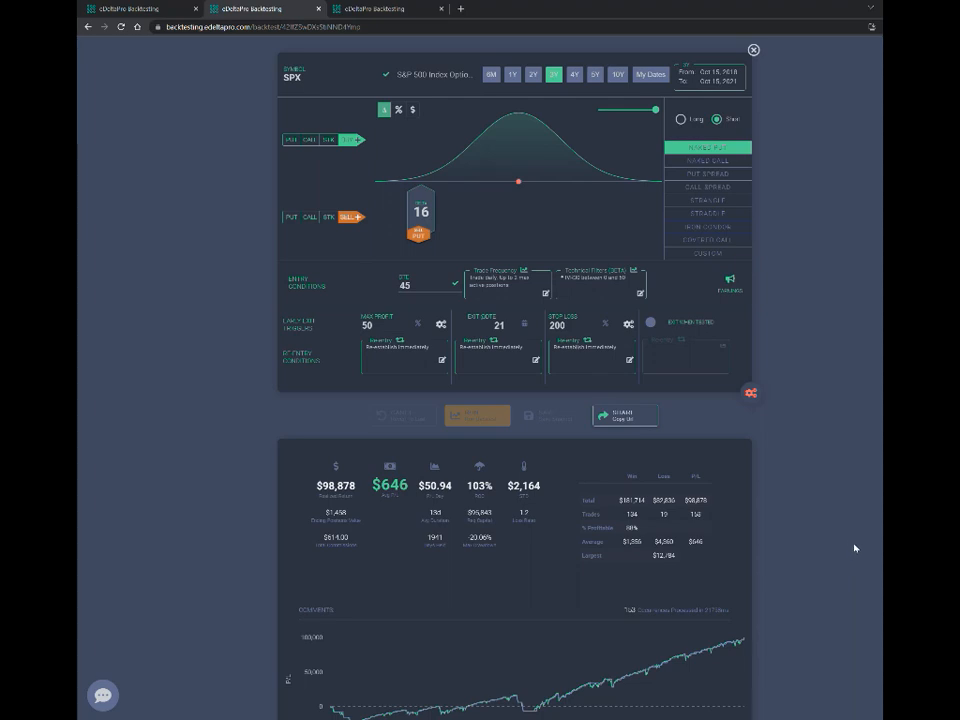
mouse_move(810, 464)
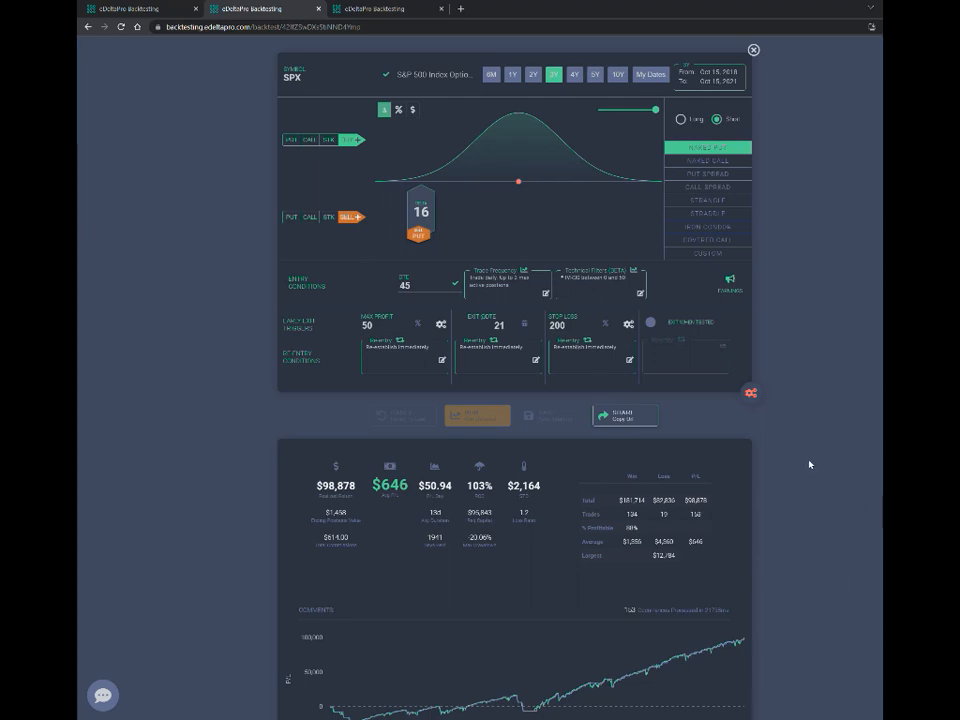
mouse_move(837, 492)
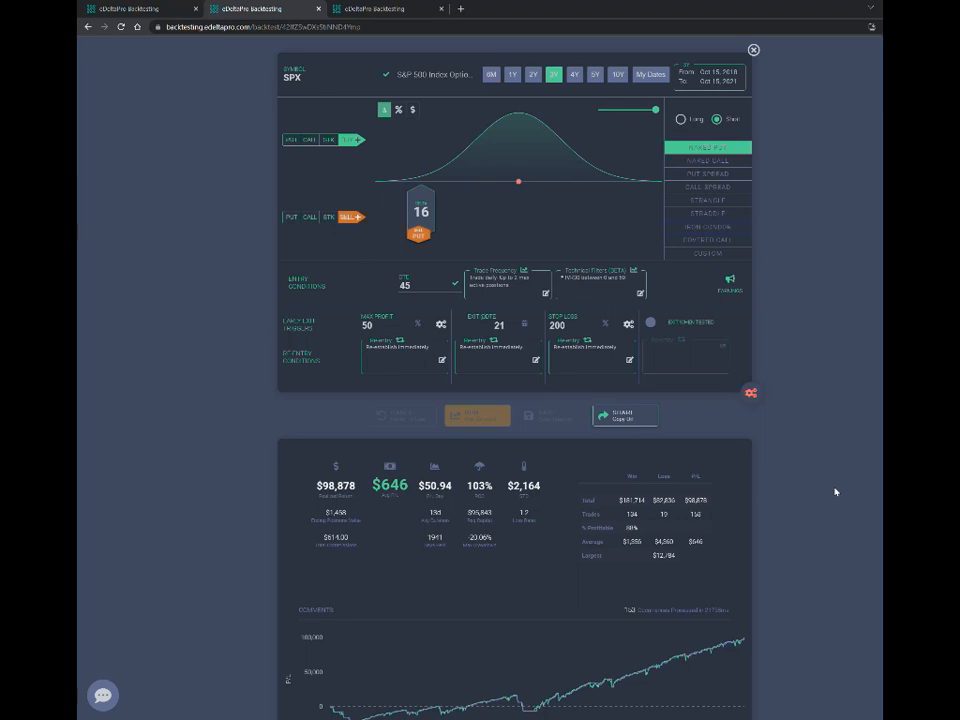
mouse_move(838, 489)
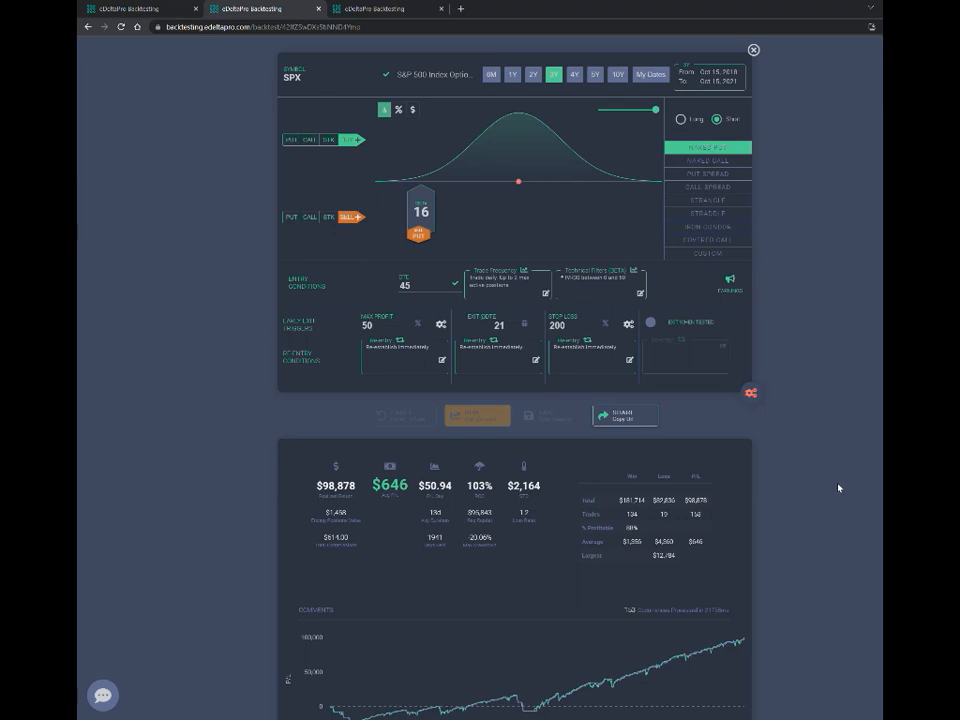
mouse_move(203, 318)
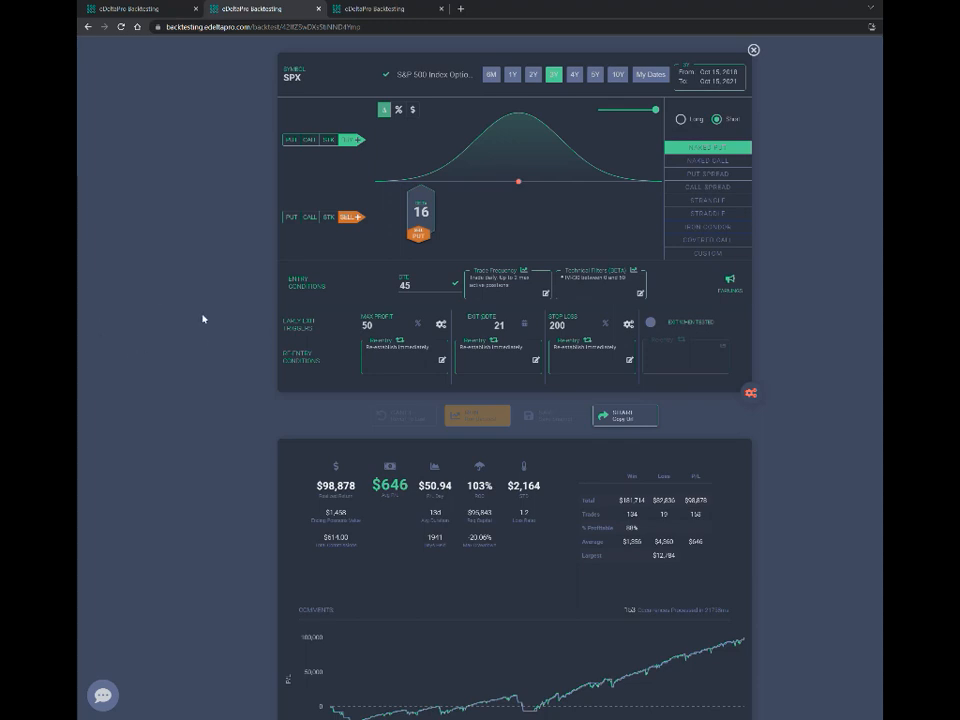
mouse_move(268, 215)
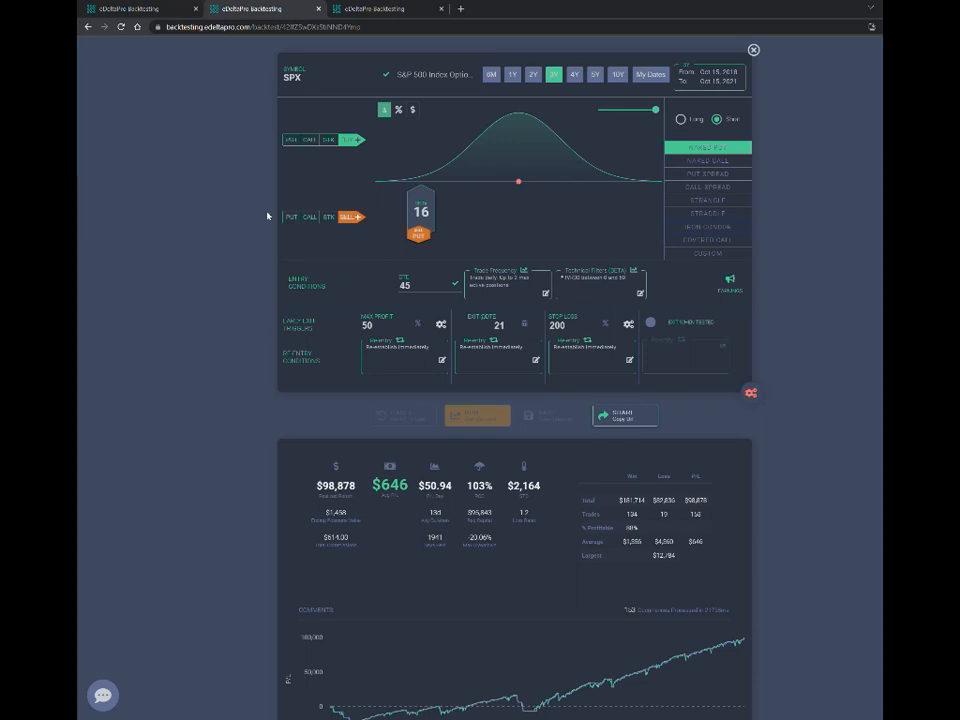
mouse_move(702, 259)
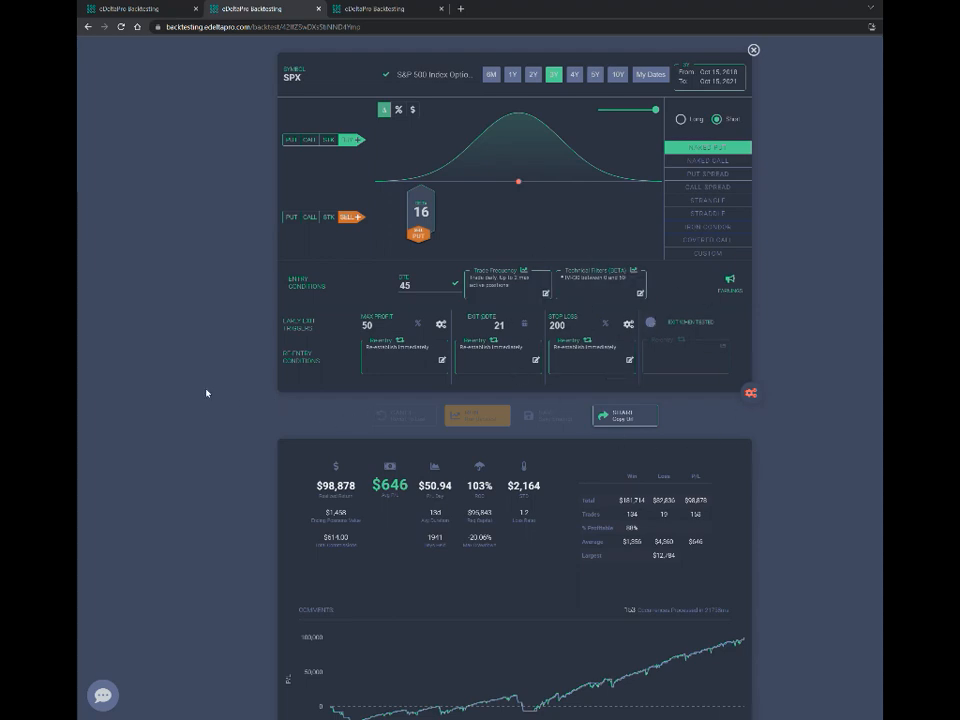
mouse_move(744, 454)
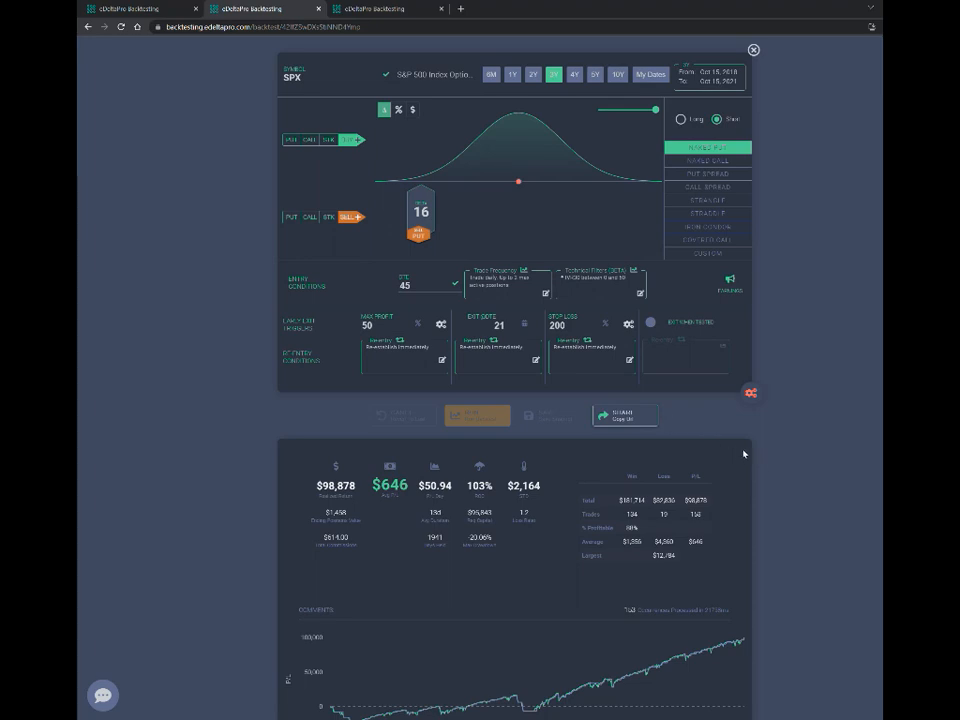
mouse_move(796, 482)
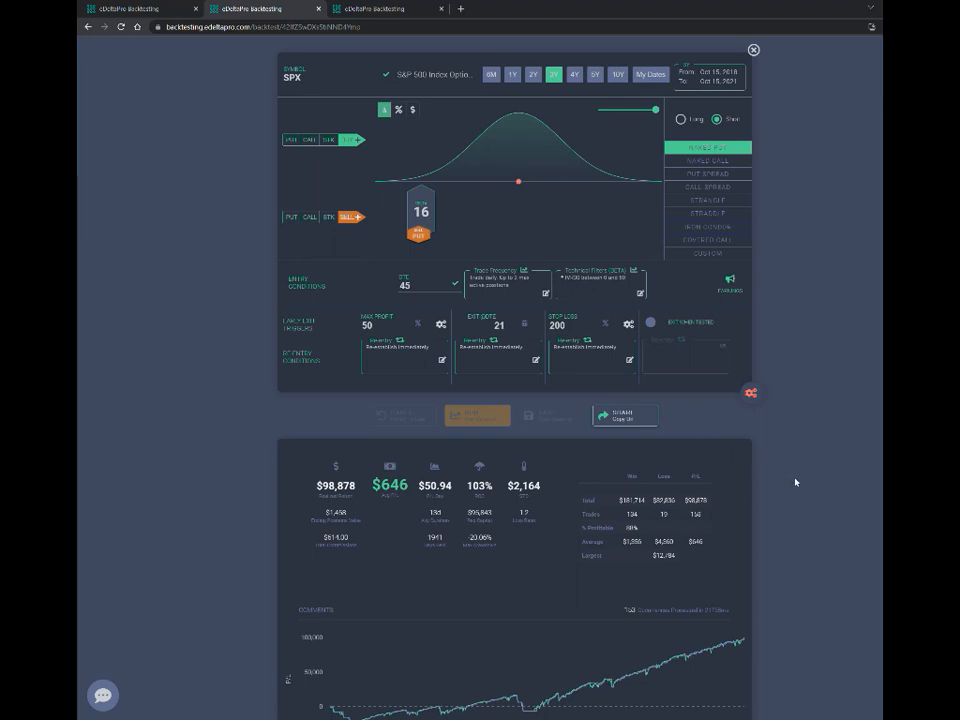
mouse_move(797, 470)
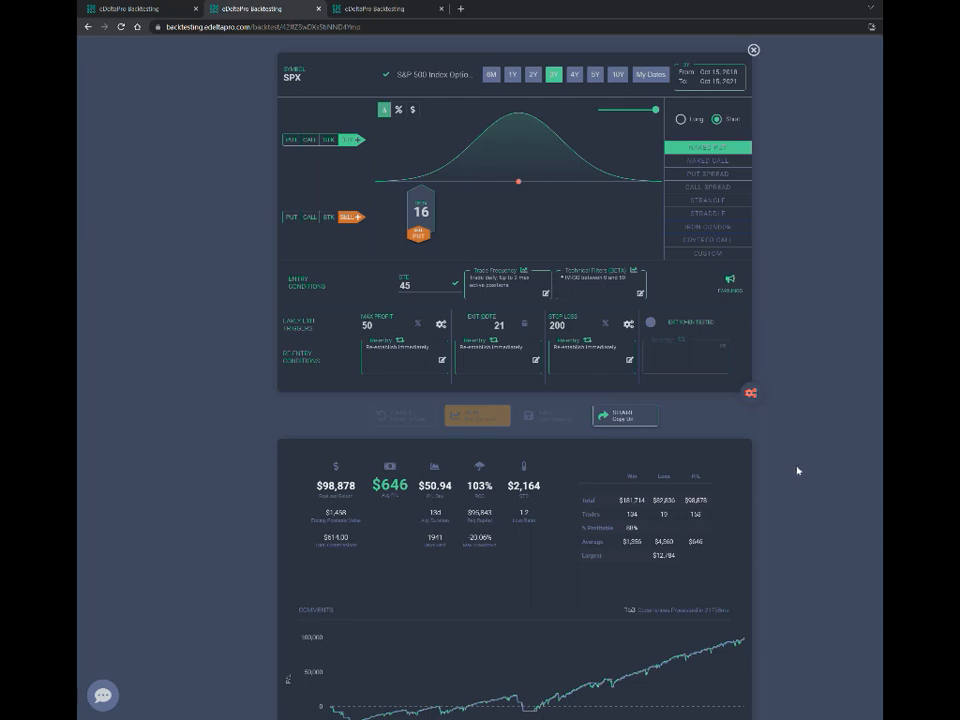
mouse_move(114, 341)
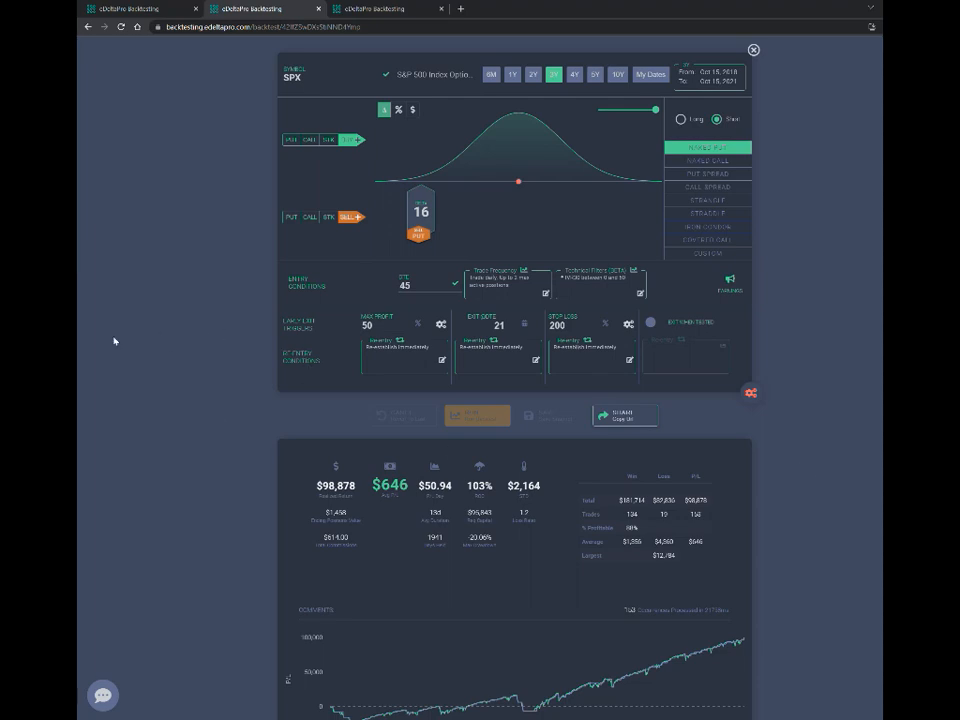
mouse_move(186, 384)
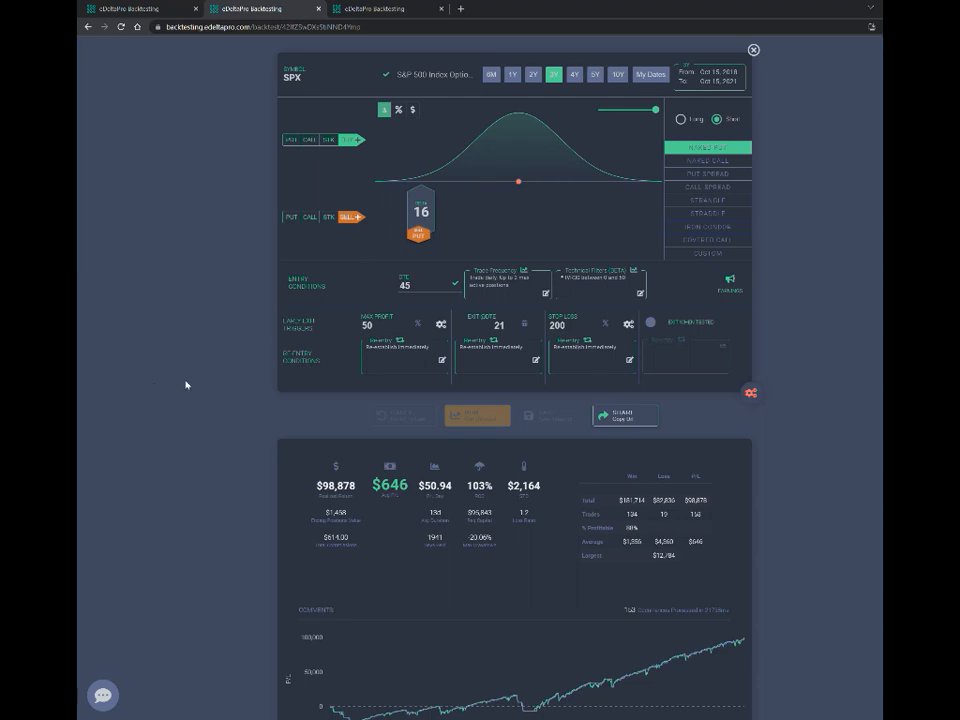
mouse_move(197, 440)
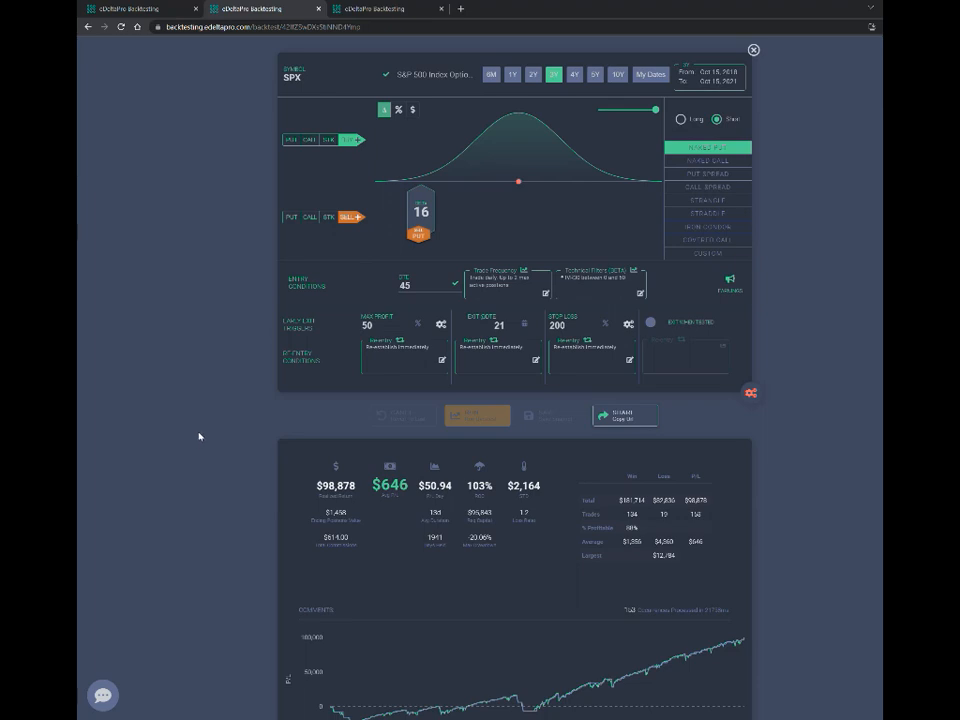
mouse_move(201, 431)
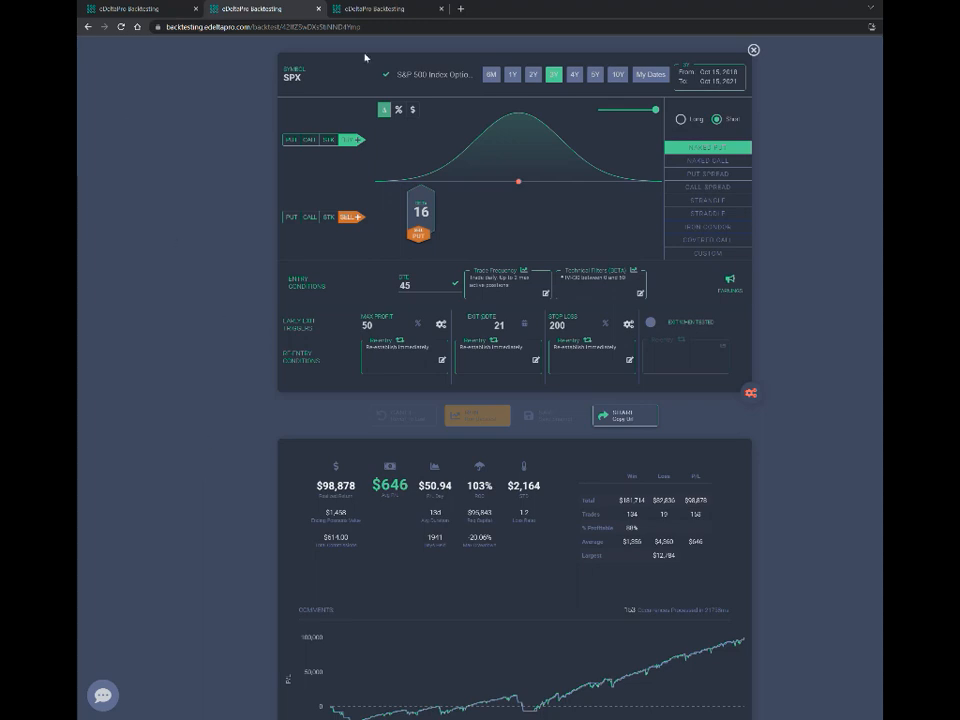
mouse_move(272, 466)
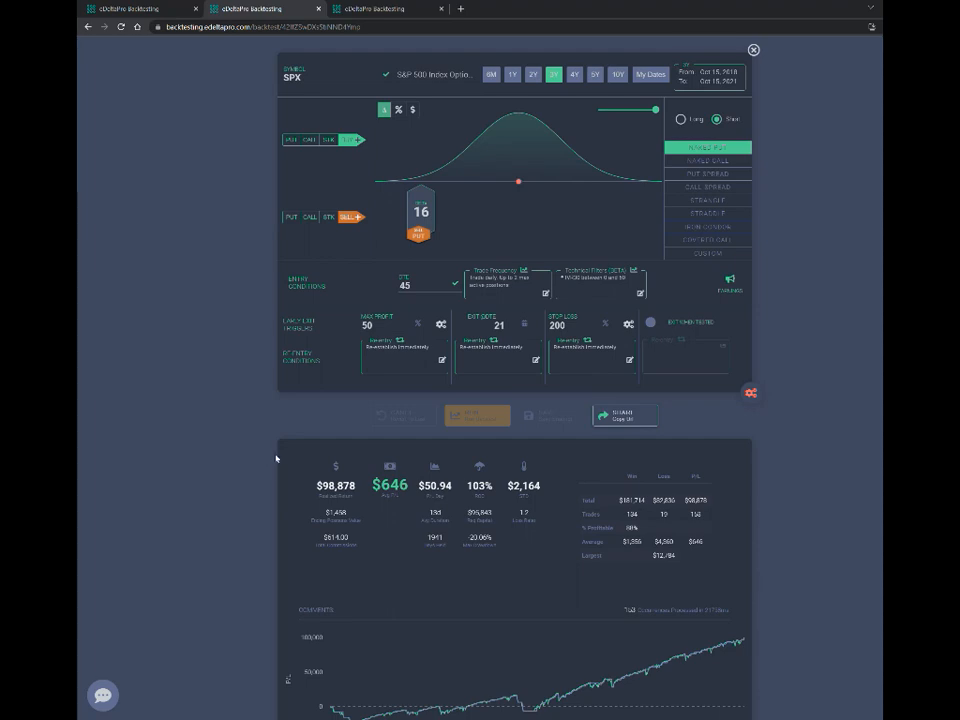
mouse_move(277, 203)
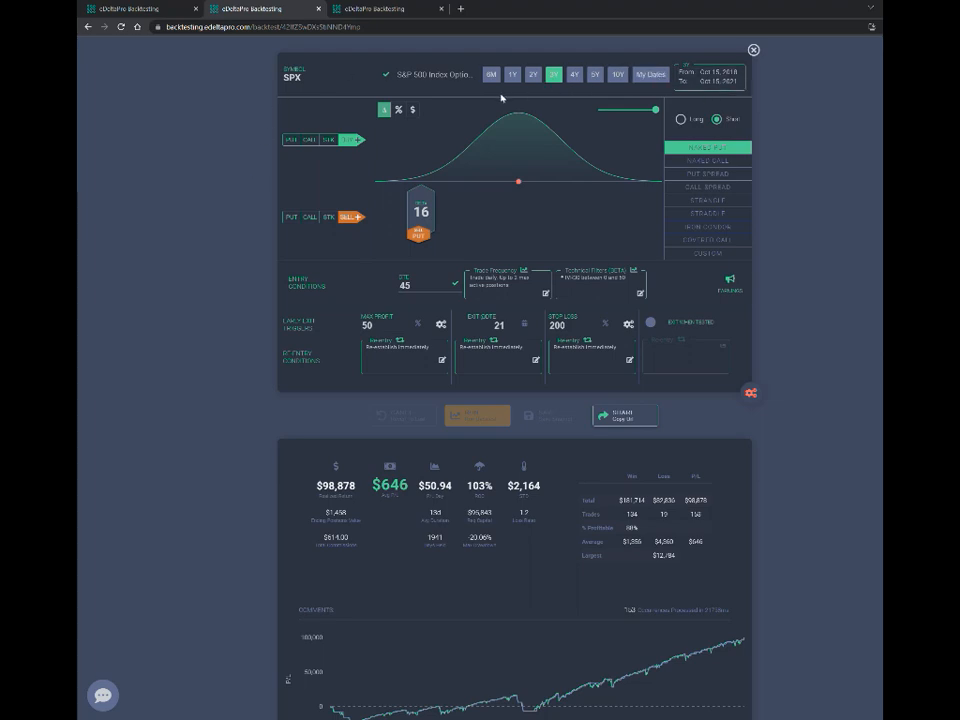
mouse_move(388, 202)
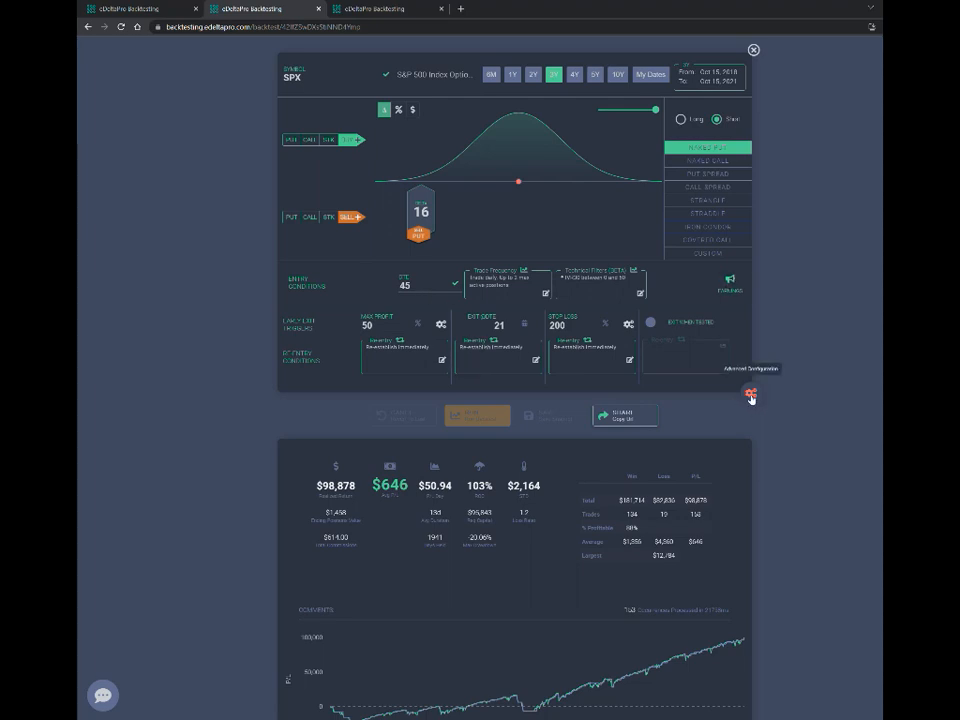
Review the advanced backtest settings, then open the SPX backtest's trade log
click(749, 368)
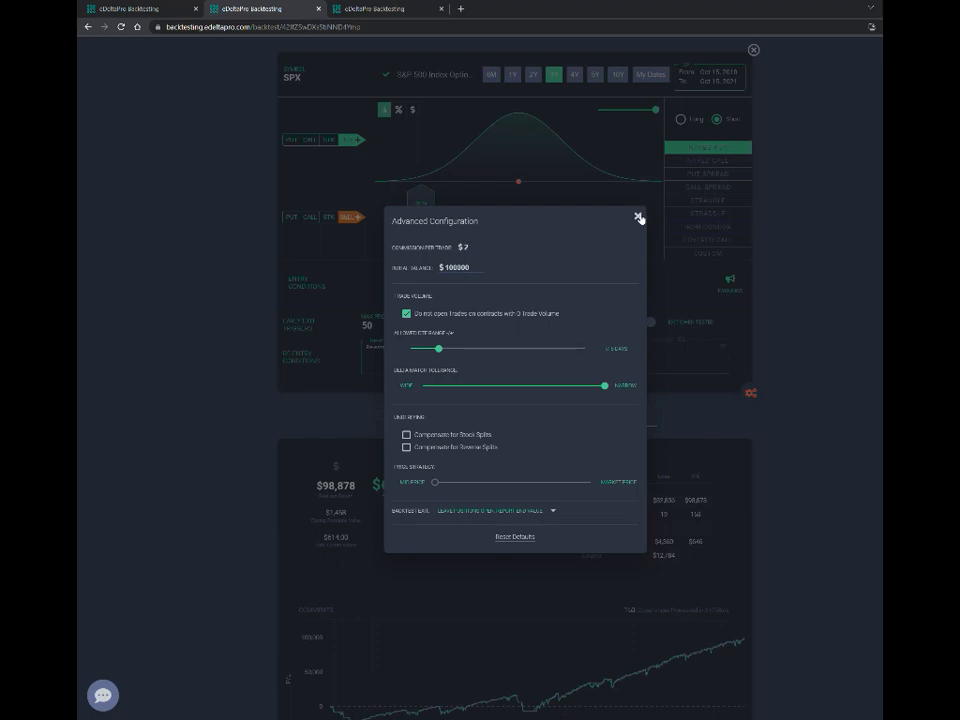
click(639, 218)
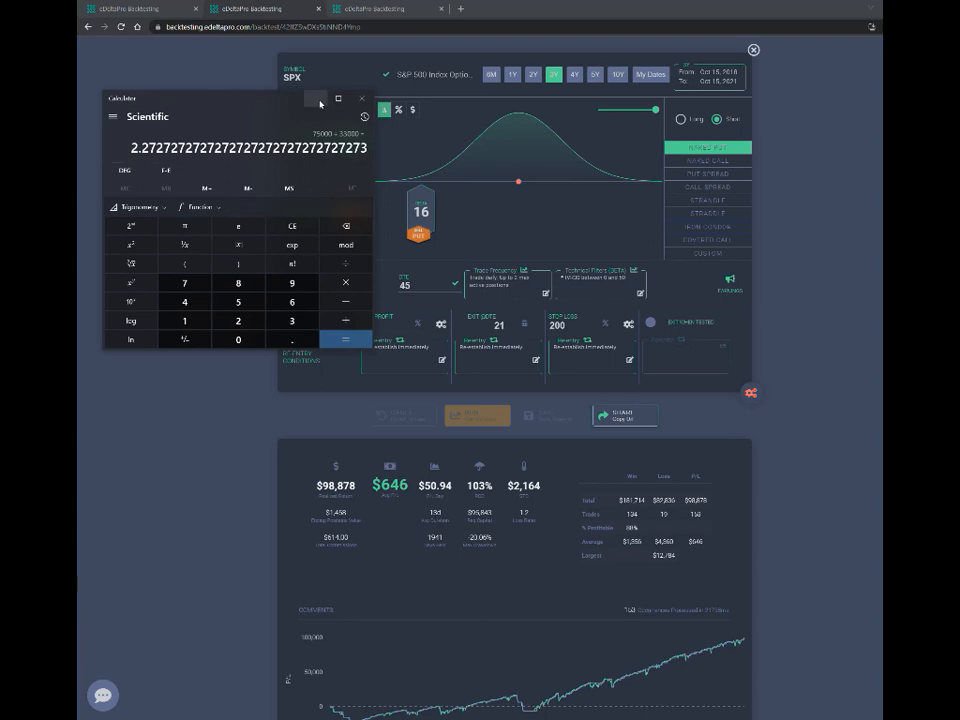
click(361, 98)
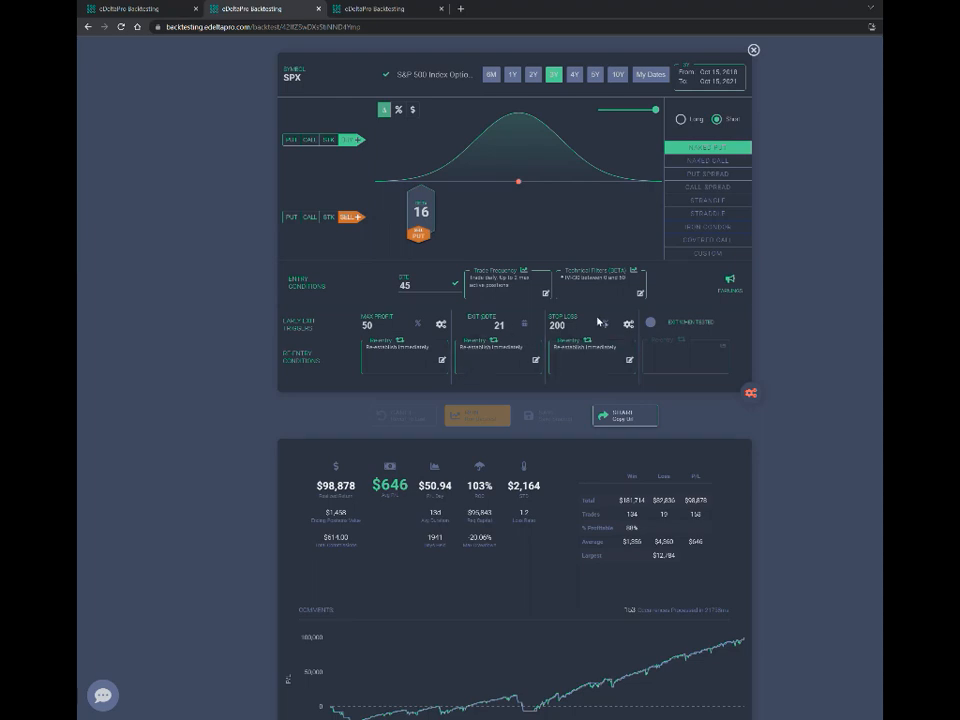
mouse_move(555, 335)
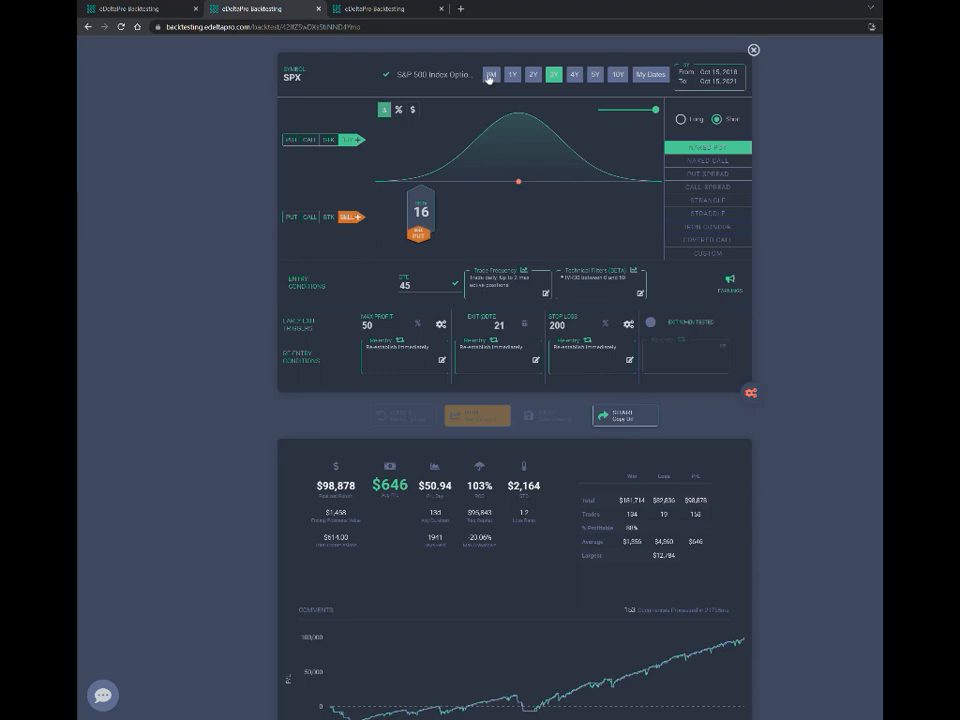
scroll(down, 3)
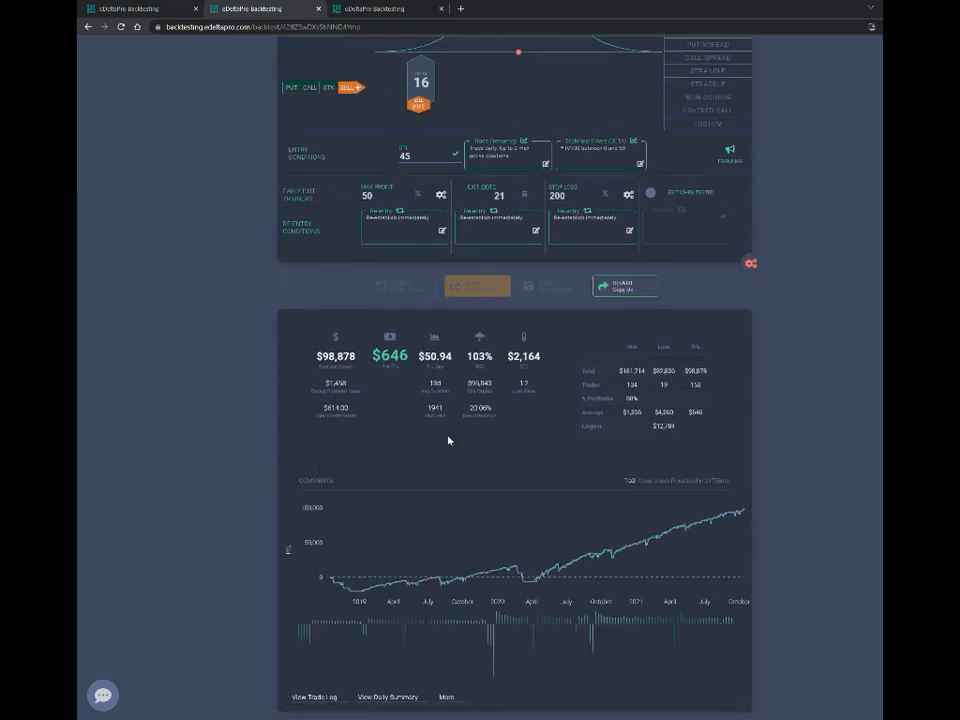
mouse_move(374, 572)
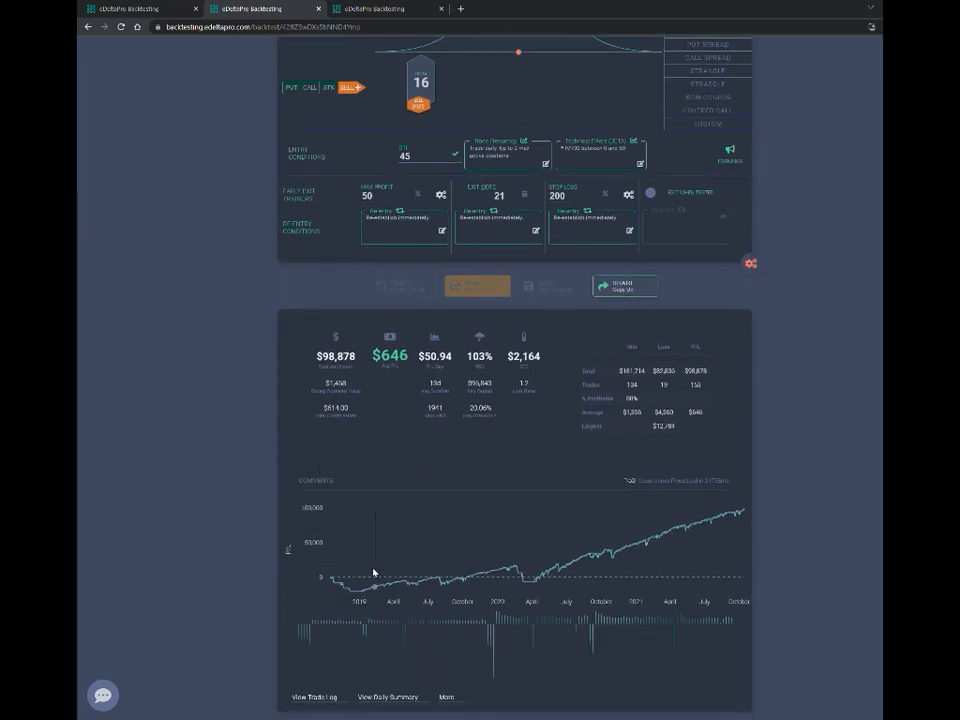
mouse_move(355, 597)
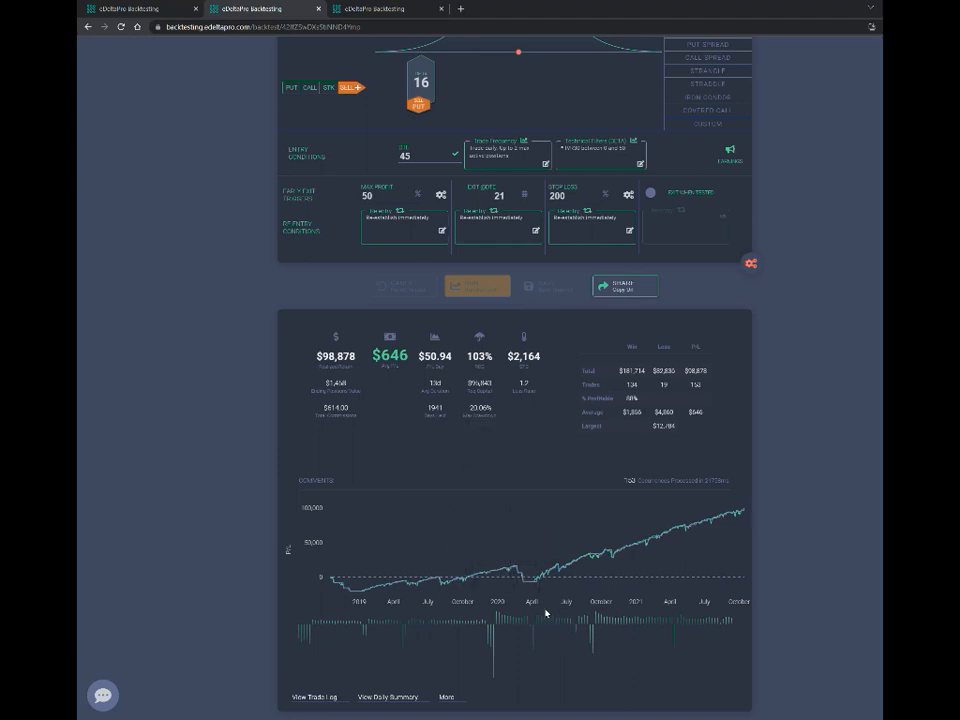
mouse_move(516, 575)
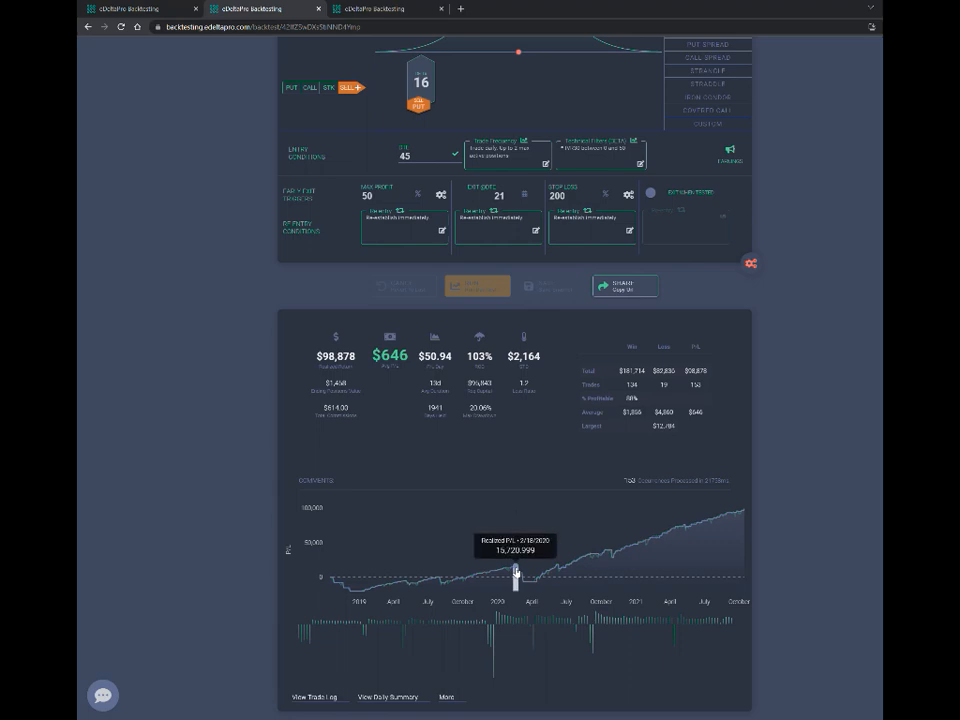
mouse_move(516, 572)
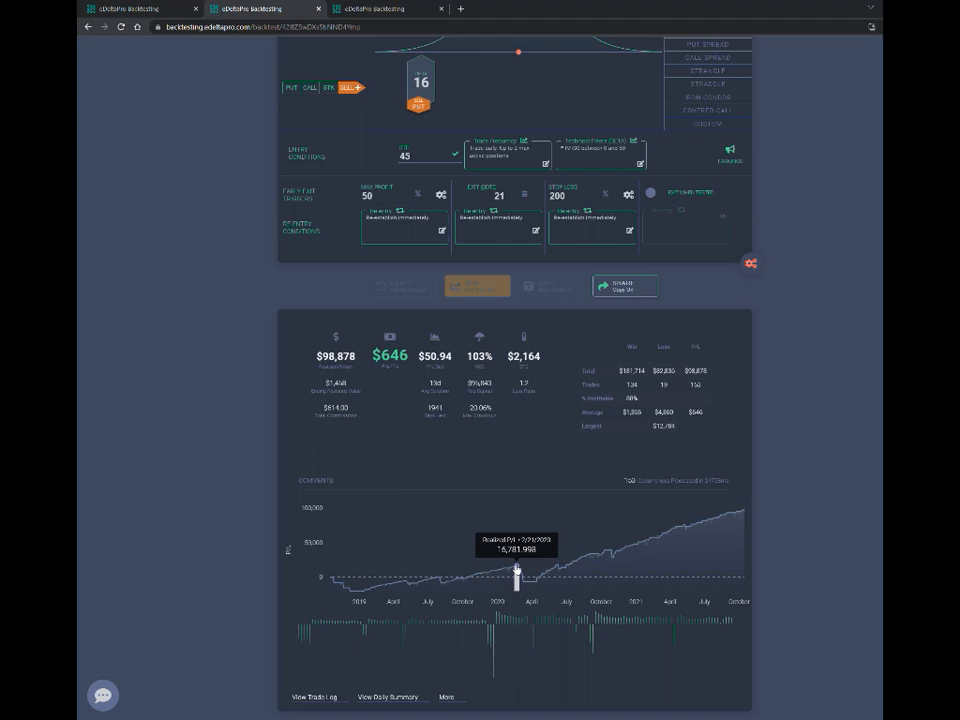
mouse_move(528, 588)
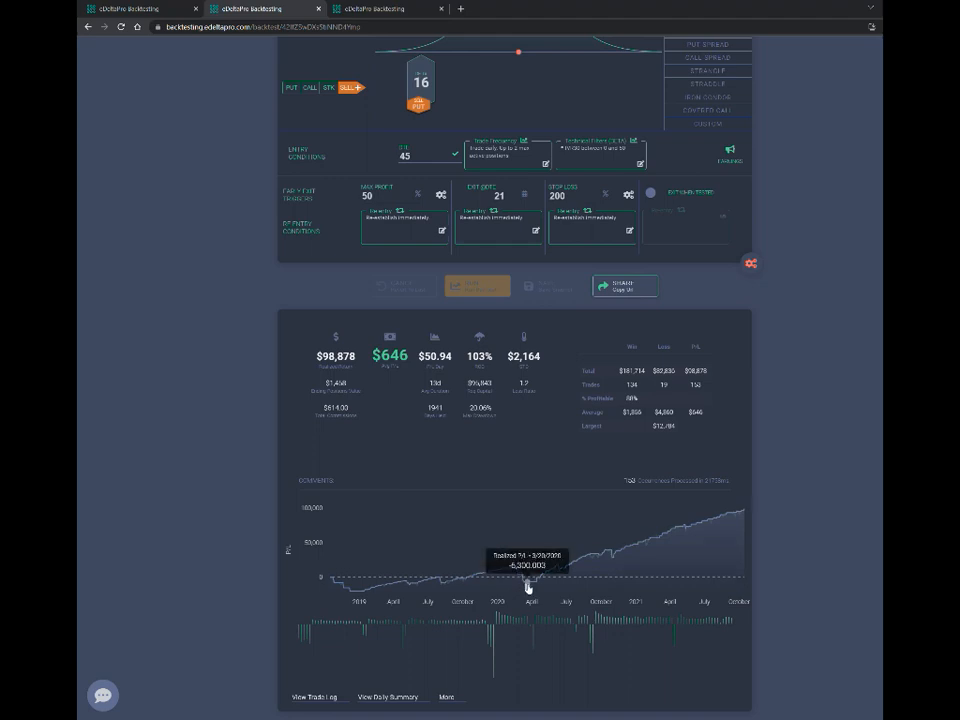
mouse_move(515, 570)
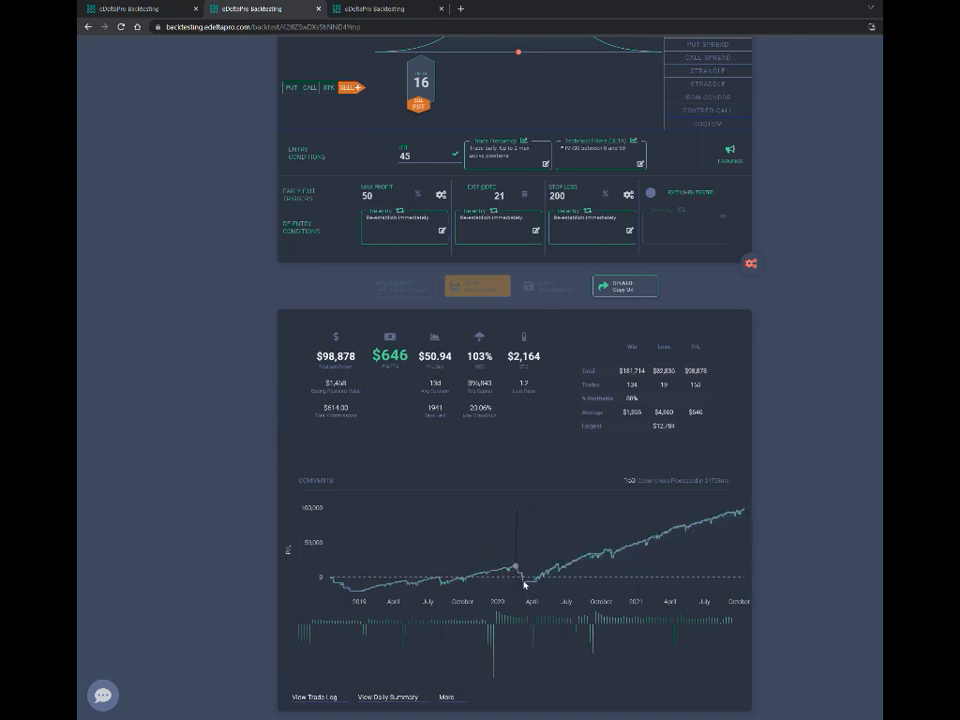
mouse_move(110, 393)
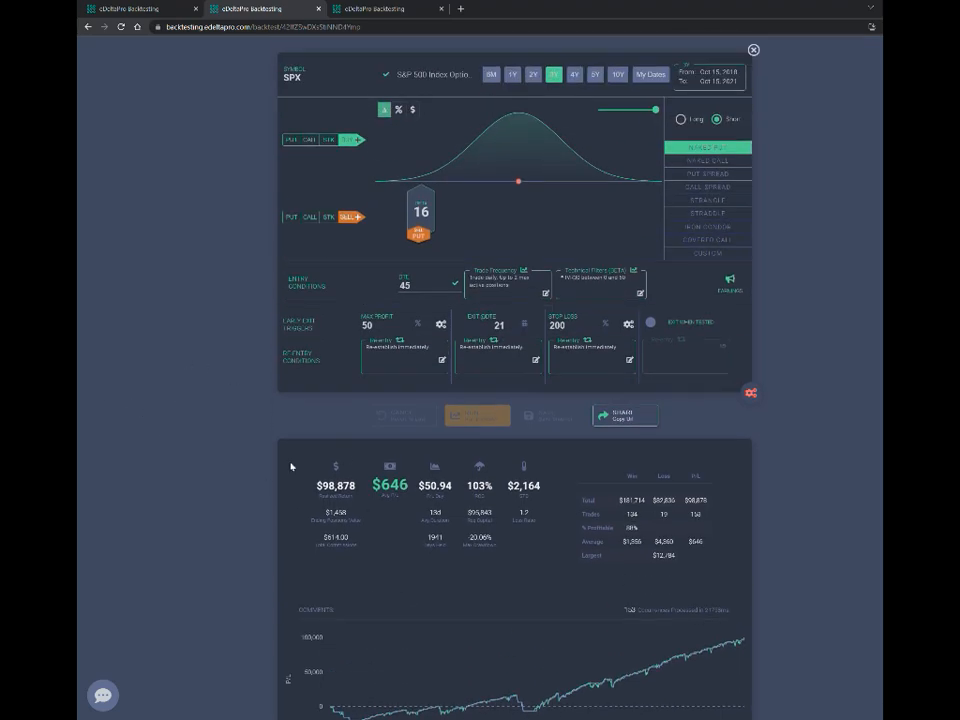
click(314, 697)
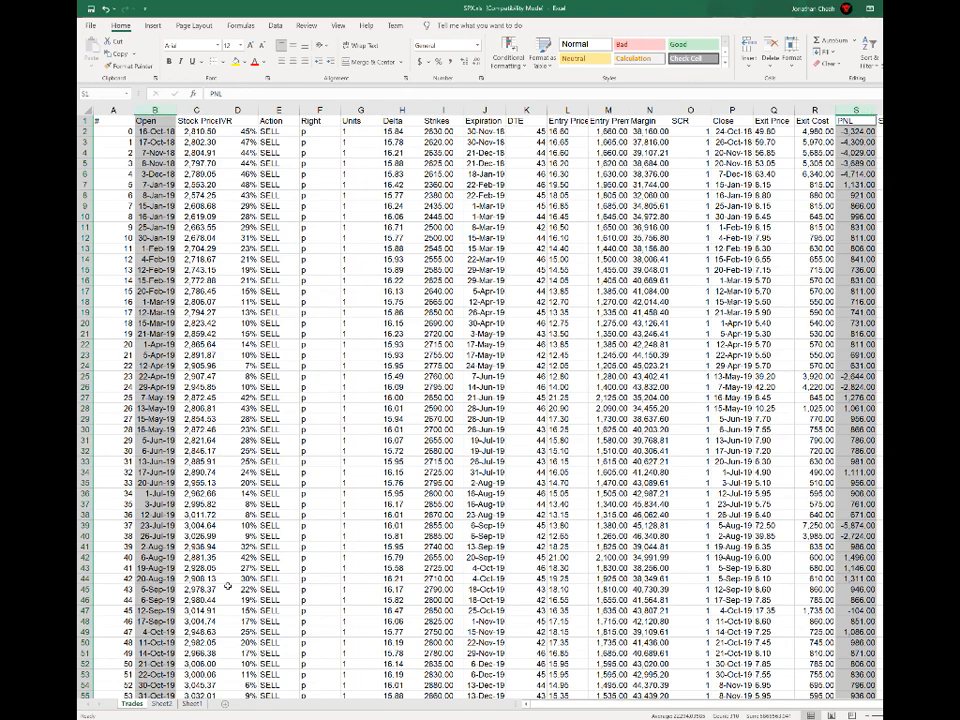
Compare the Excel trades with the browser's SPX trade log, then close the log
click(161, 703)
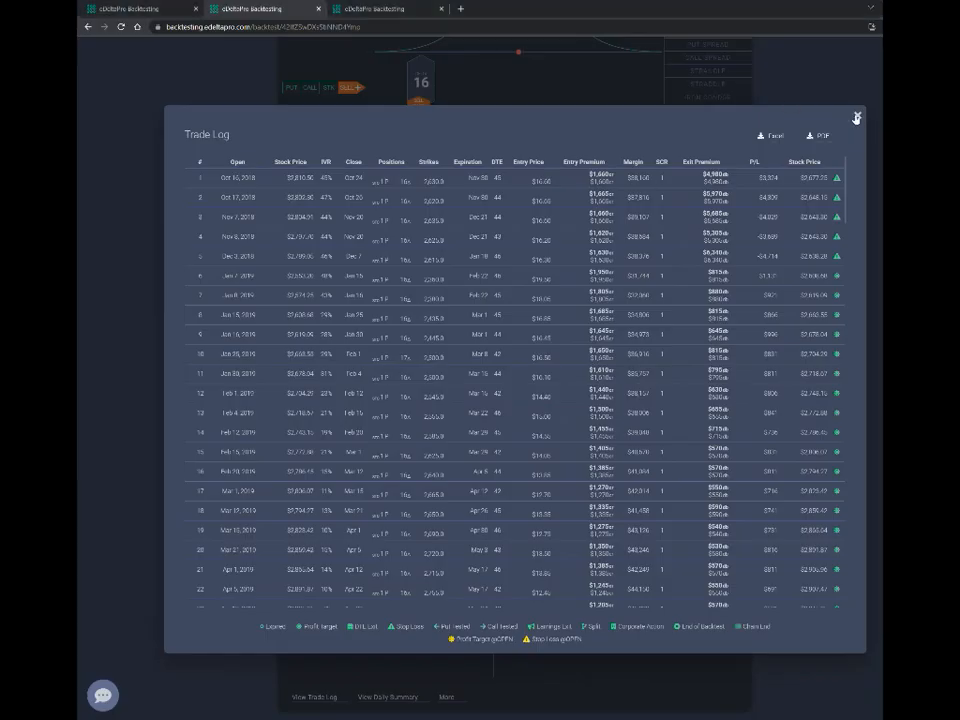
click(856, 117)
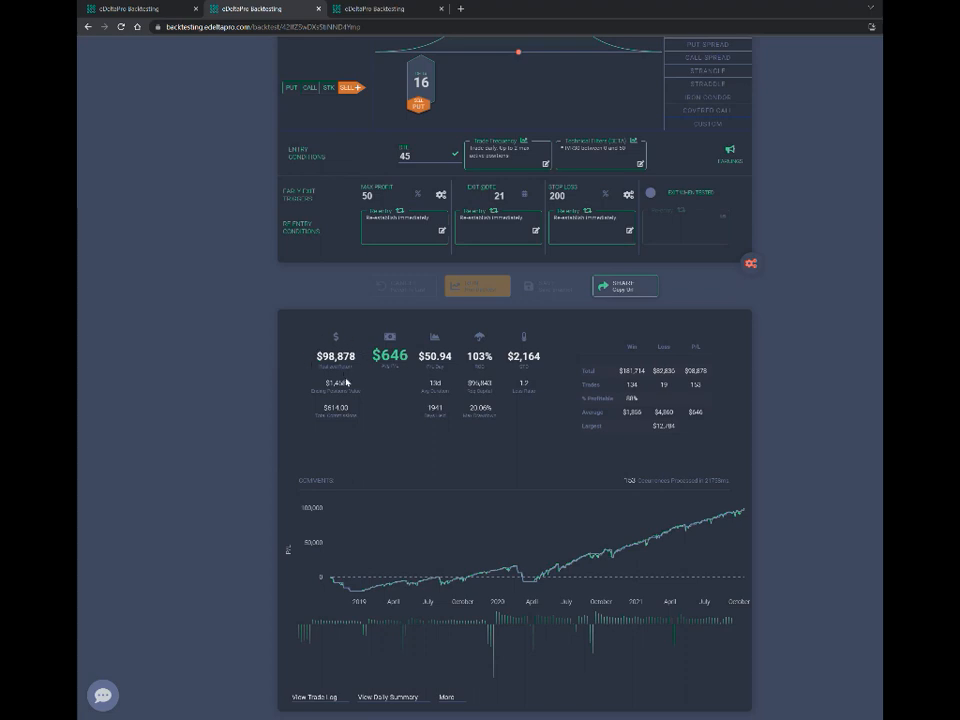
mouse_move(249, 326)
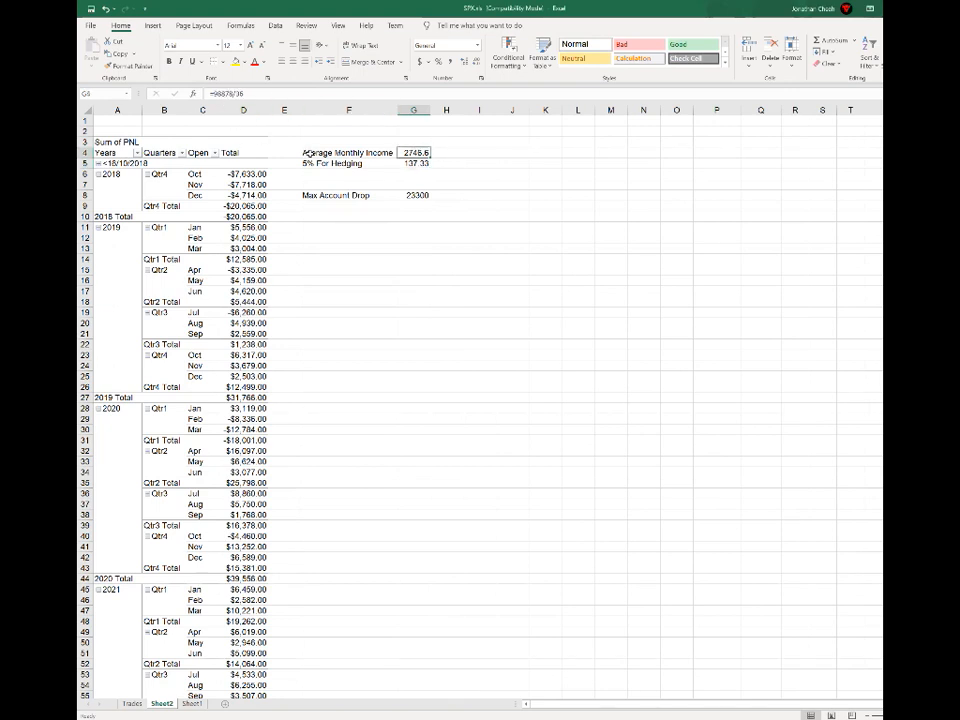
click(413, 152)
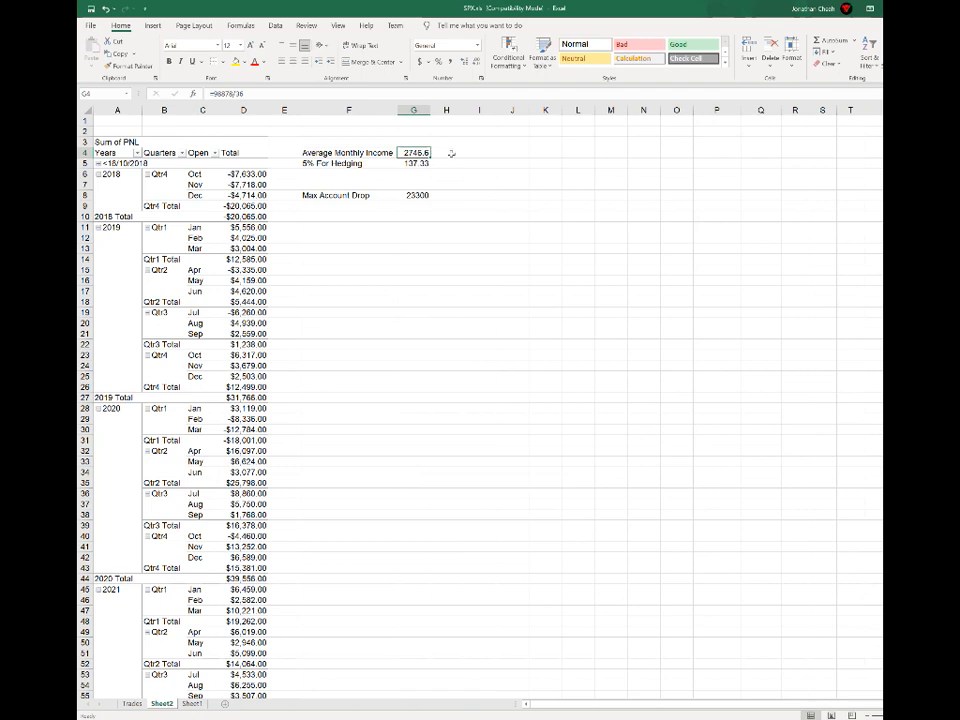
mouse_move(405, 179)
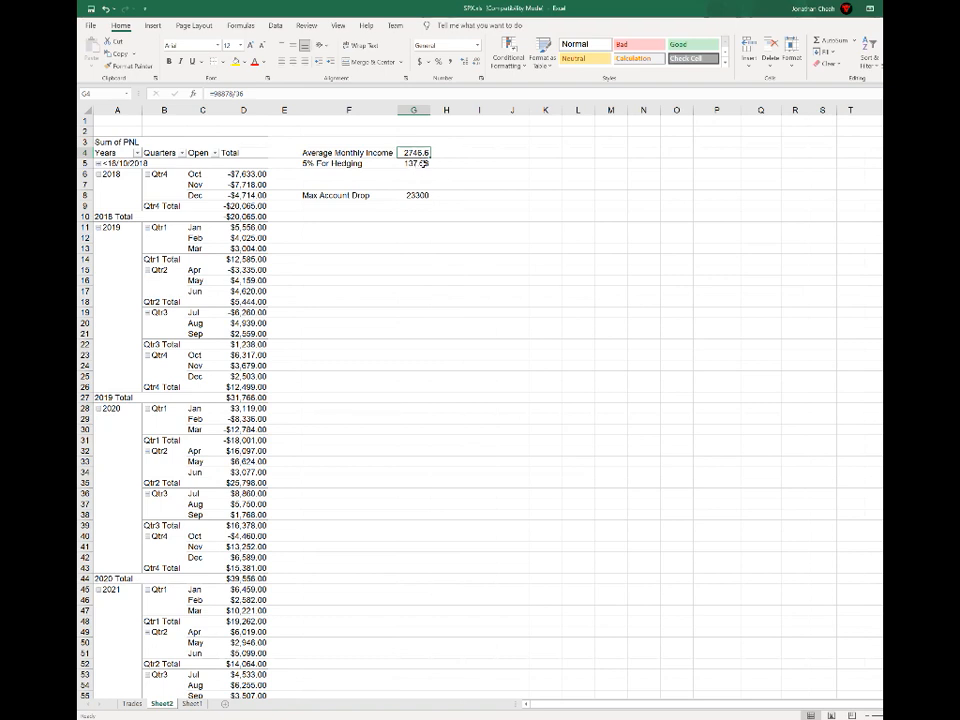
click(414, 163)
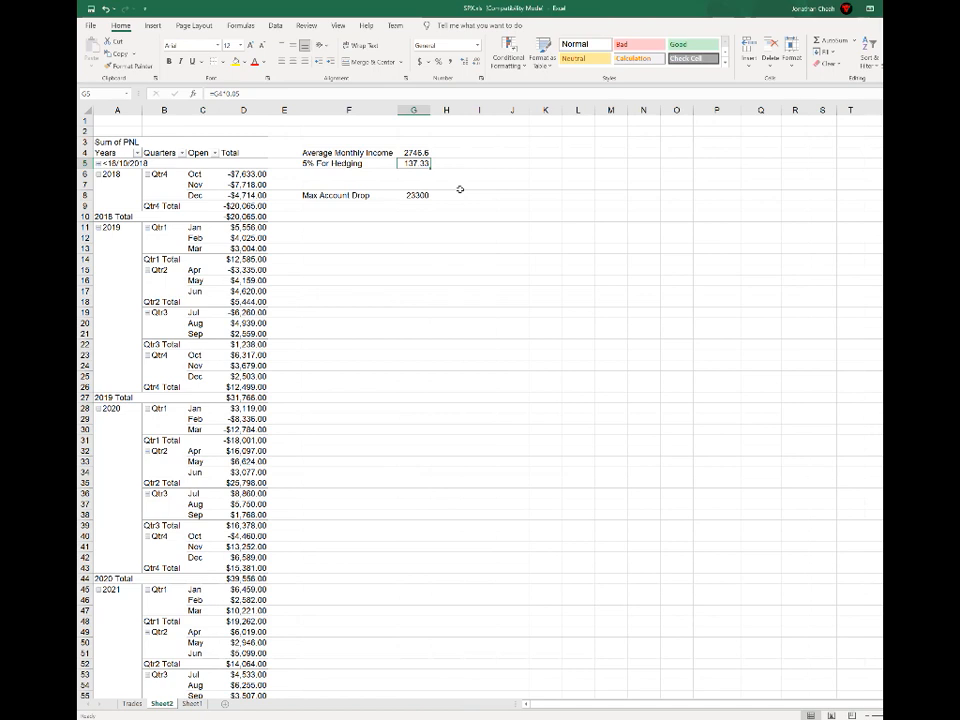
mouse_move(452, 159)
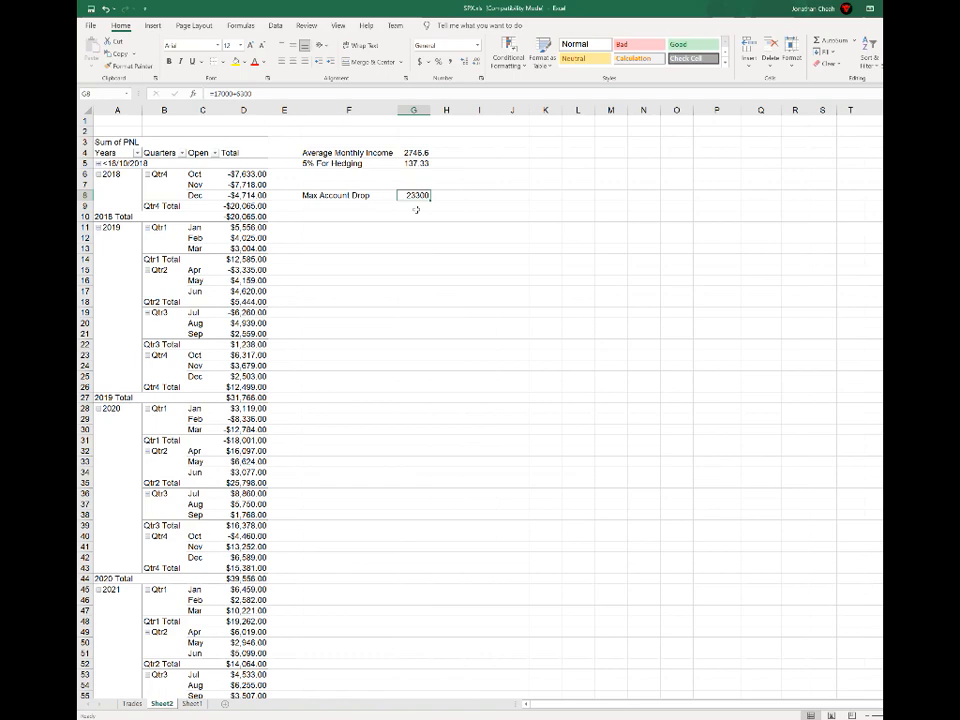
key(alt+tab)
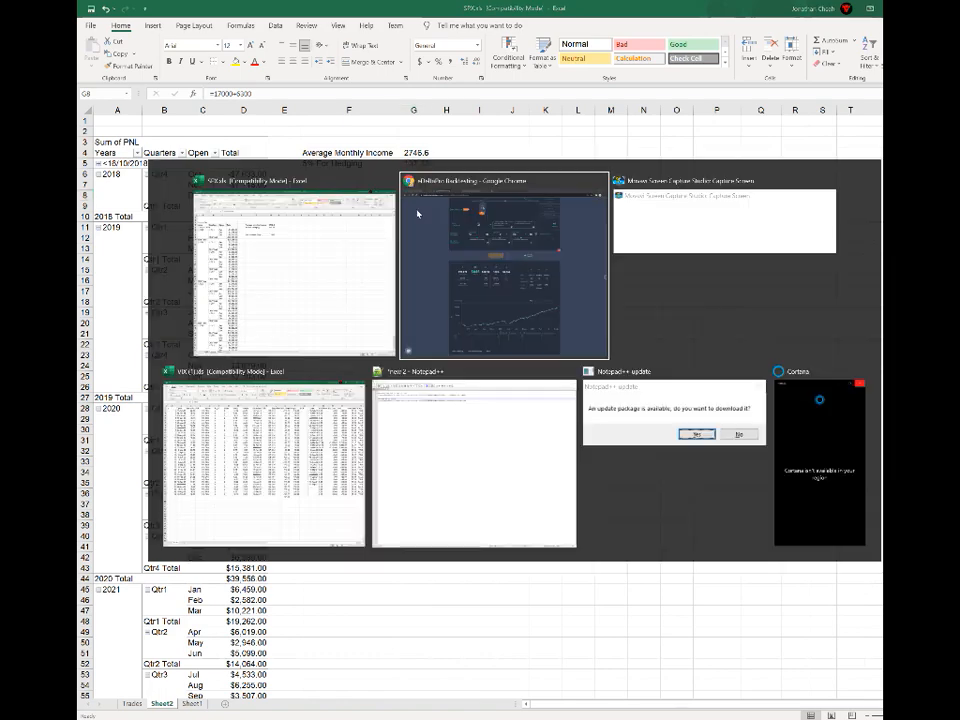
Switch to the browser window showing the VIX long call backtest
click(504, 265)
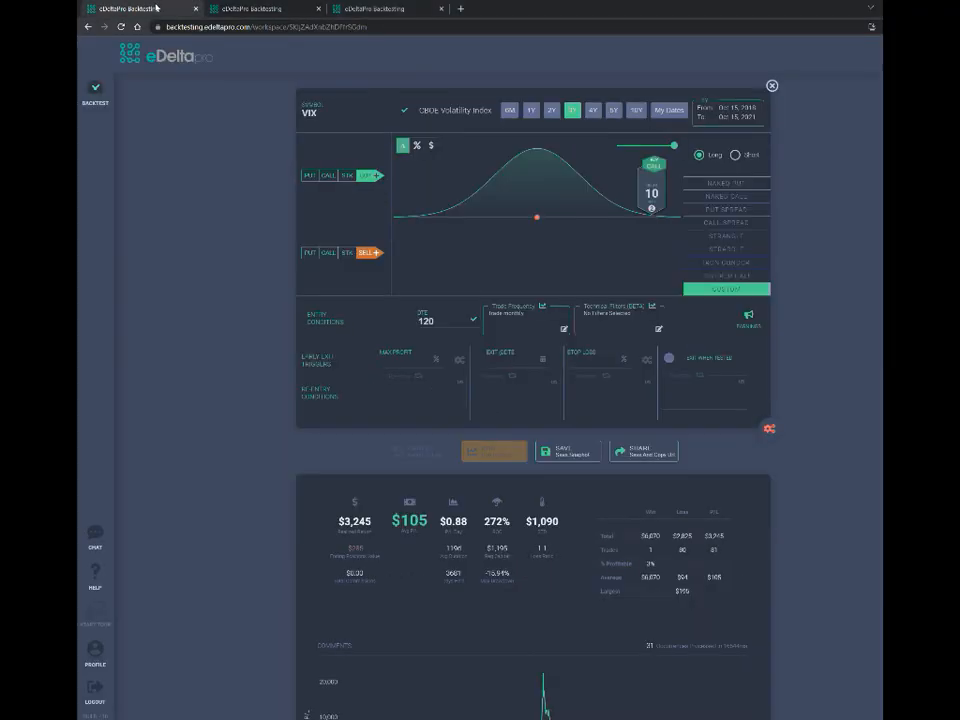
mouse_move(248, 318)
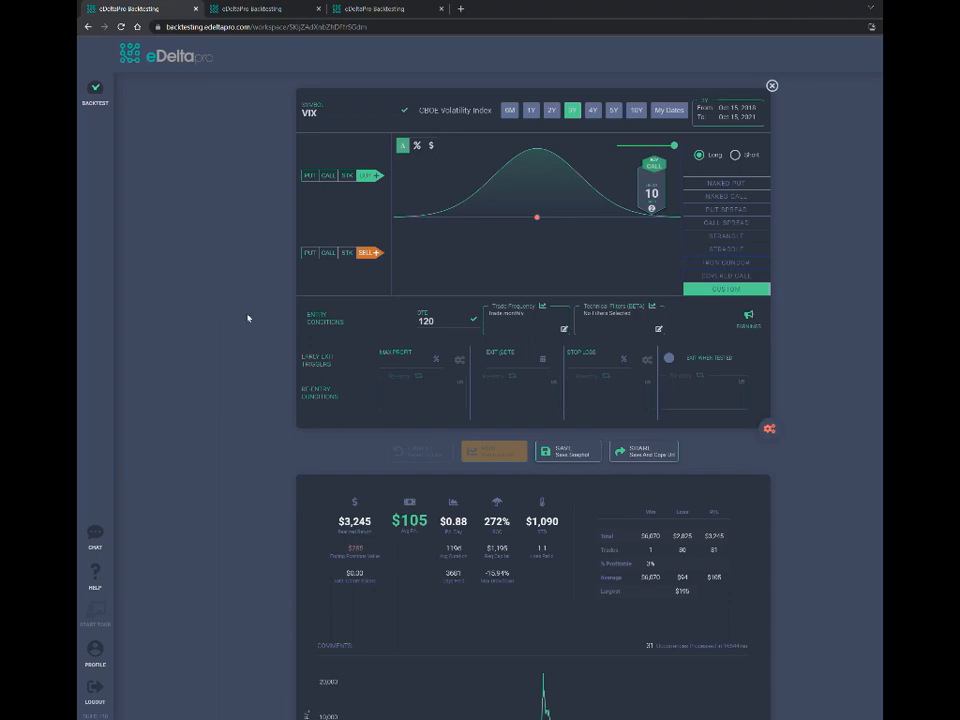
mouse_move(185, 203)
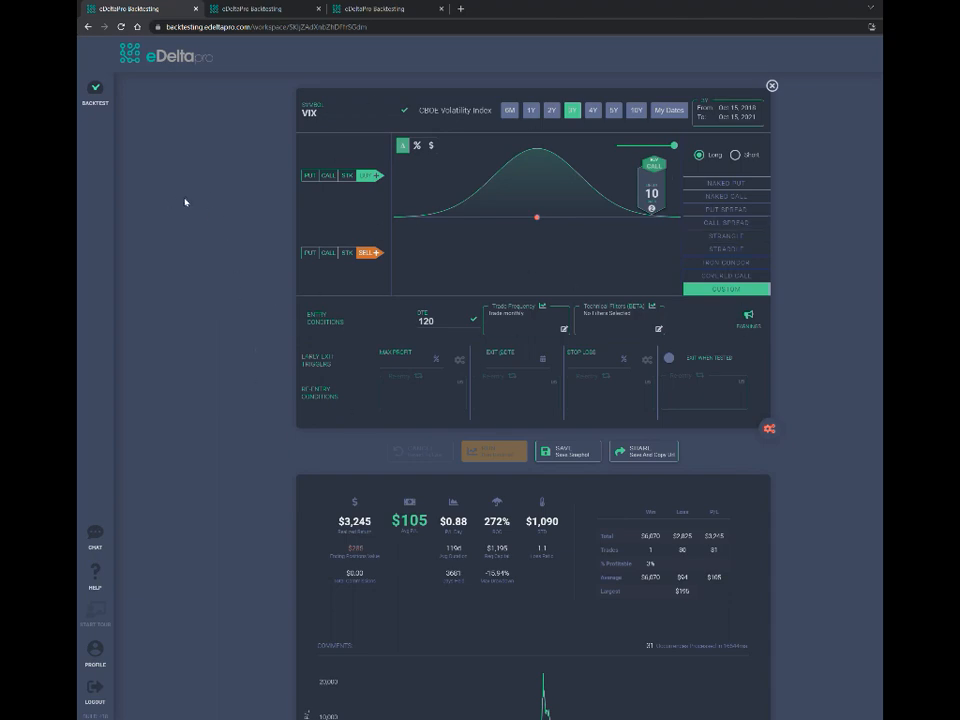
mouse_move(349, 117)
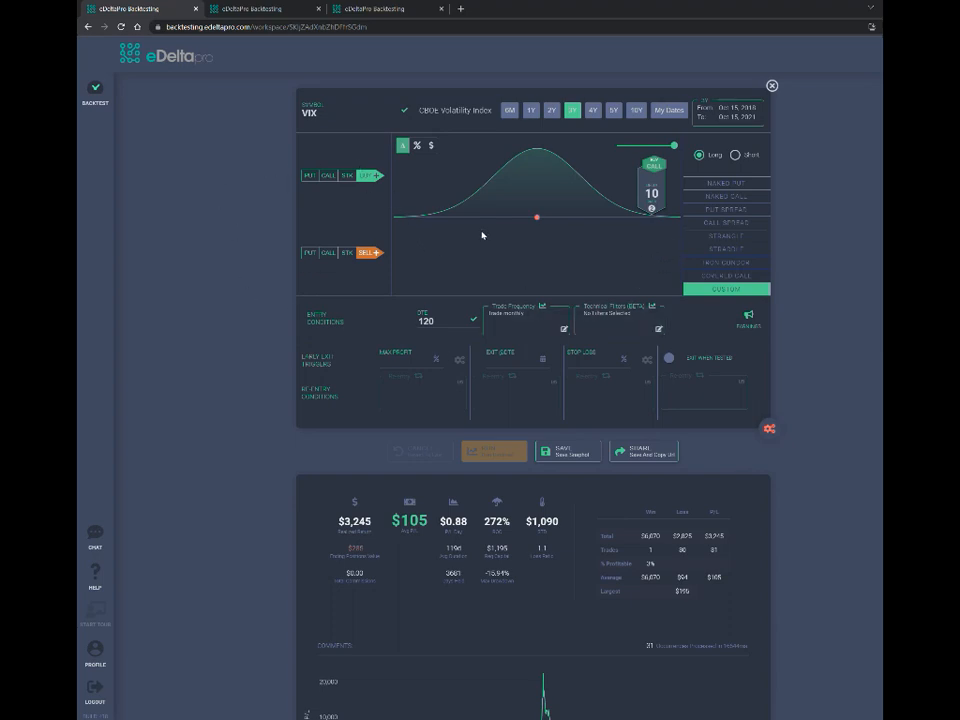
mouse_move(428, 338)
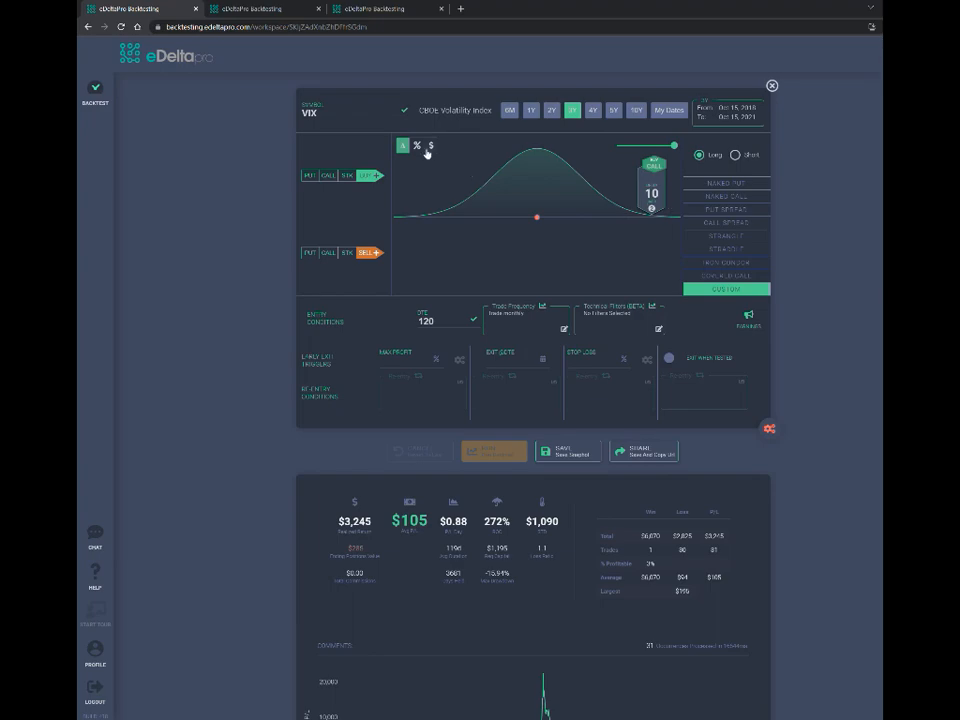
mouse_move(445, 160)
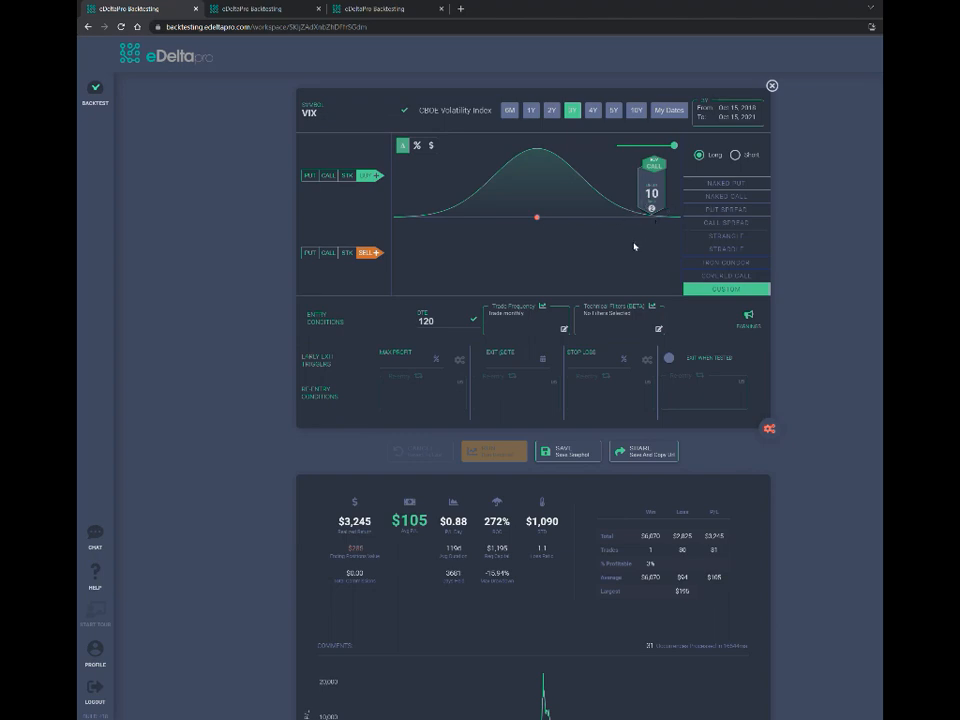
mouse_move(651, 204)
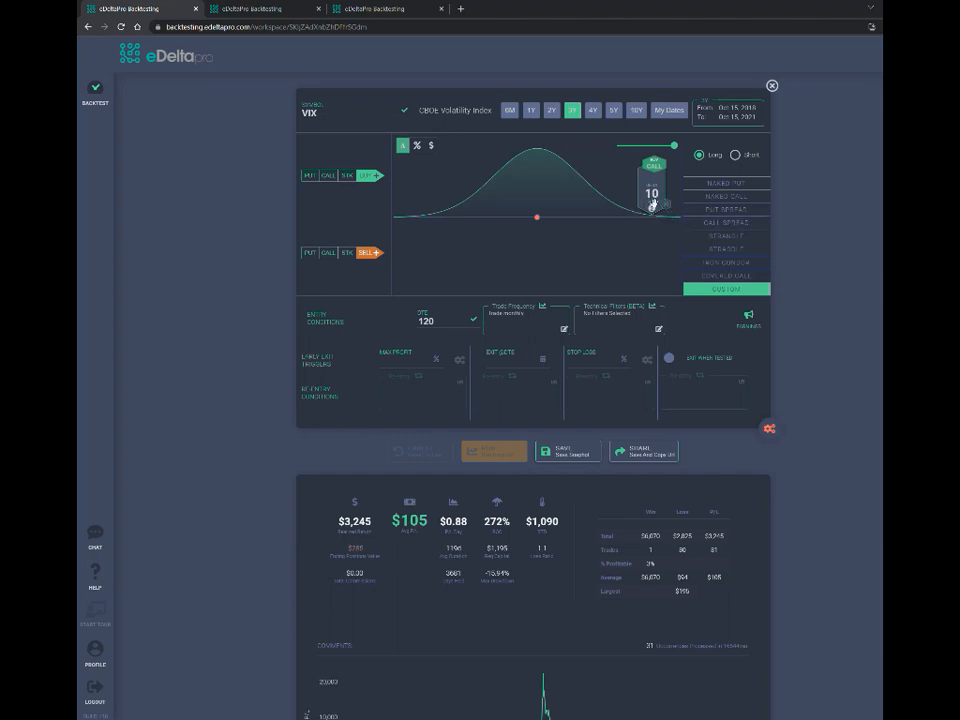
Scroll down through the VIX long call backtest to its P&L curve
scroll(down, 3)
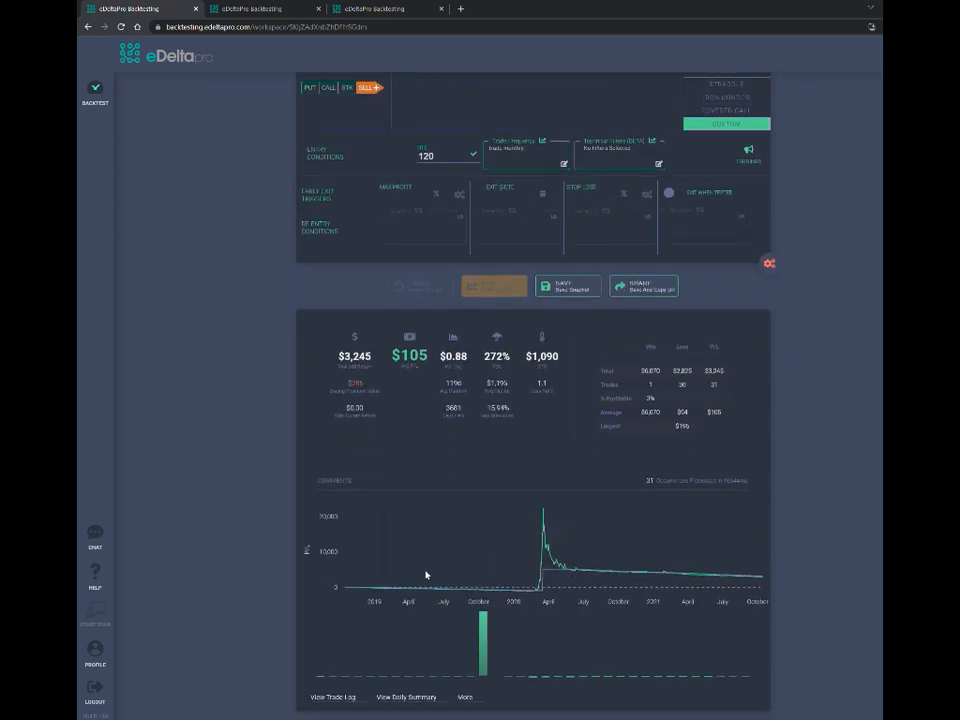
mouse_move(815, 569)
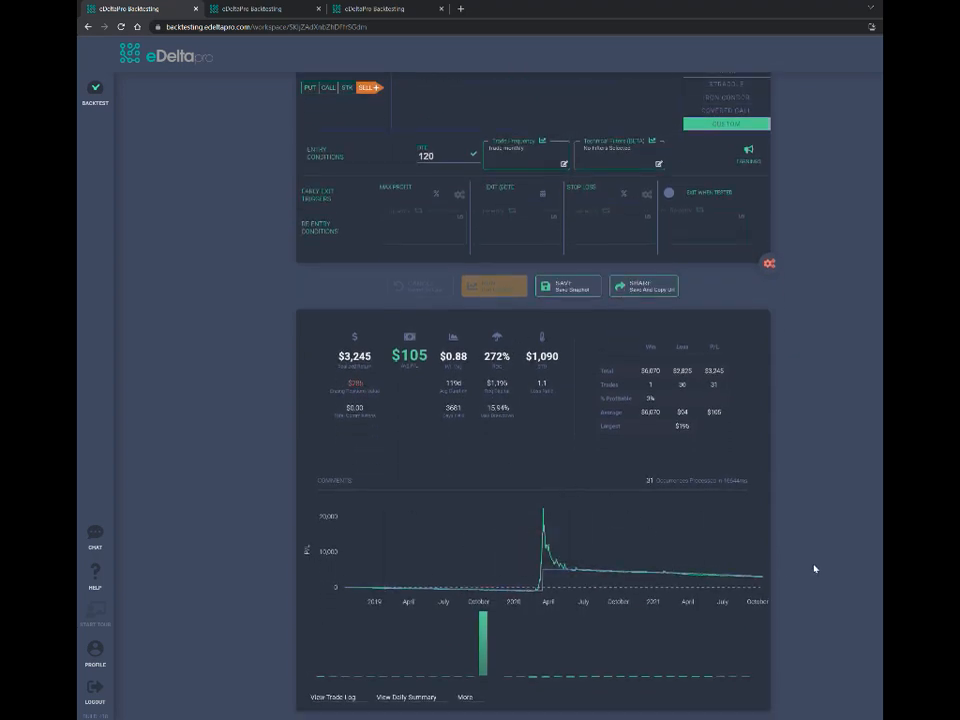
mouse_move(546, 520)
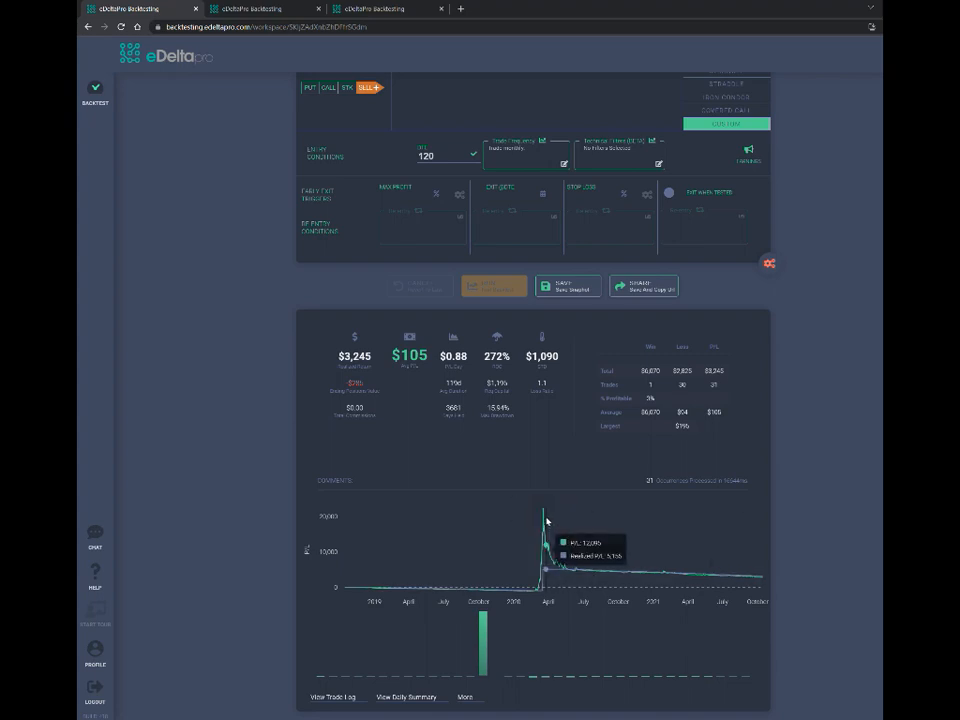
mouse_move(543, 512)
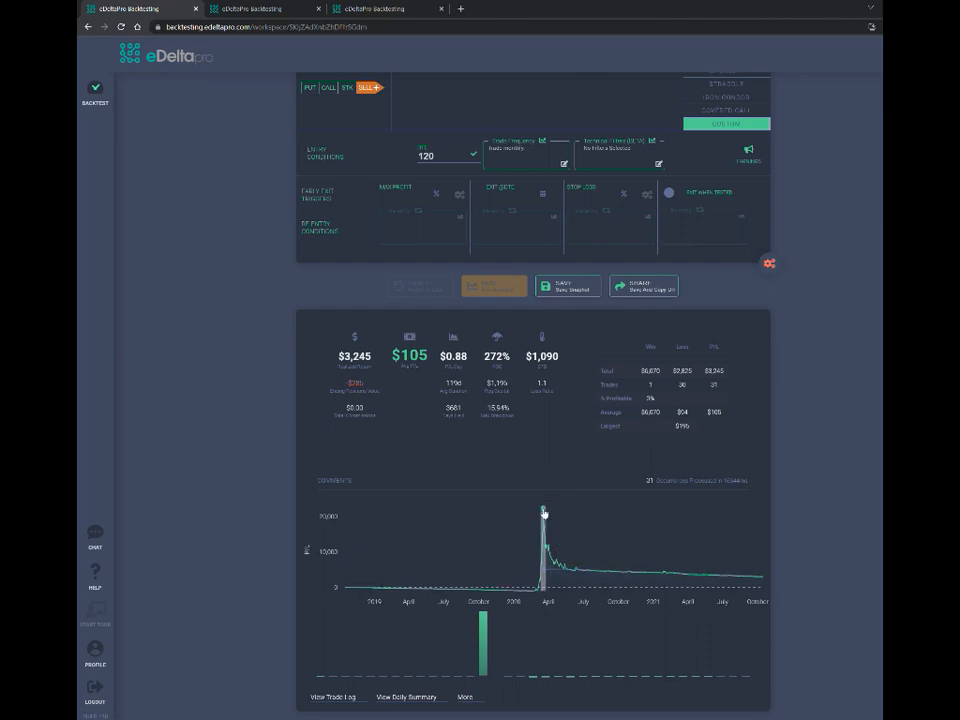
mouse_move(543, 513)
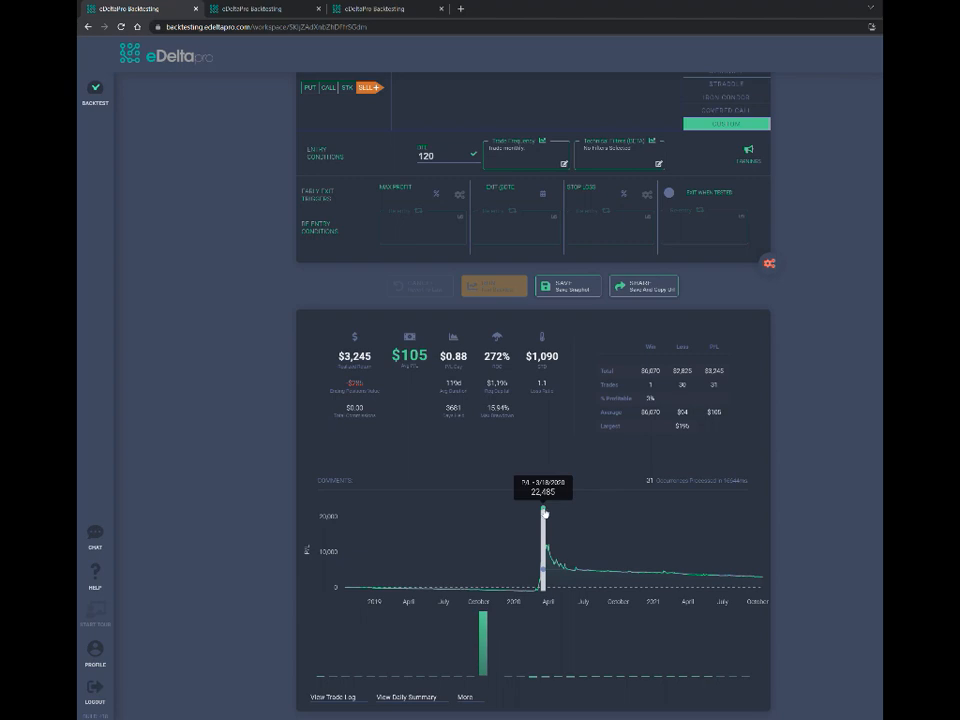
mouse_move(370, 319)
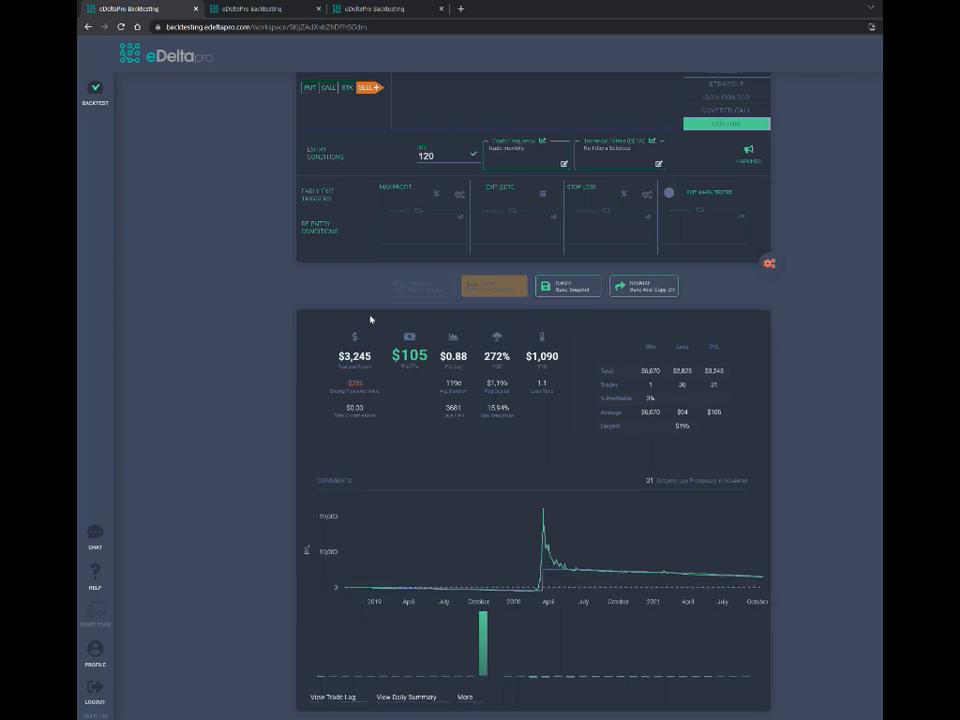
mouse_move(518, 595)
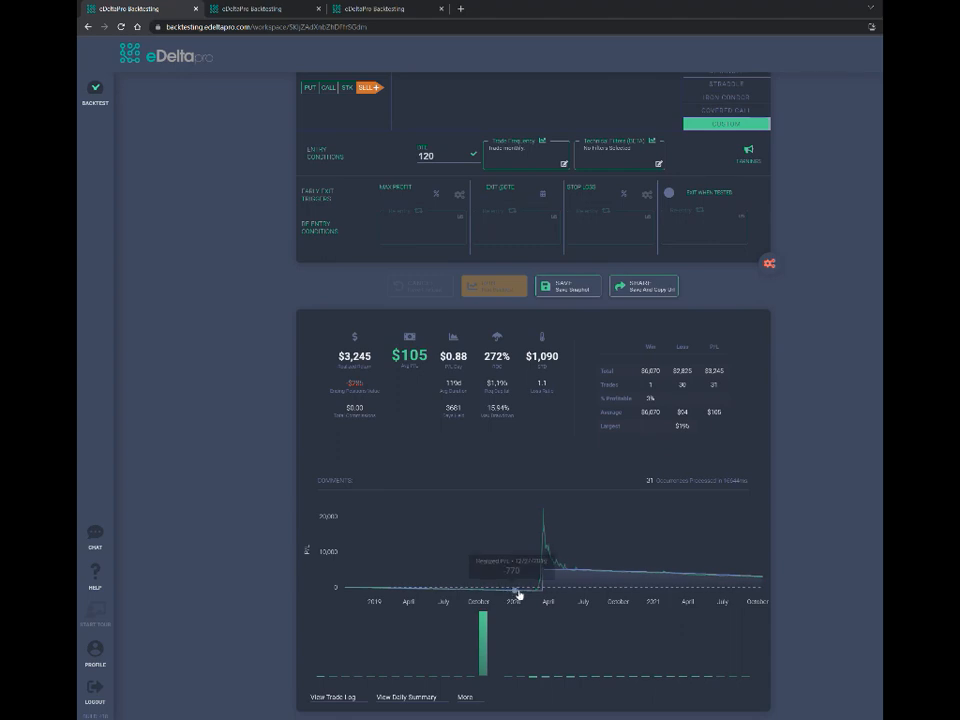
mouse_move(540, 595)
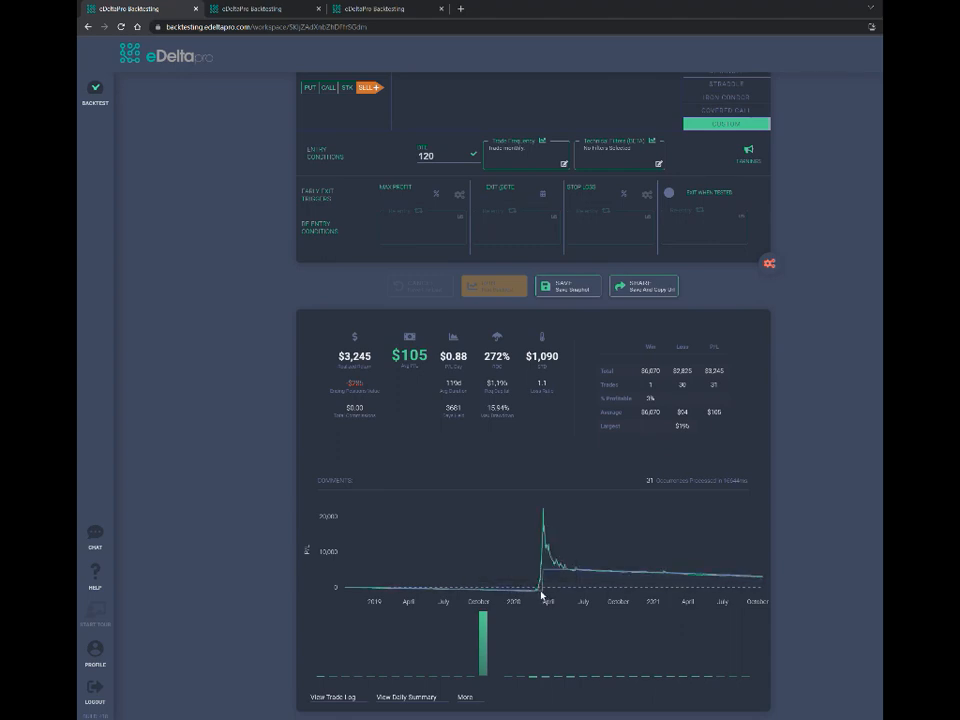
mouse_move(540, 590)
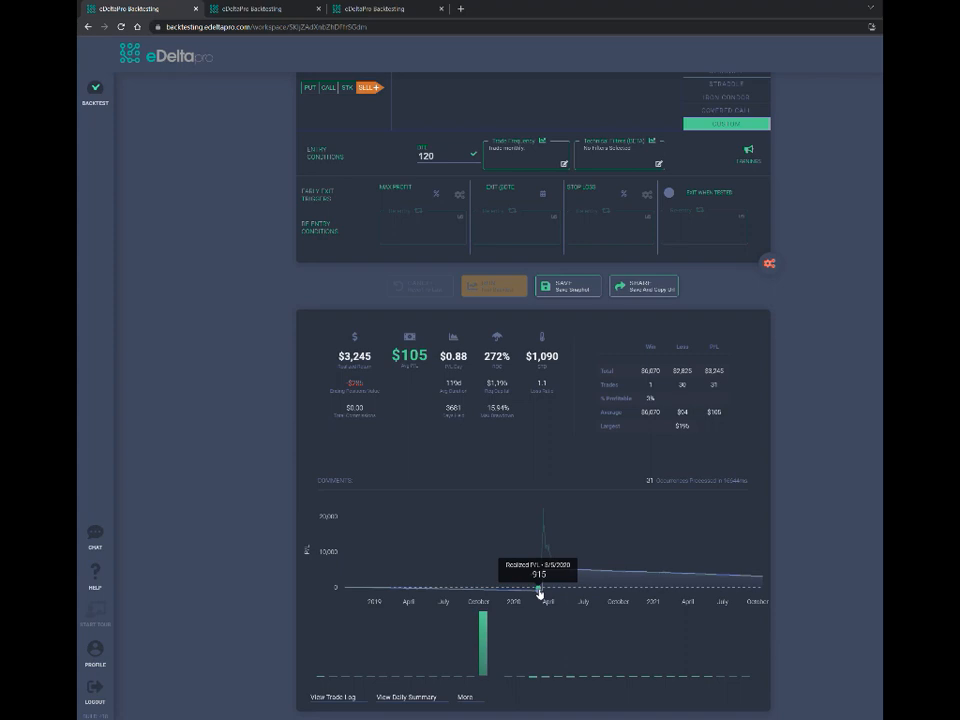
mouse_move(243, 414)
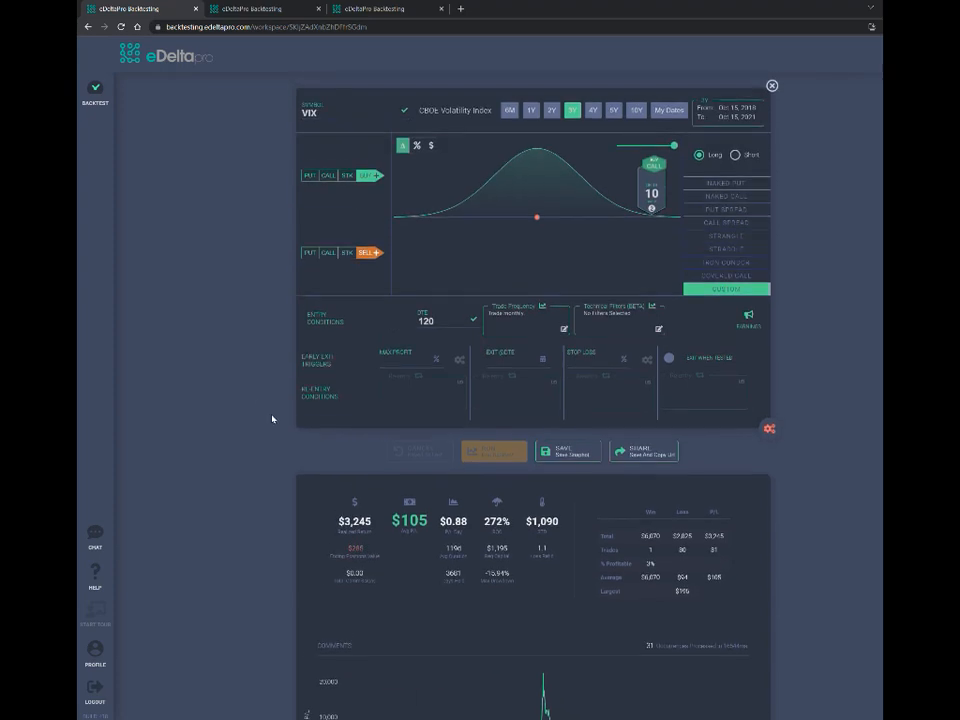
mouse_move(611, 361)
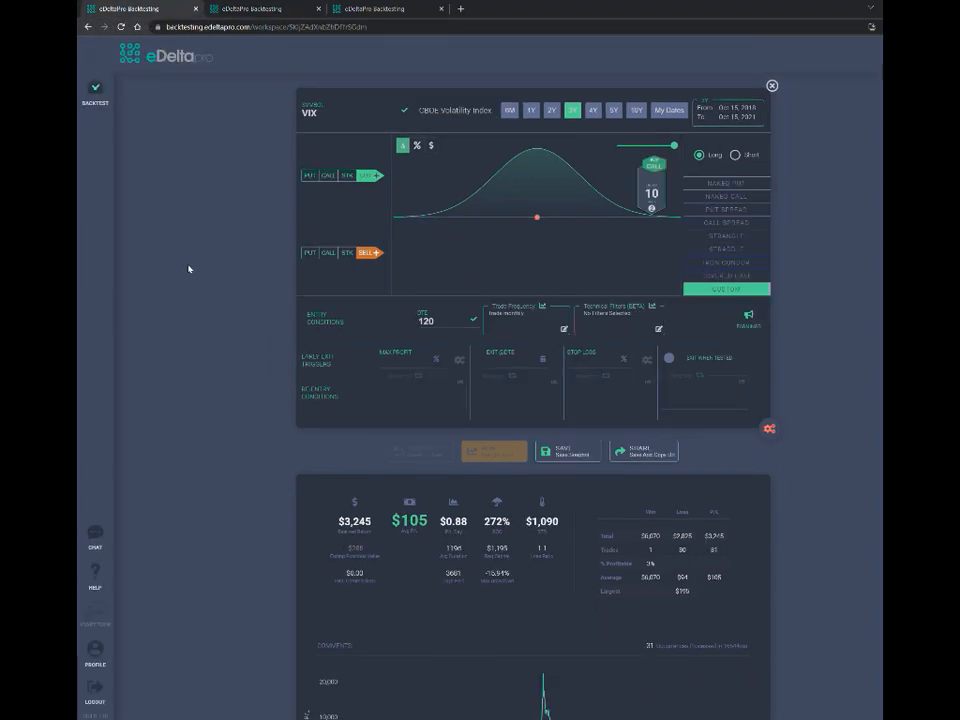
scroll(down, 3)
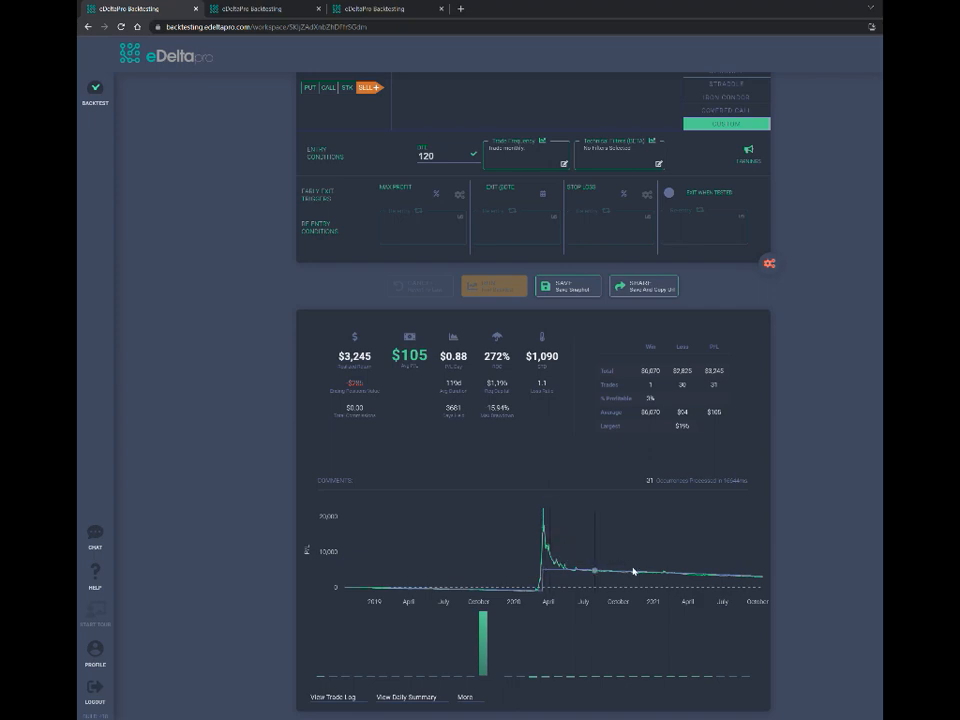
mouse_move(760, 581)
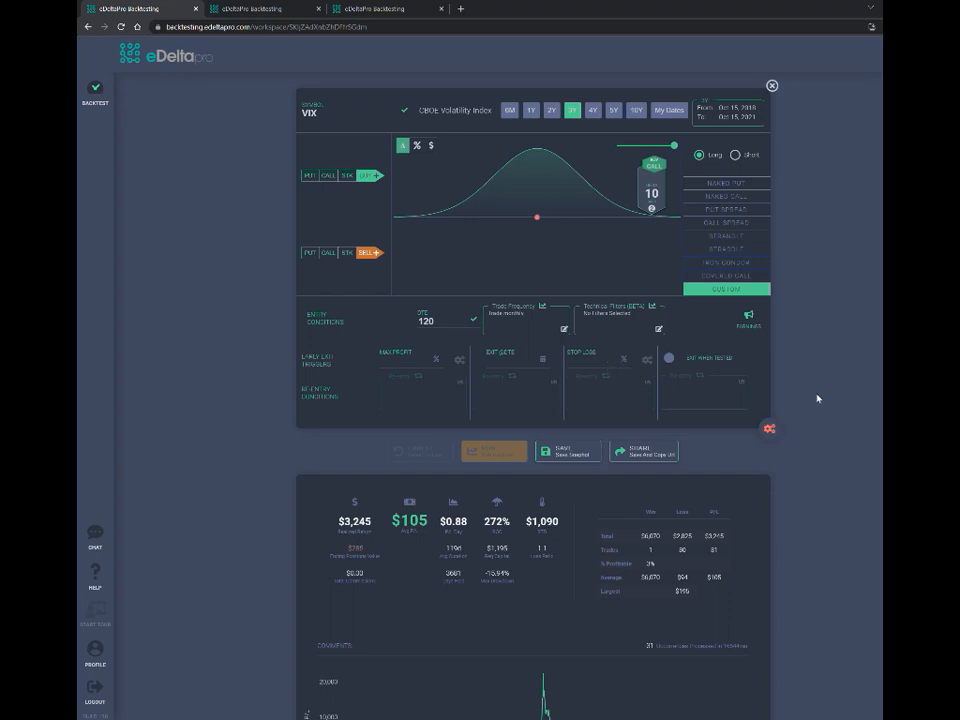
mouse_move(249, 425)
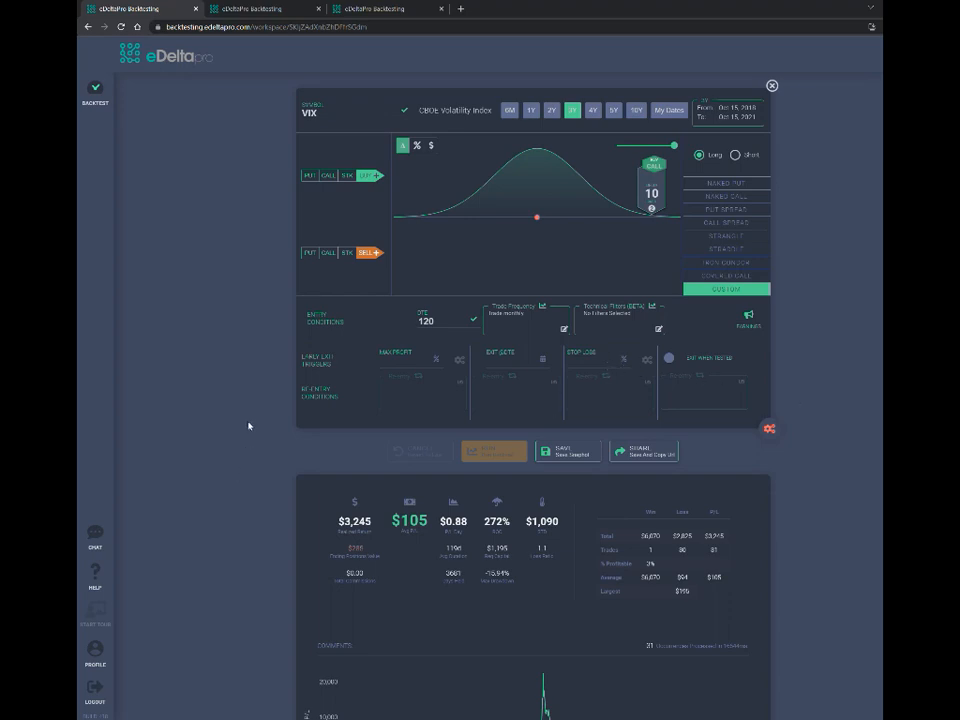
scroll(down, 3)
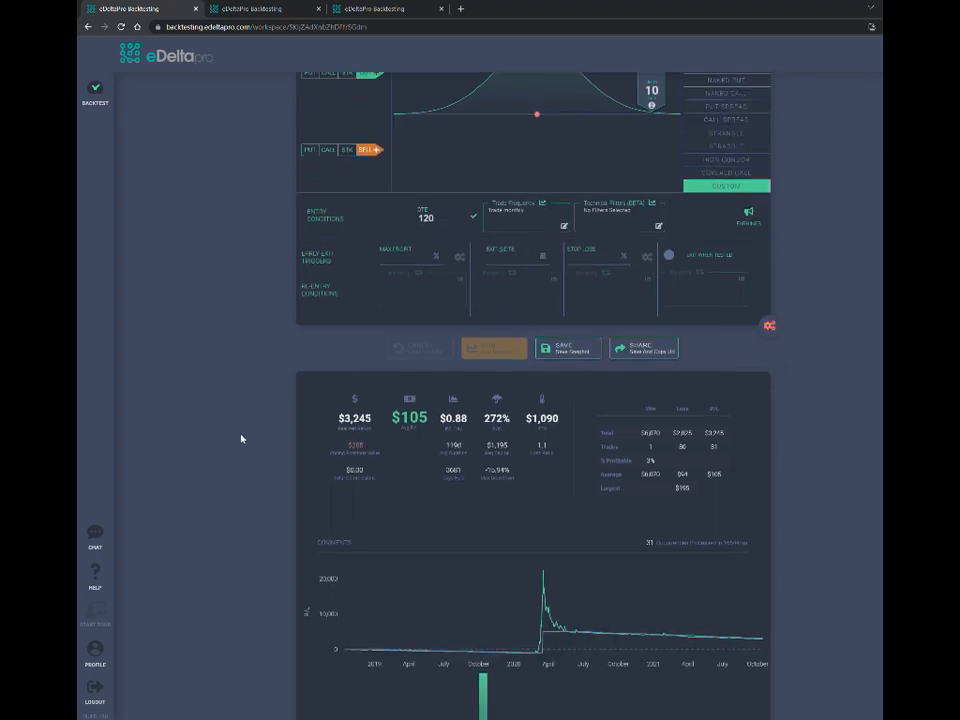
Scroll to the VIX call P/L chart's early-2020 peak near 20,000
scroll(down, 3)
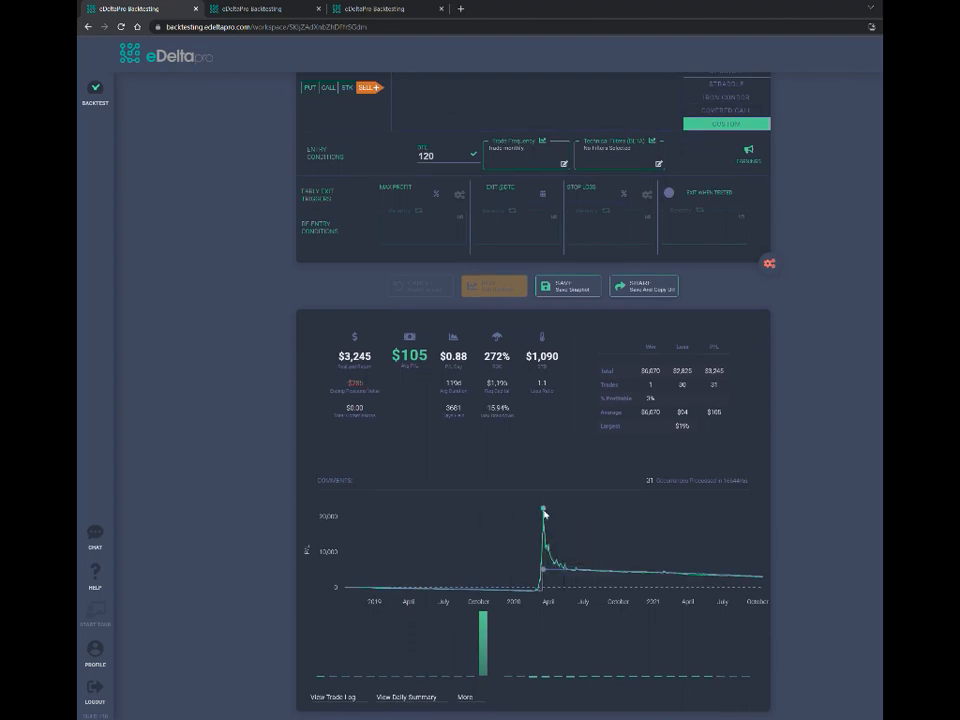
mouse_move(543, 512)
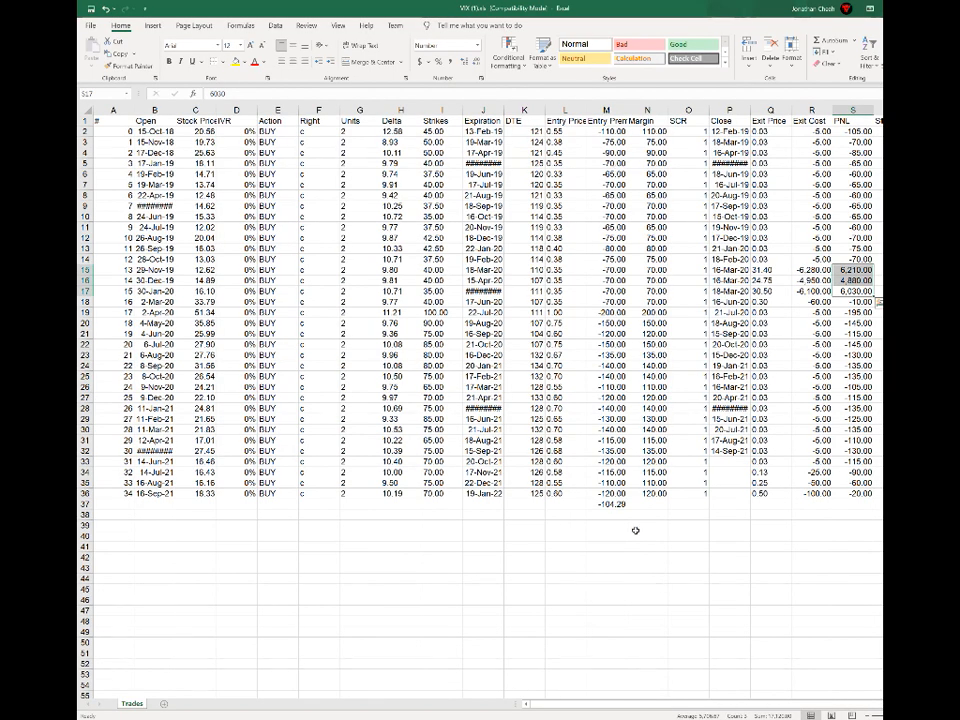
Check the -104.29 average VIX call premium against the 137.33 SPX hedging budget, then return
click(605, 505)
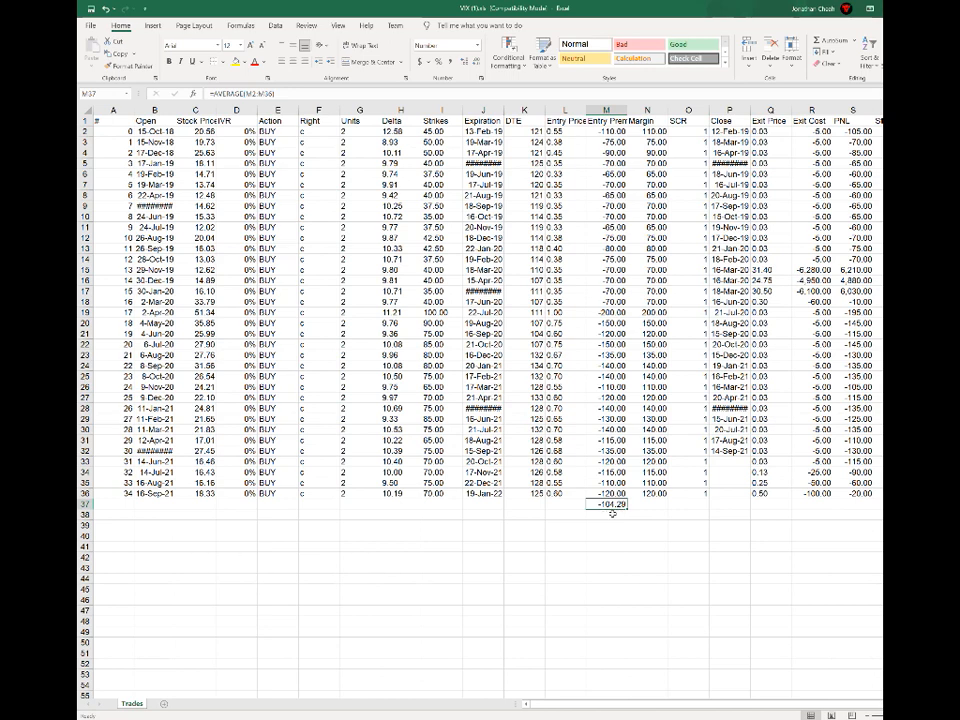
mouse_move(668, 506)
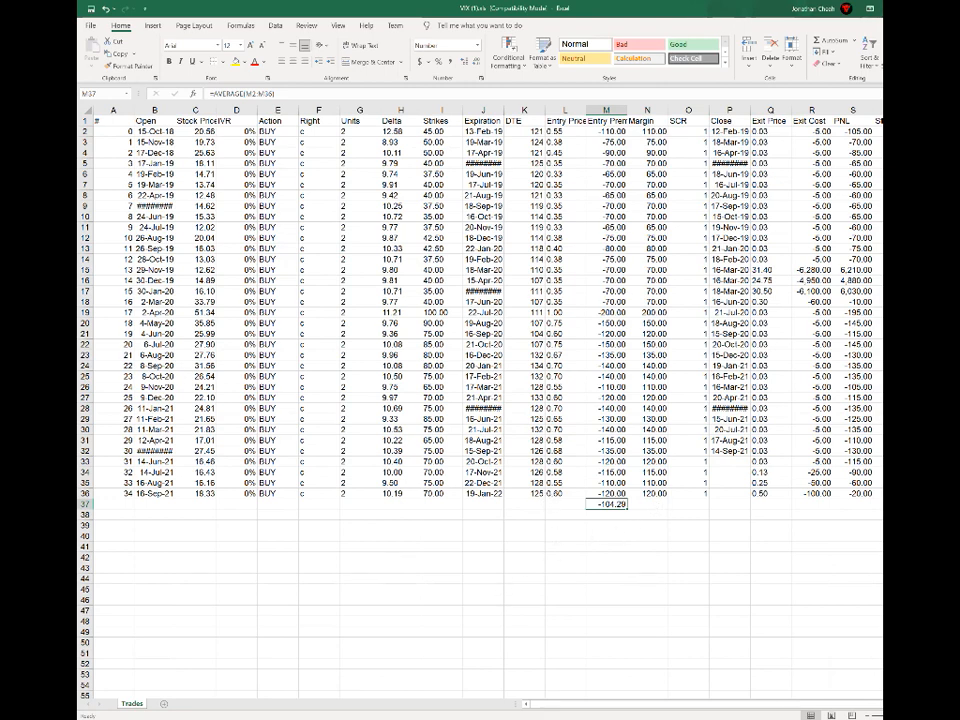
click(161, 703)
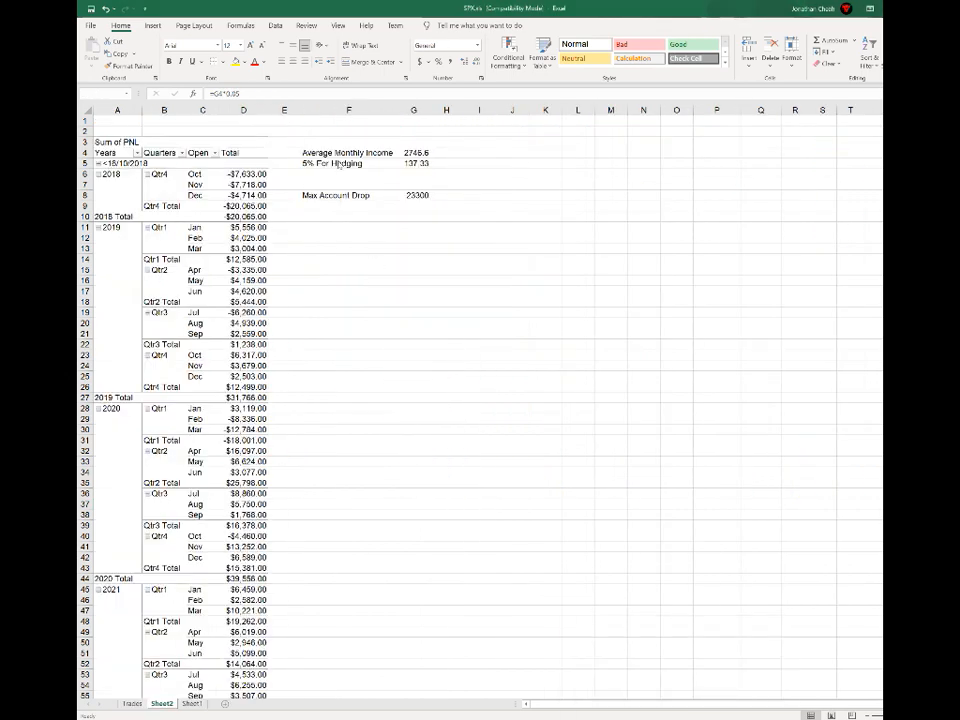
click(413, 163)
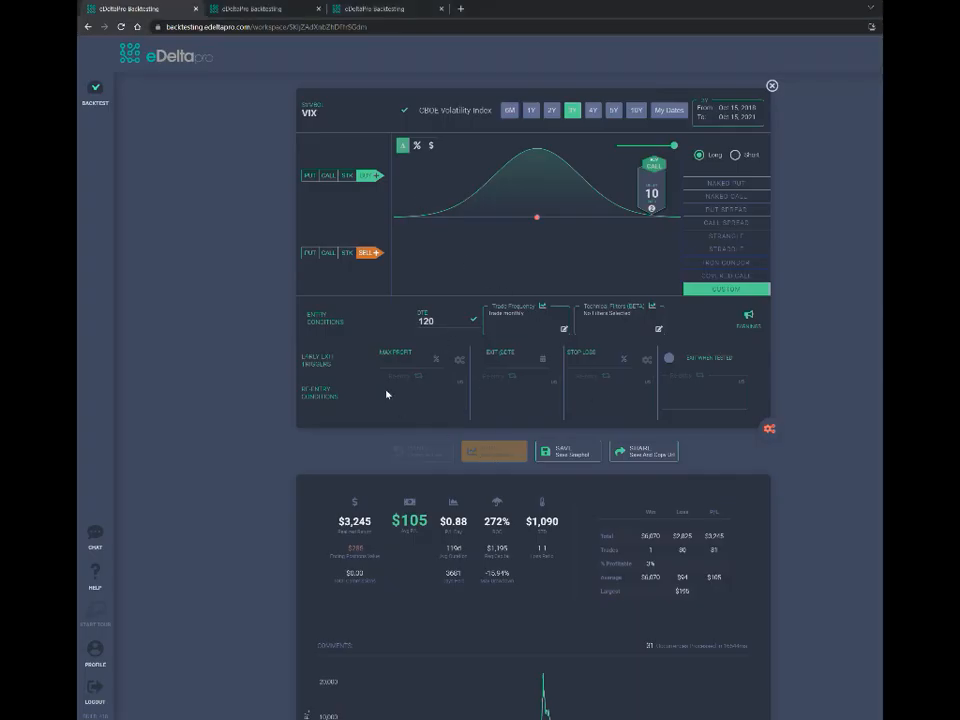
click(400, 361)
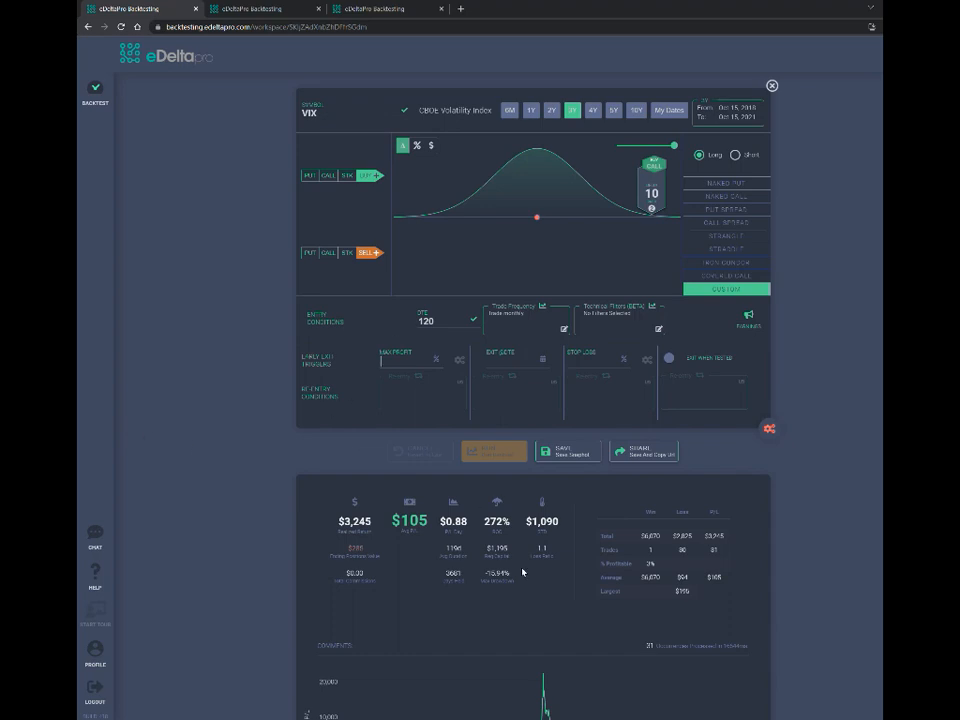
scroll(down, 3)
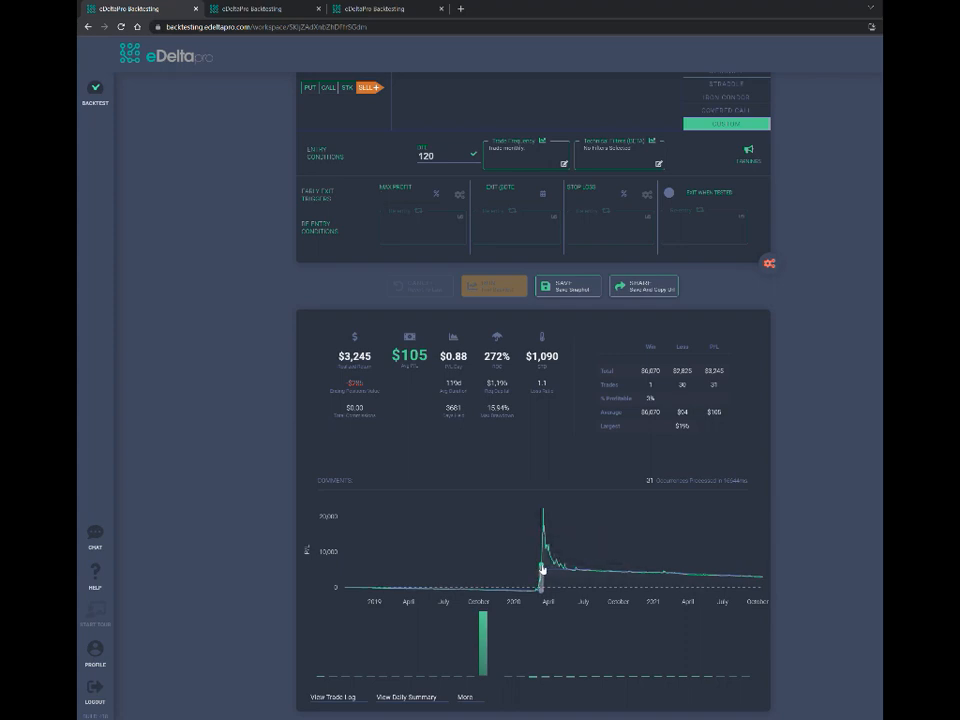
mouse_move(540, 505)
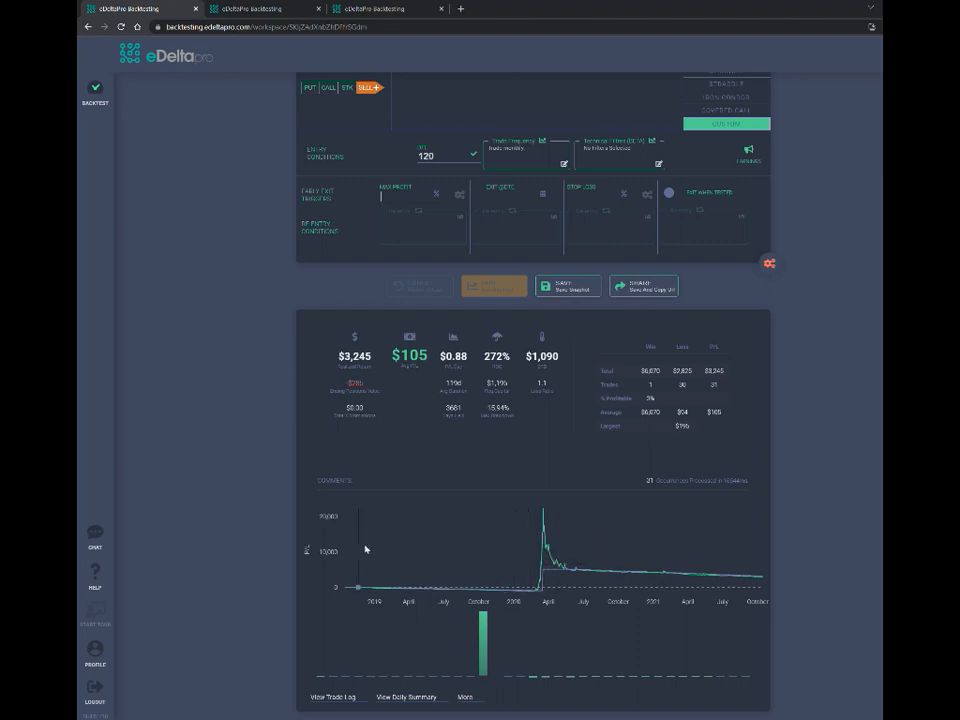
mouse_move(540, 548)
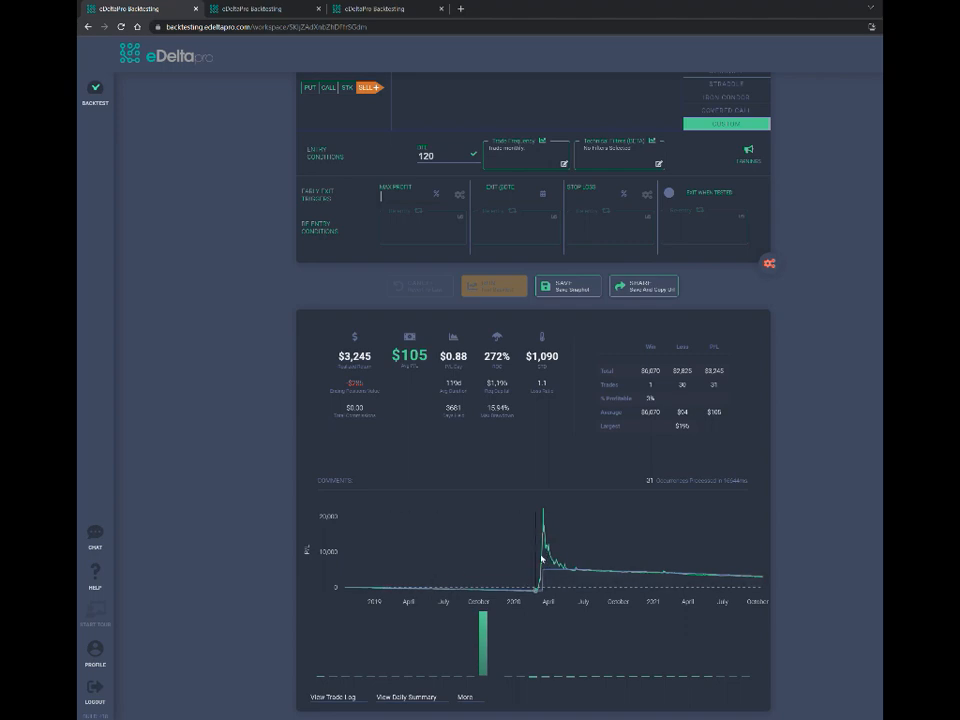
mouse_move(372, 566)
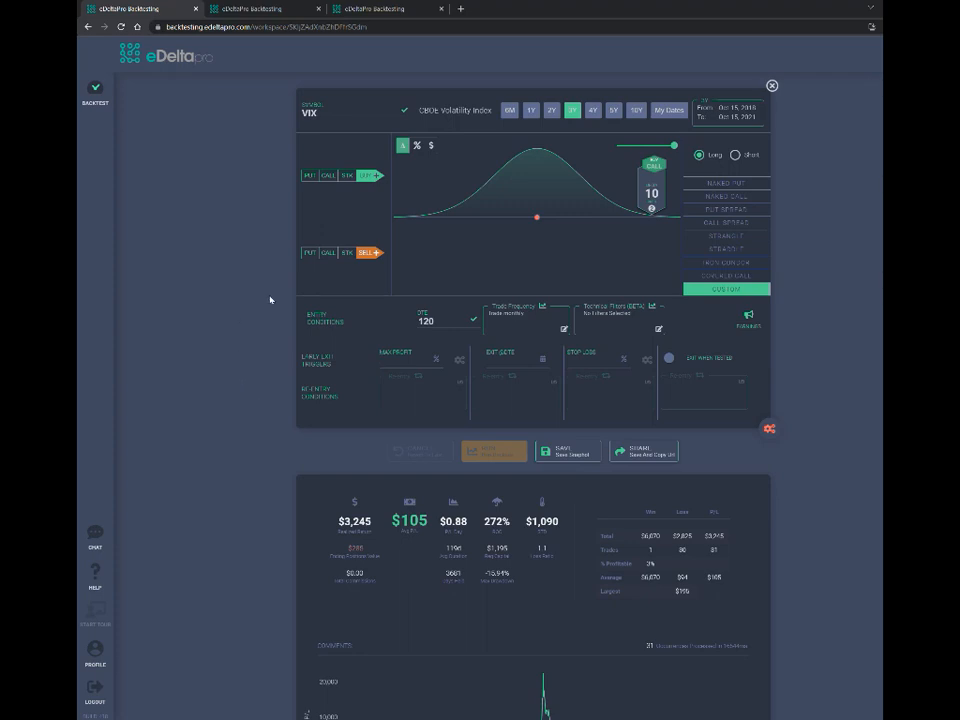
mouse_move(240, 252)
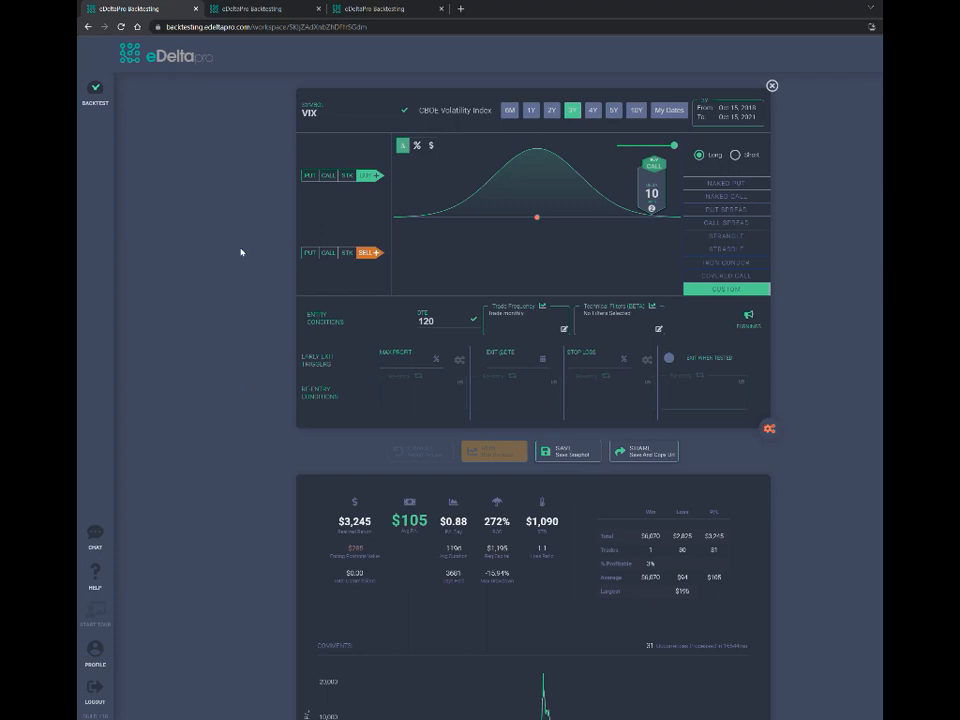
mouse_move(310, 201)
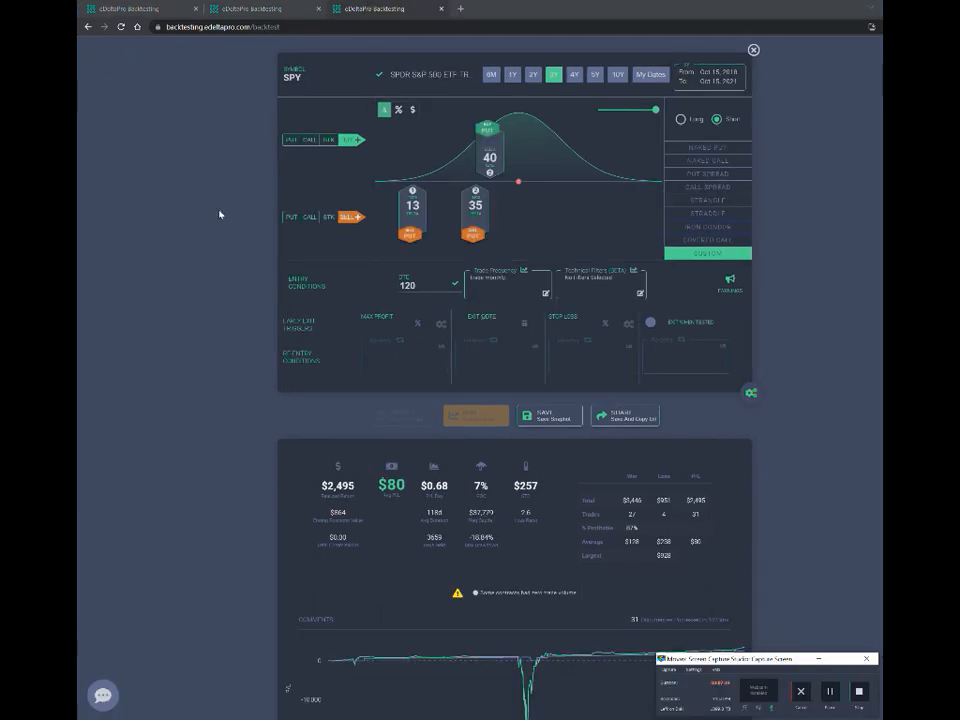
mouse_move(167, 180)
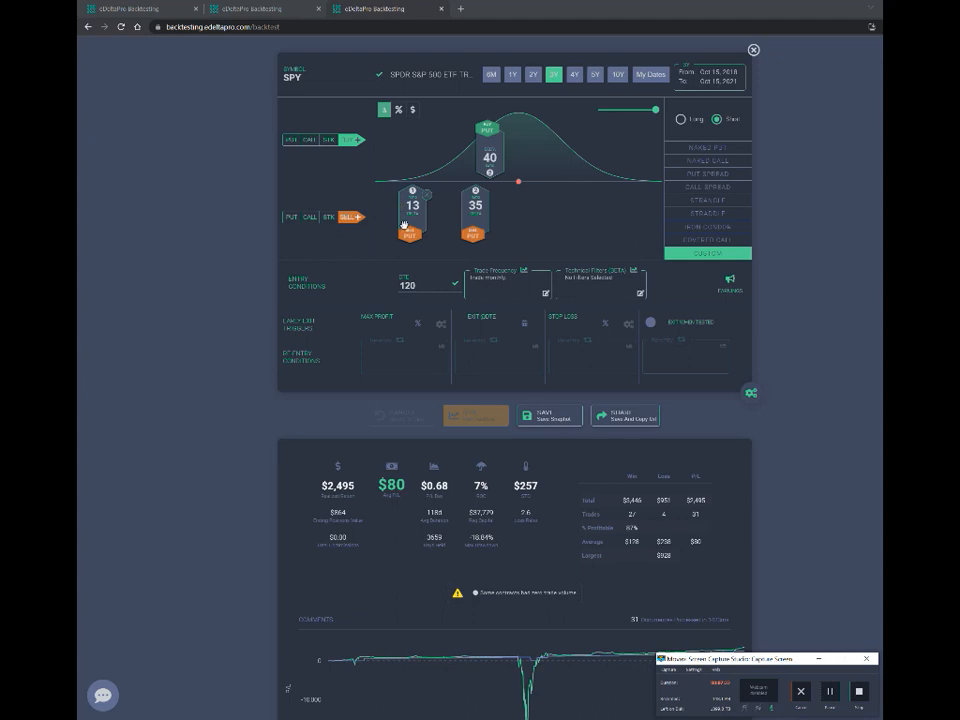
mouse_move(372, 201)
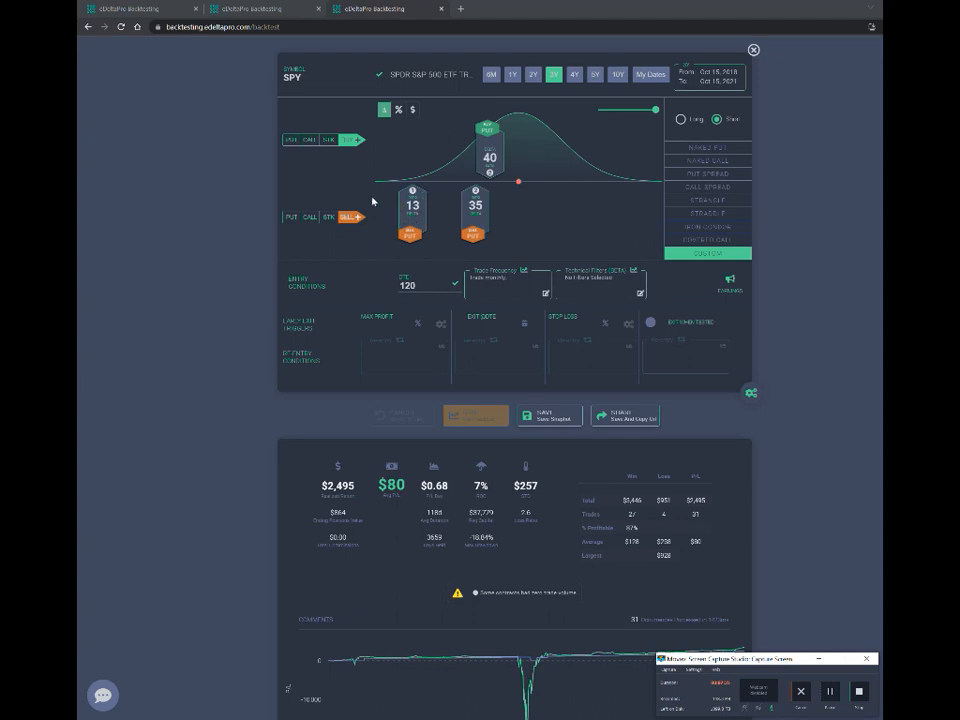
Scroll to the SPY put hedge's $2,495 results and open its trade log
scroll(down, 3)
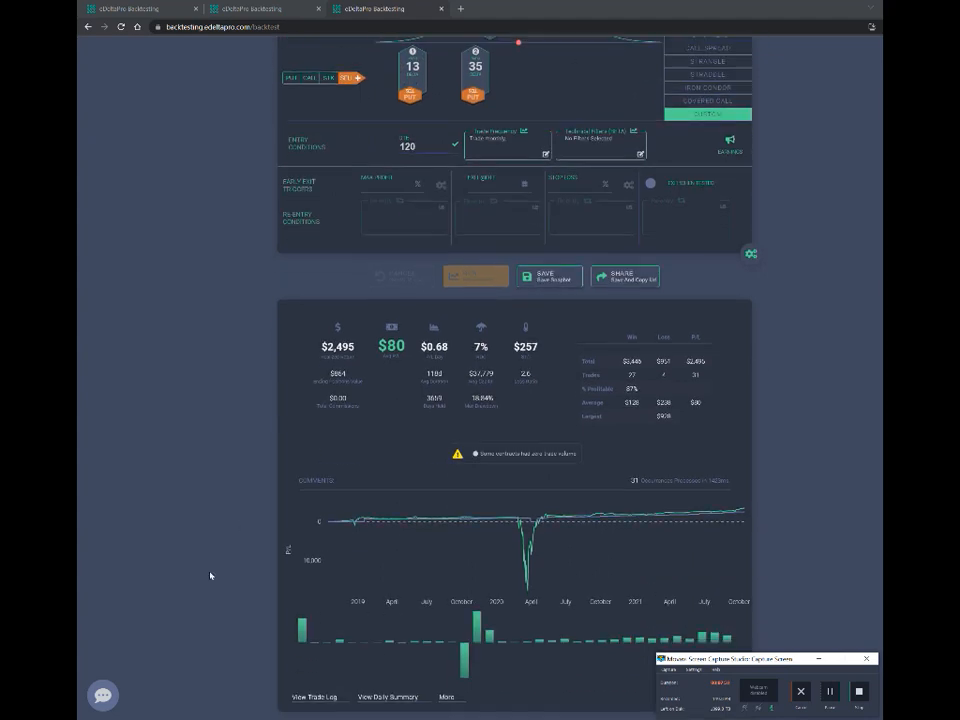
click(314, 697)
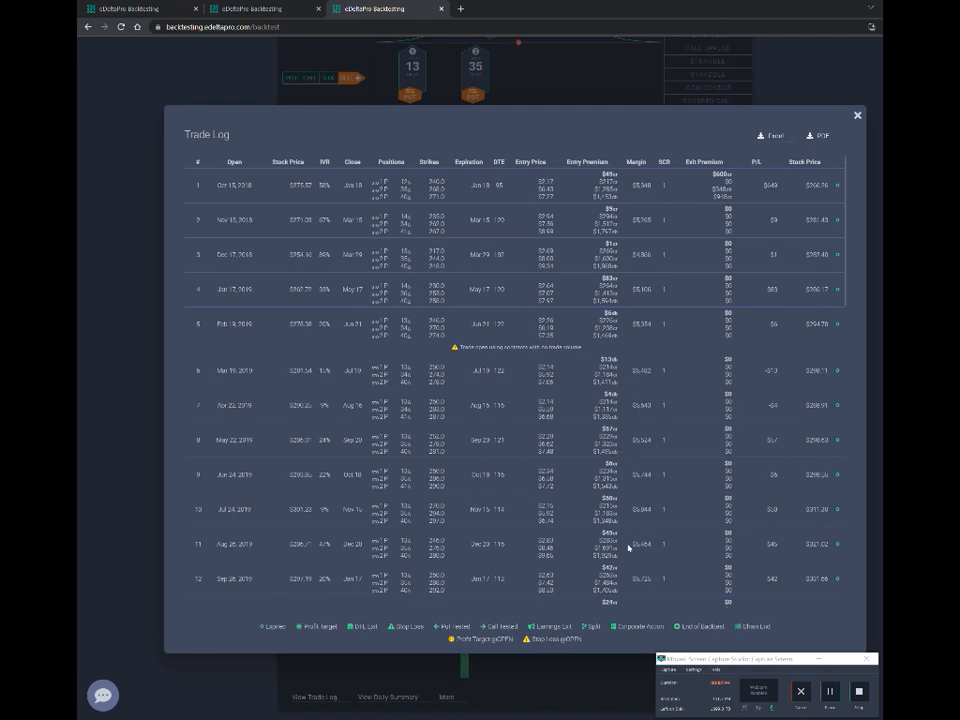
scroll(down, 3)
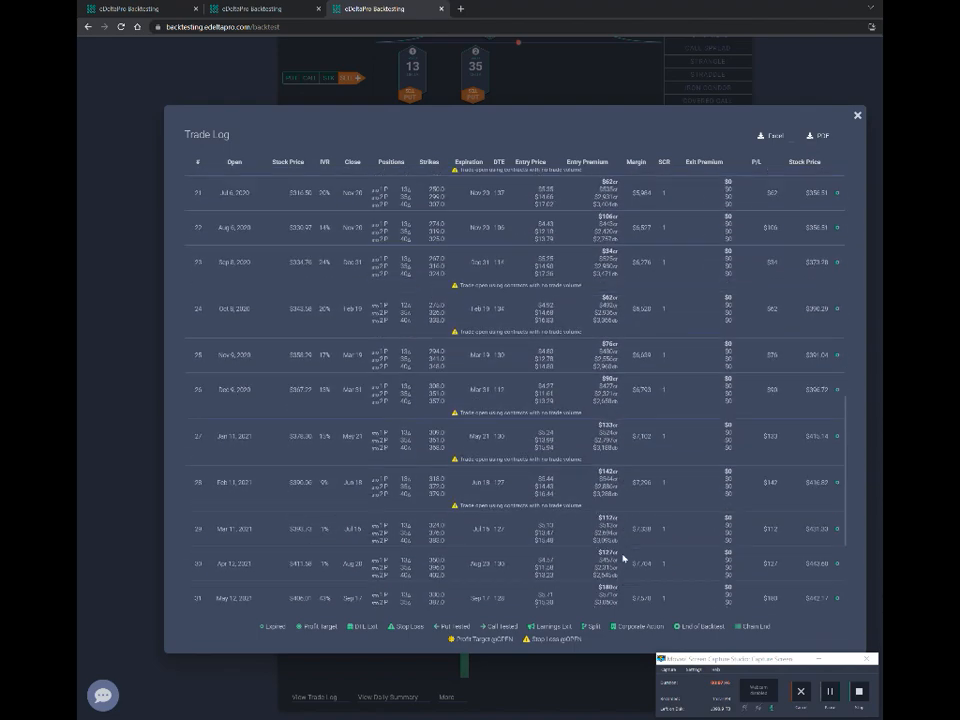
scroll(down, 3)
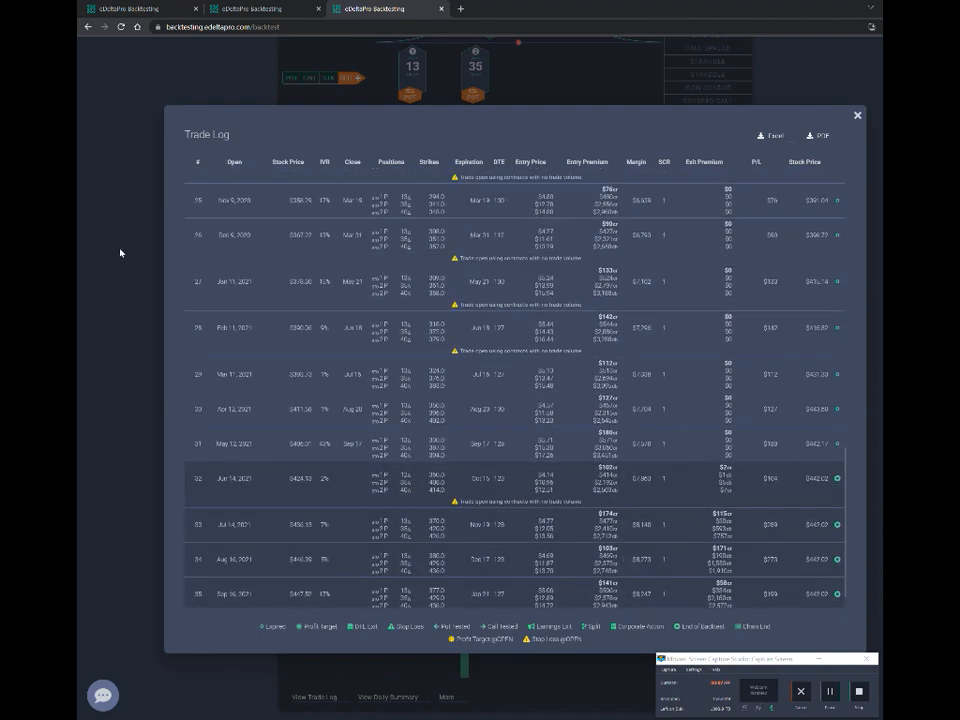
click(857, 114)
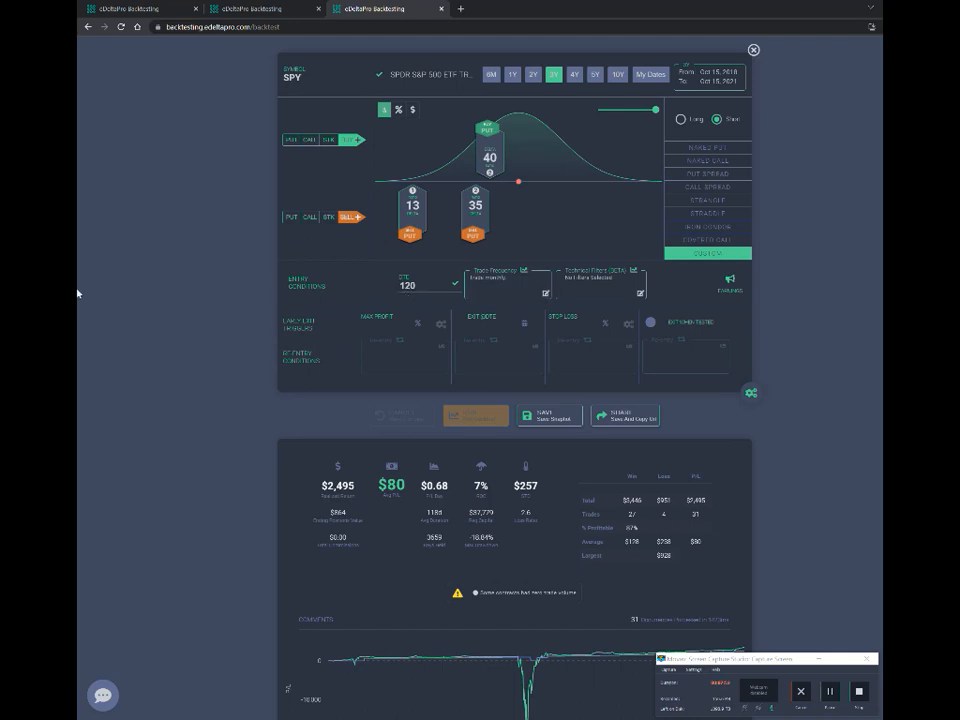
scroll(down, 3)
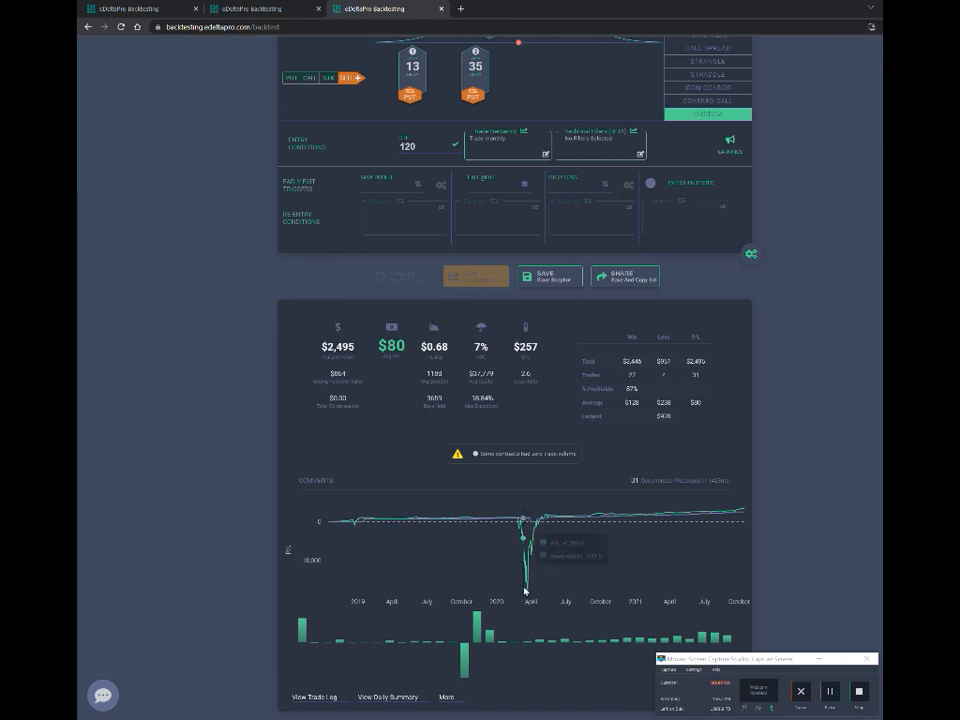
mouse_move(527, 590)
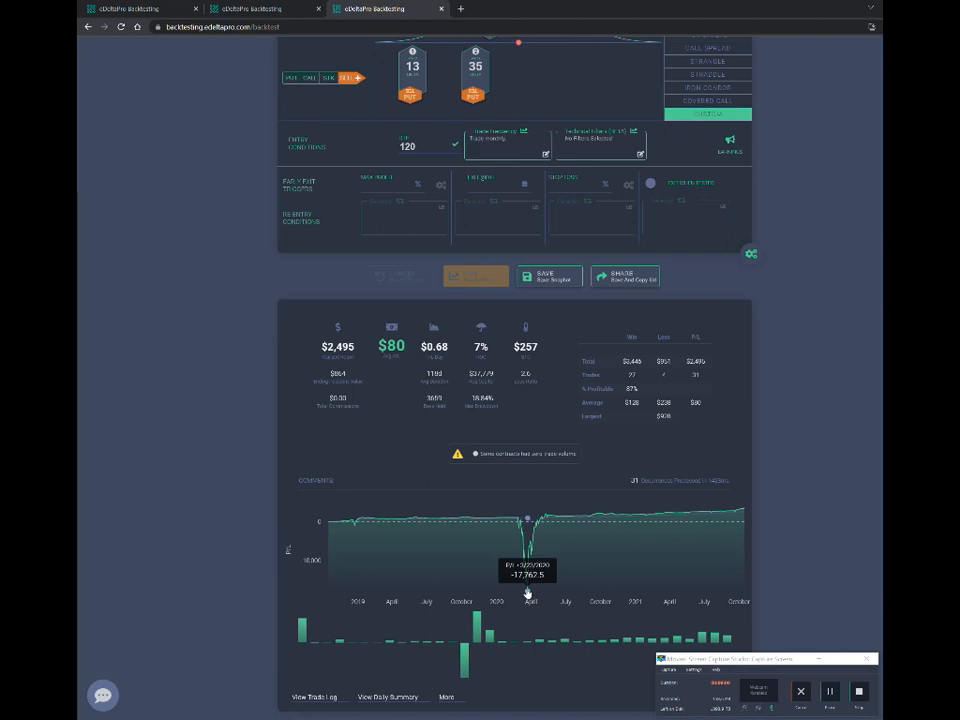
scroll(up, 3)
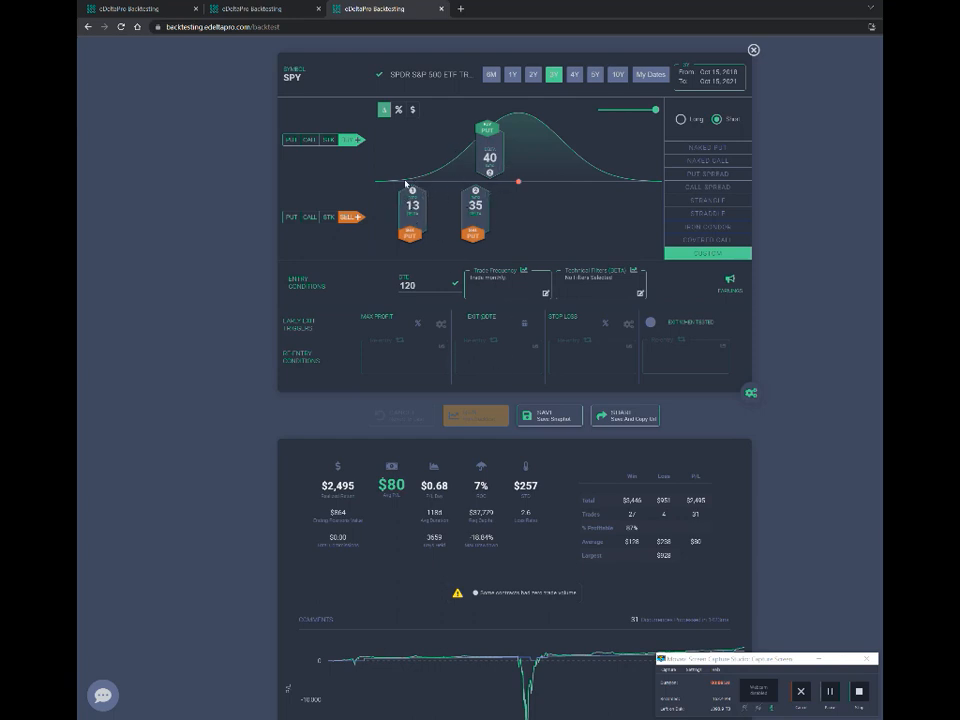
scroll(down, 3)
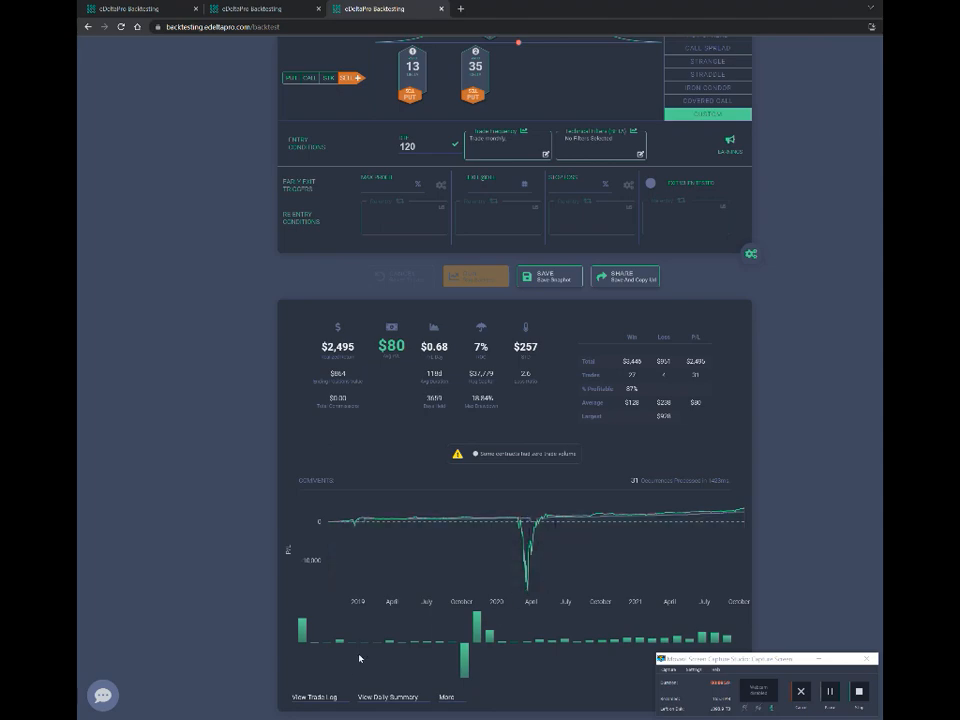
click(315, 697)
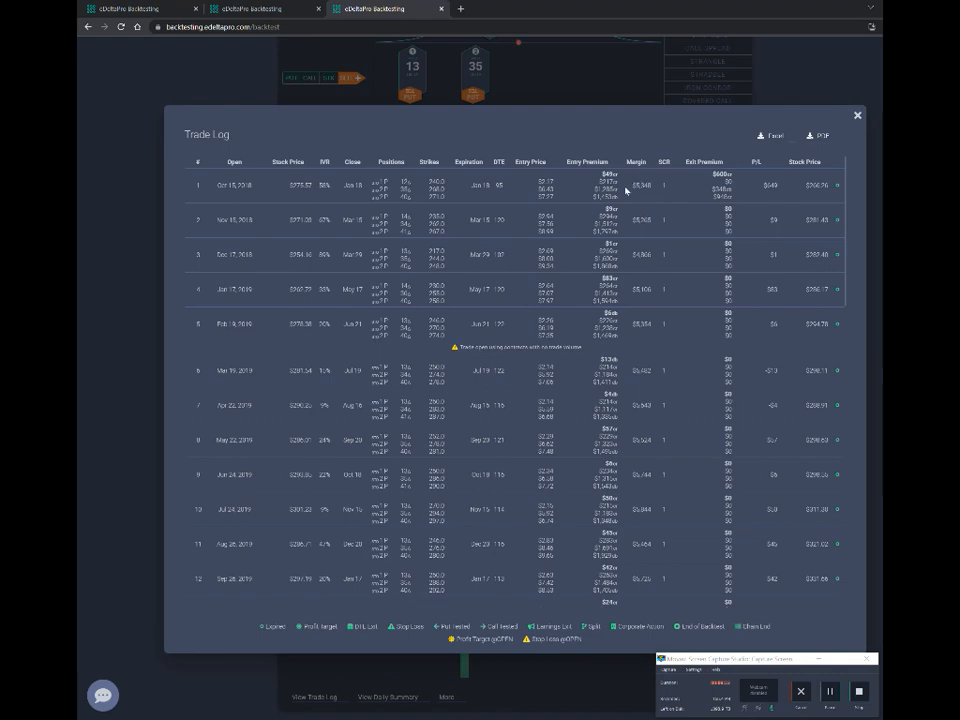
click(857, 115)
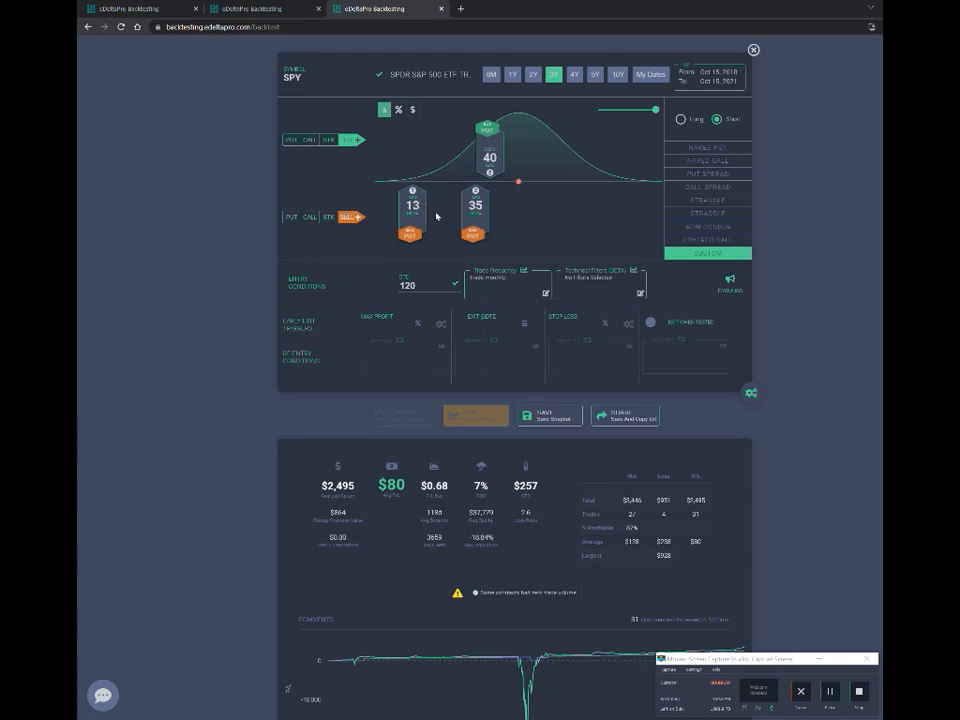
mouse_move(437, 222)
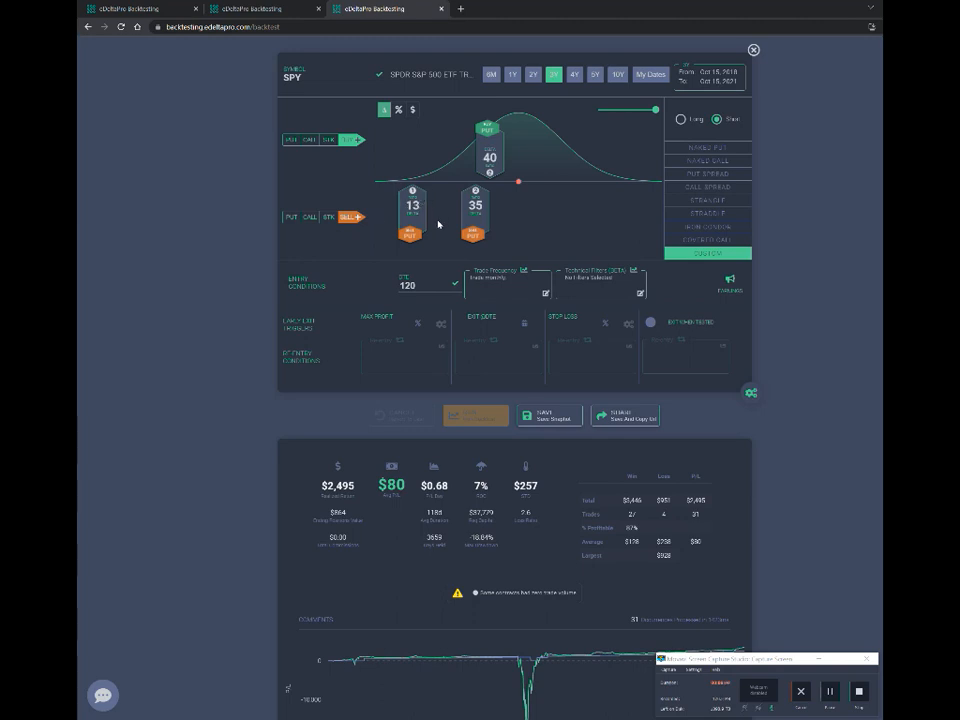
mouse_move(412, 332)
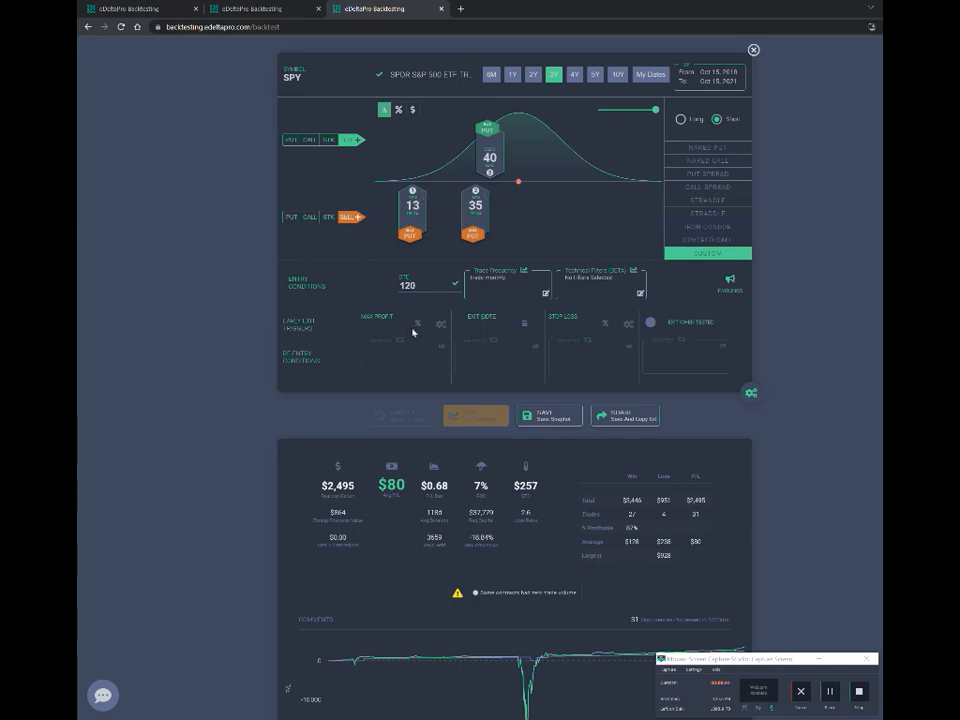
scroll(down, 3)
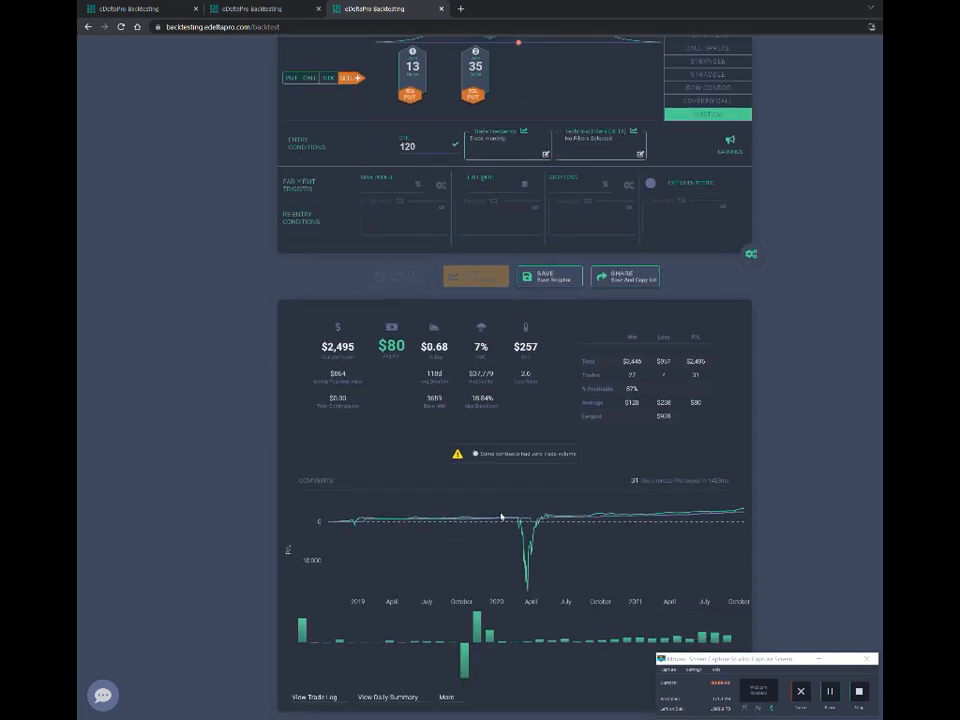
mouse_move(509, 516)
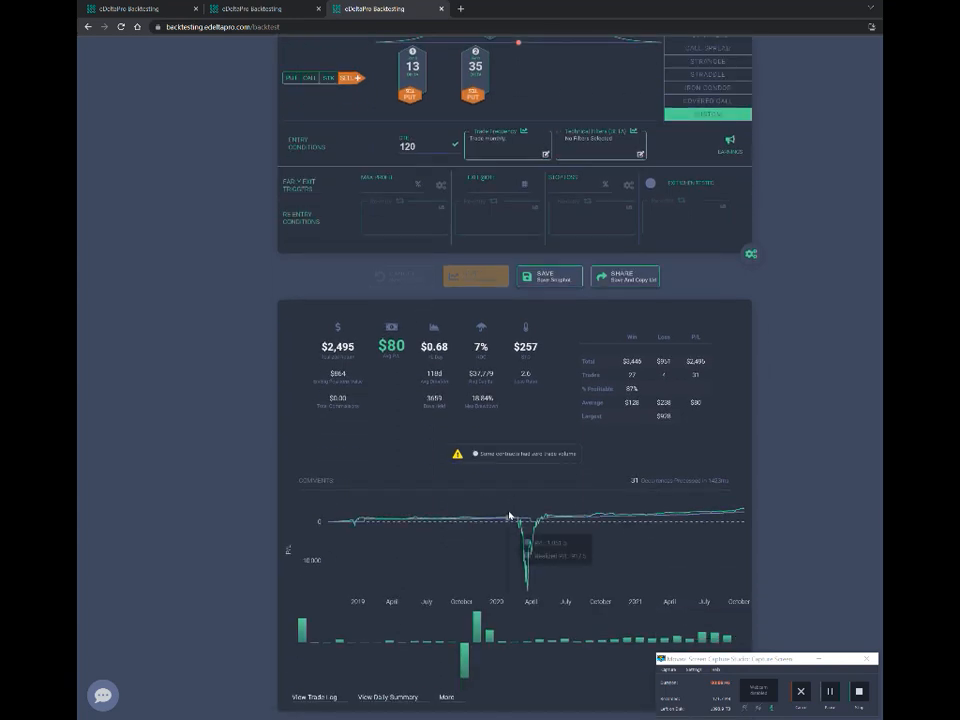
scroll(up, 3)
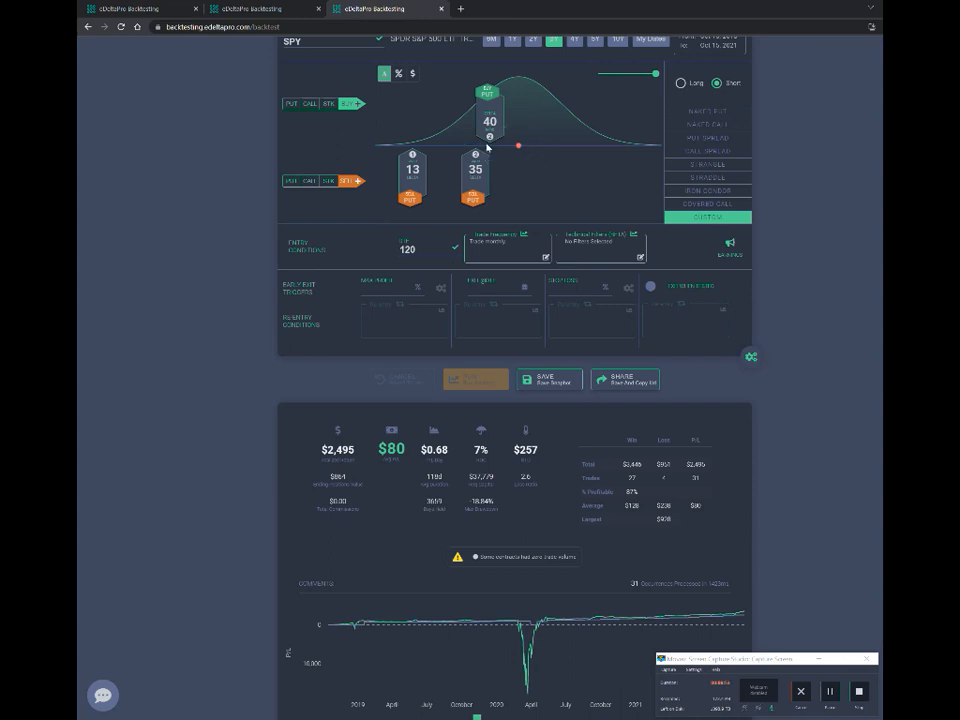
mouse_move(446, 149)
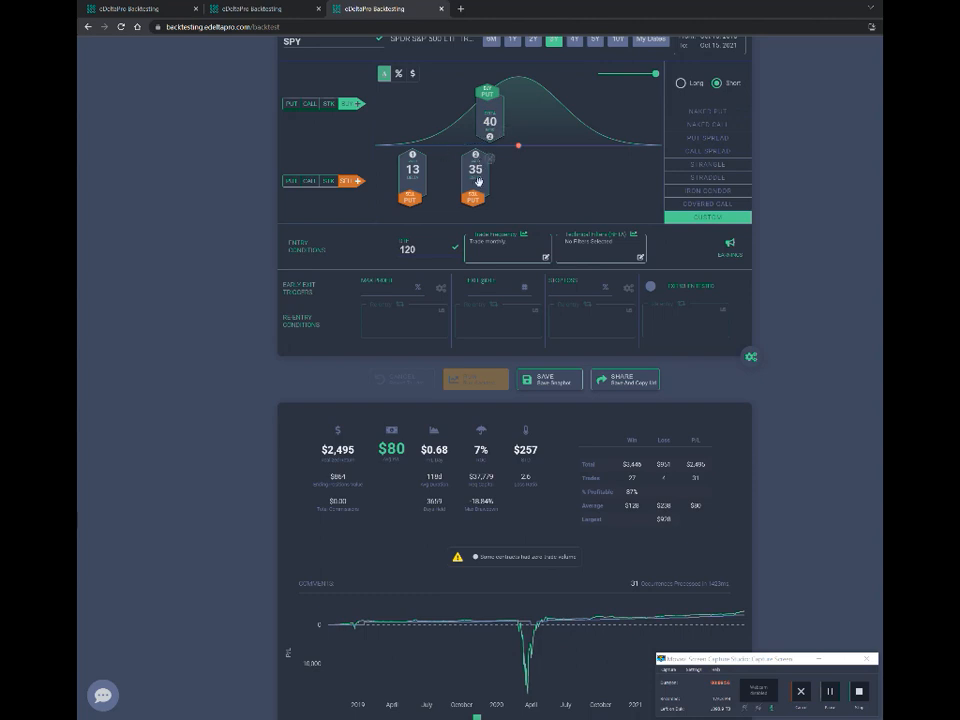
scroll(down, 3)
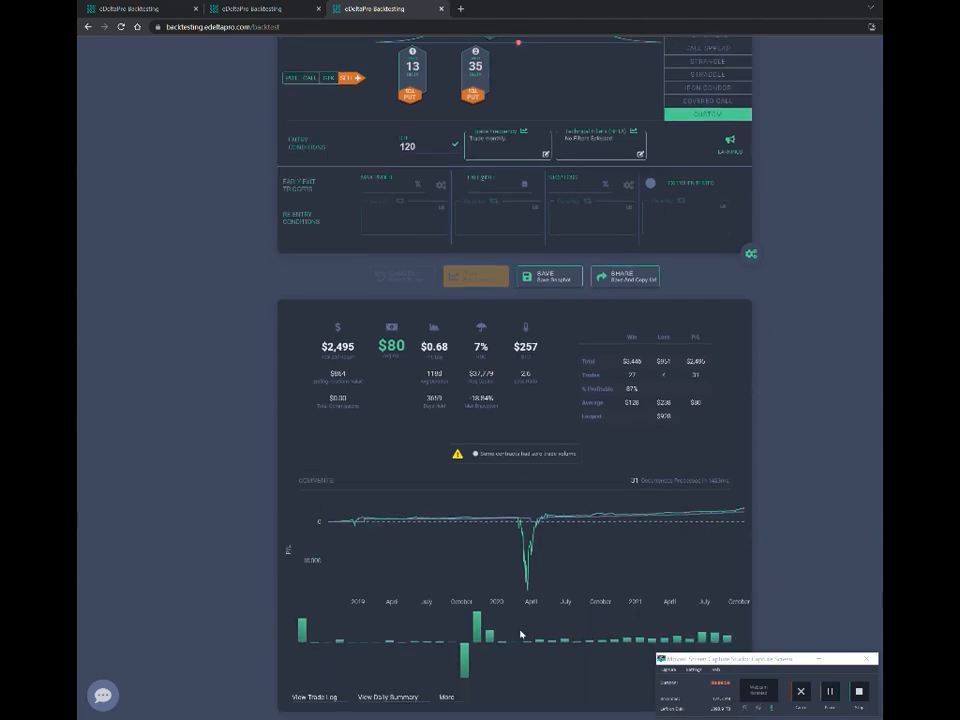
mouse_move(514, 522)
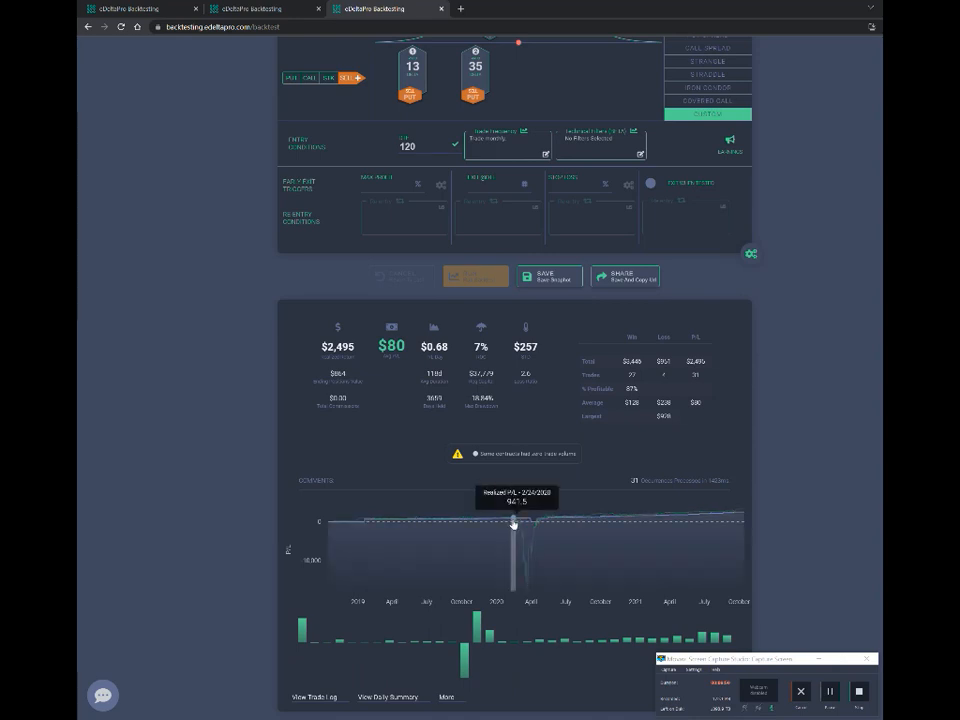
mouse_move(527, 547)
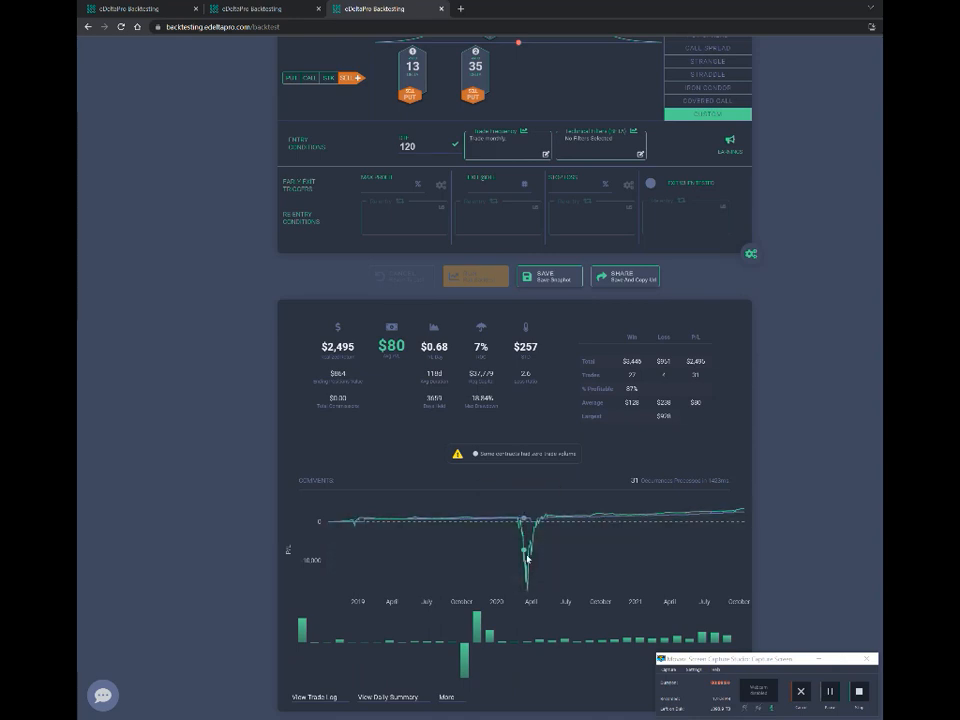
mouse_move(572, 568)
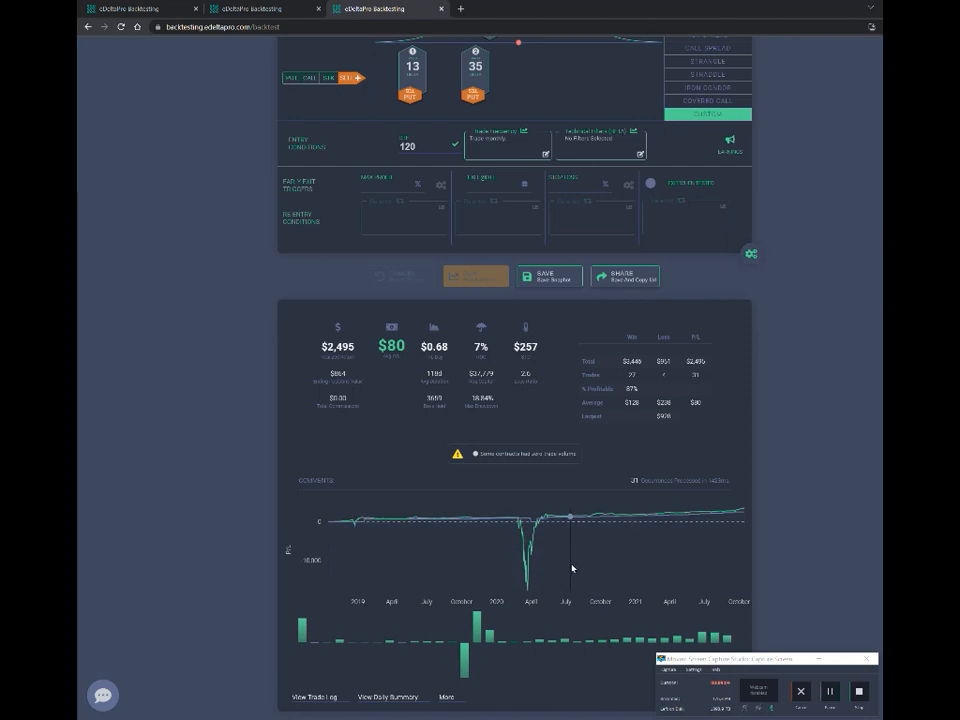
mouse_move(510, 519)
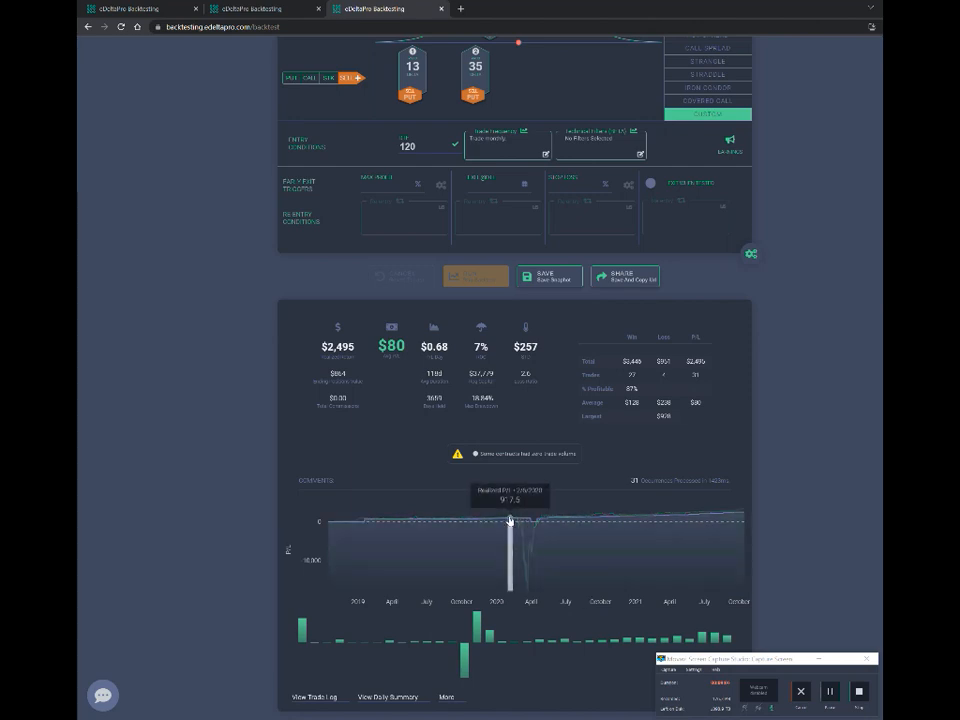
mouse_move(527, 583)
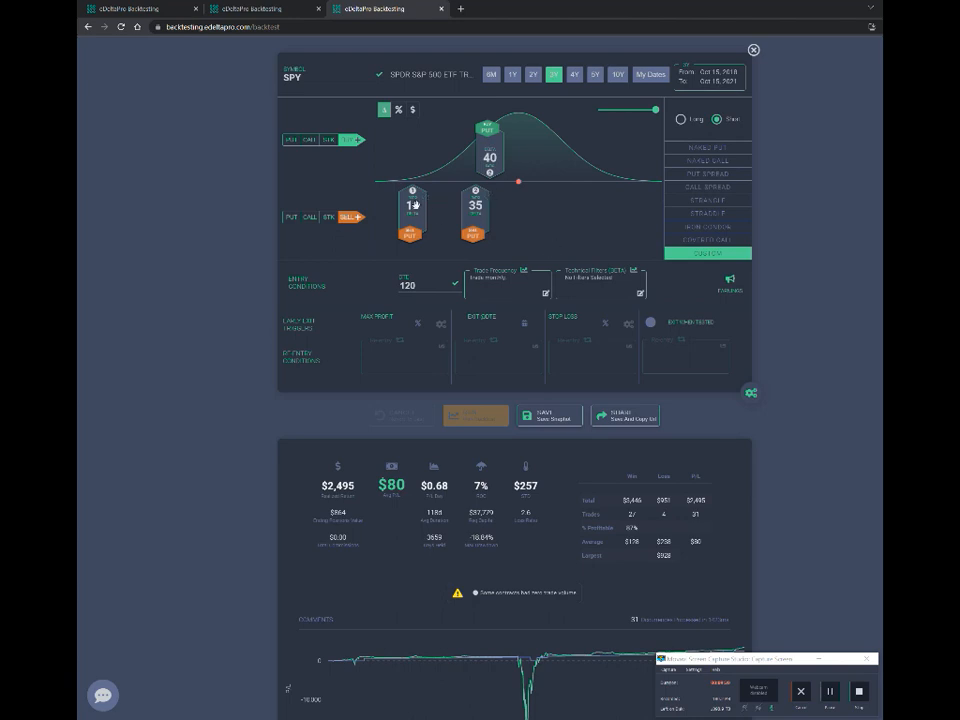
Scroll the results to compare the VIX early-2020 spike with SPY's March 2020 dip
scroll(down, 3)
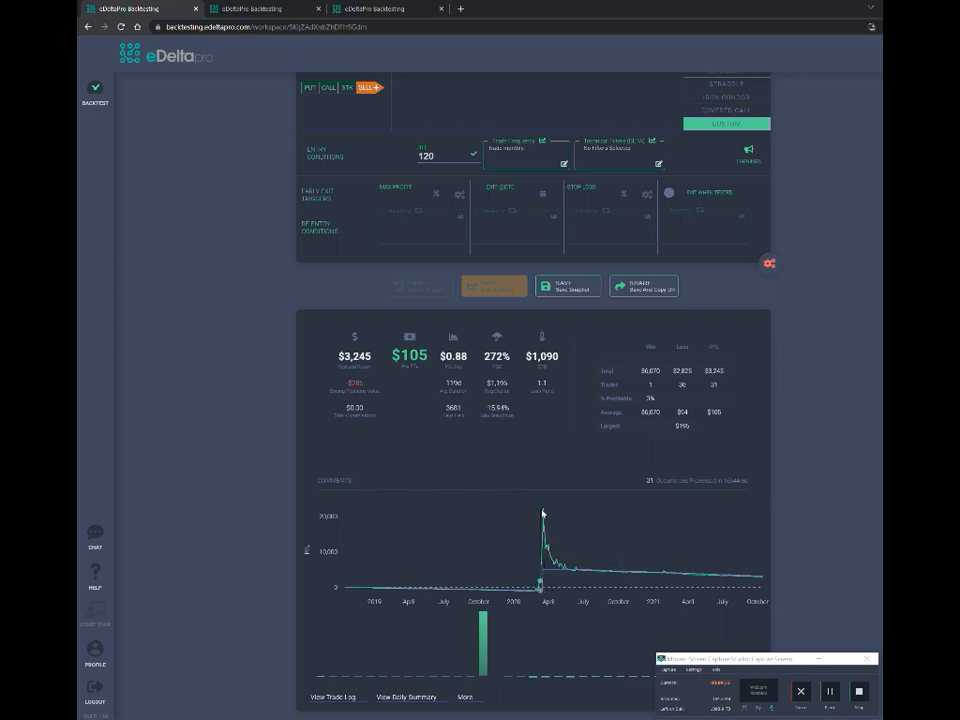
mouse_move(565, 512)
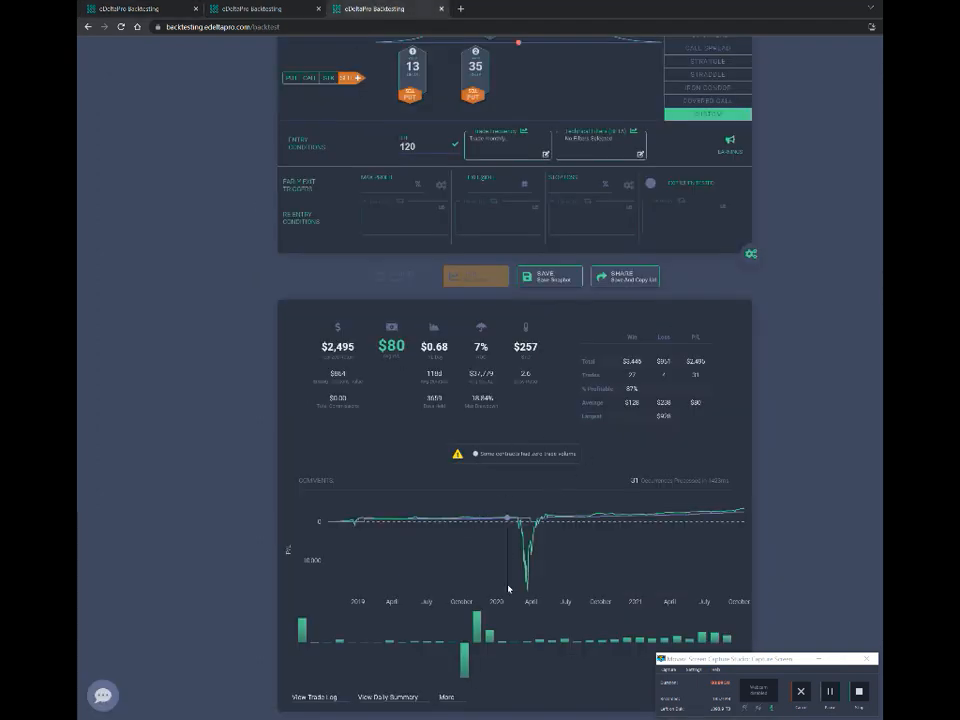
scroll(up, 3)
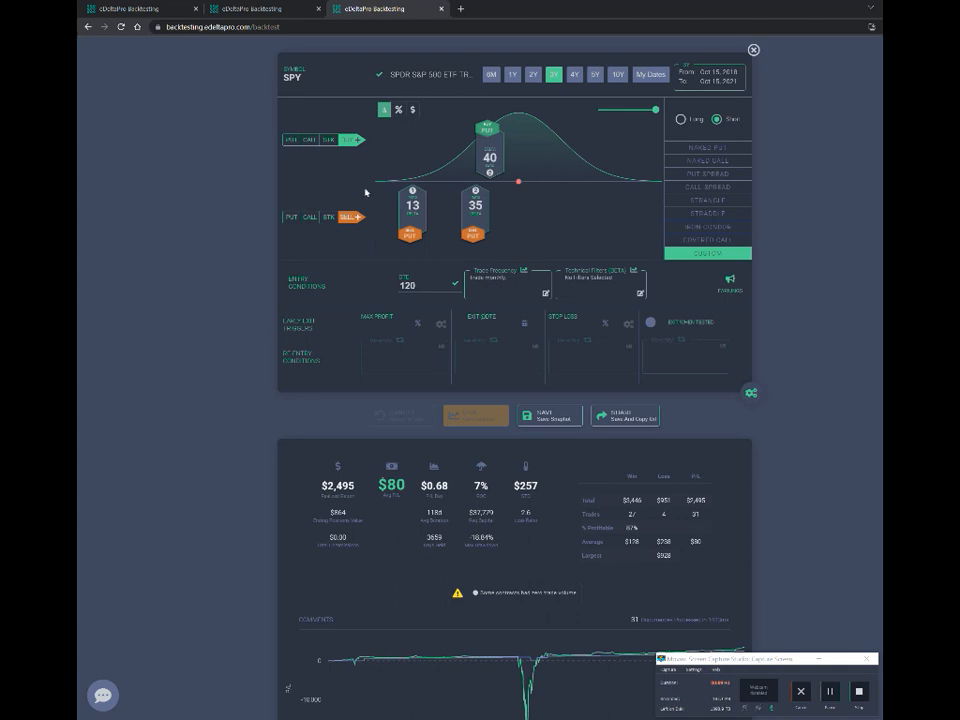
mouse_move(537, 186)
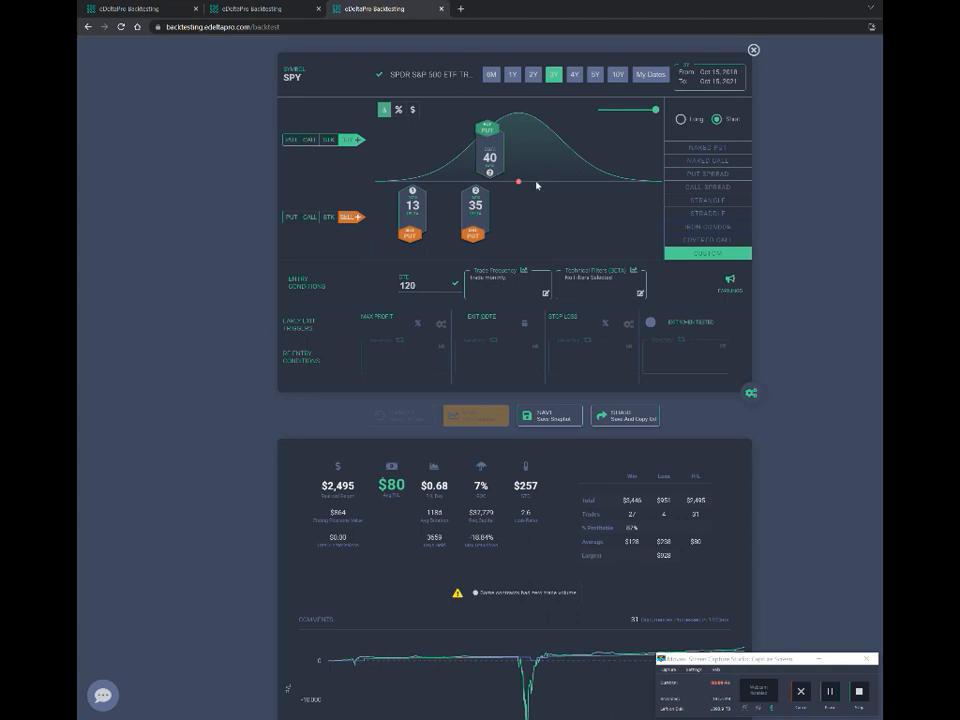
mouse_move(538, 200)
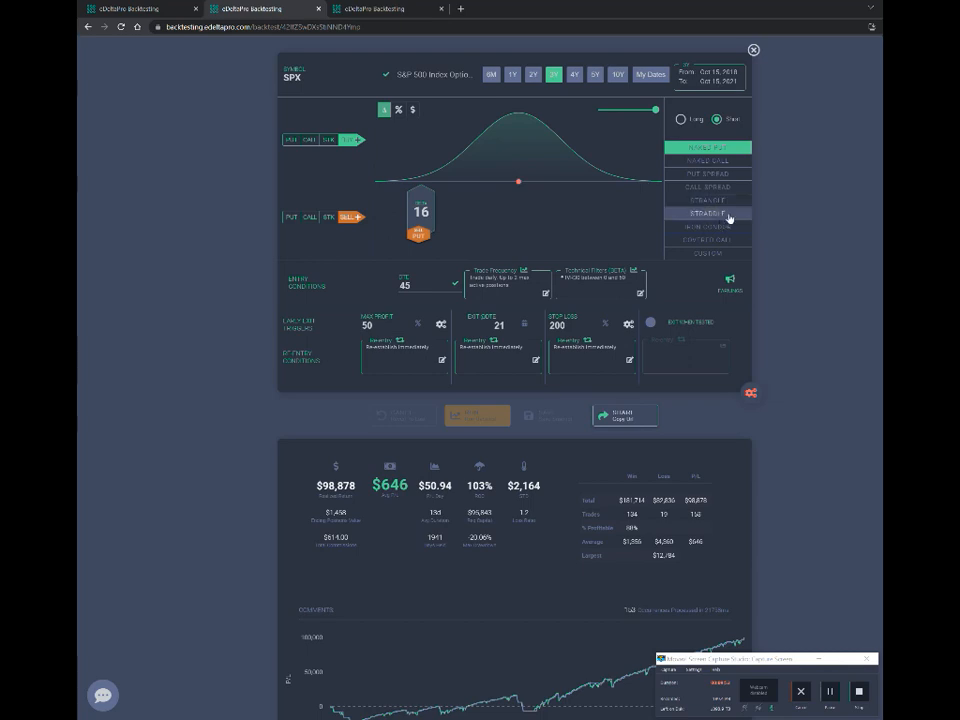
mouse_move(565, 193)
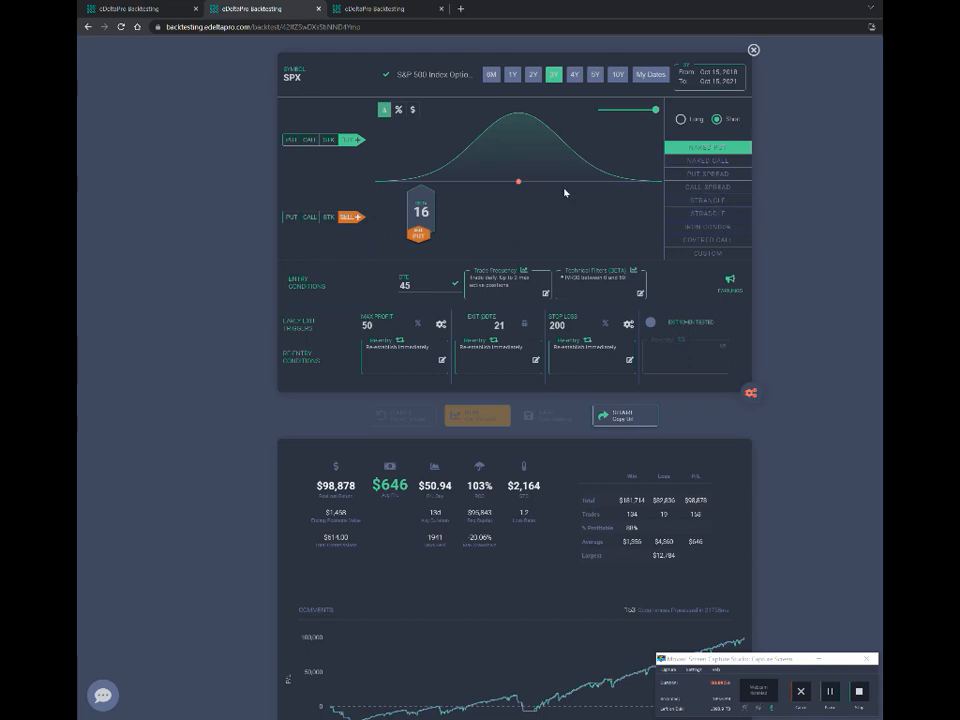
Revisit the VIX call and SPY put hedge tabs, scrolling through each one's results
click(130, 9)
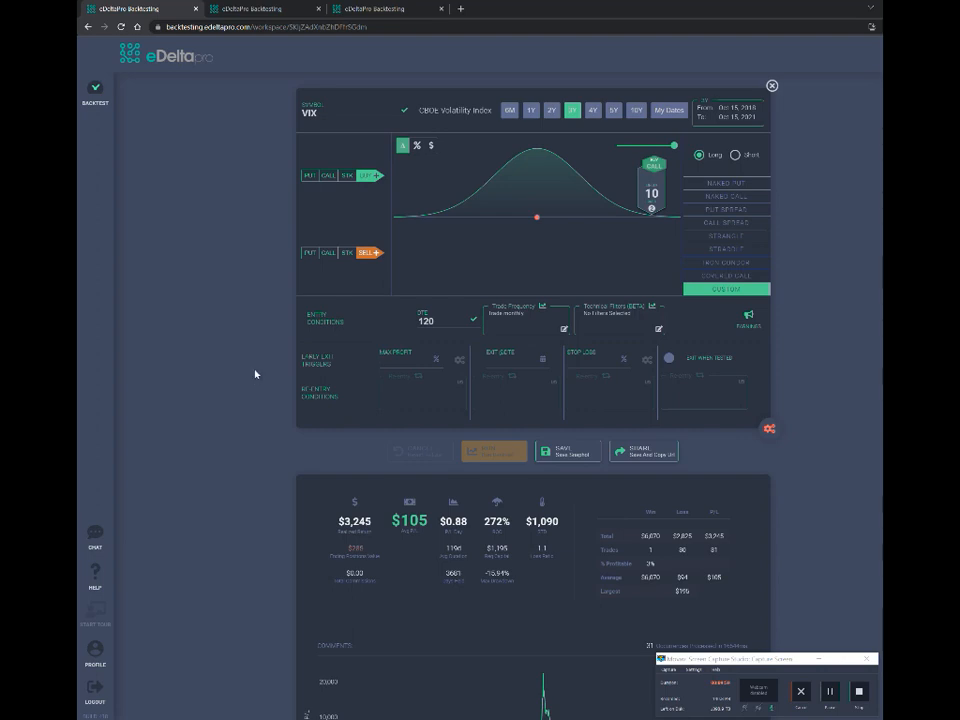
scroll(down, 3)
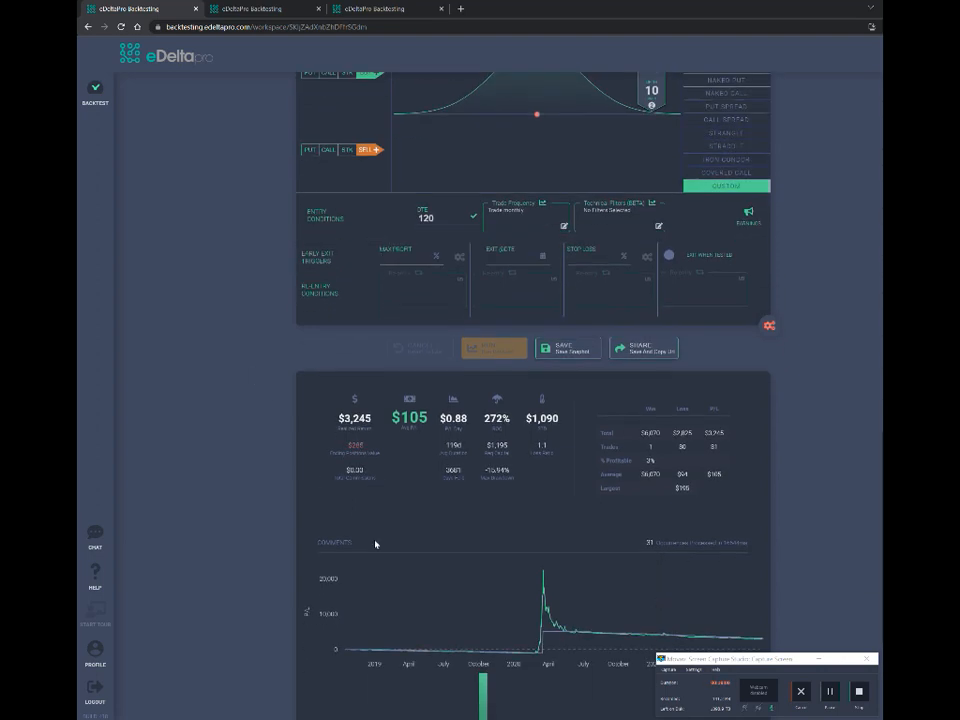
mouse_move(541, 575)
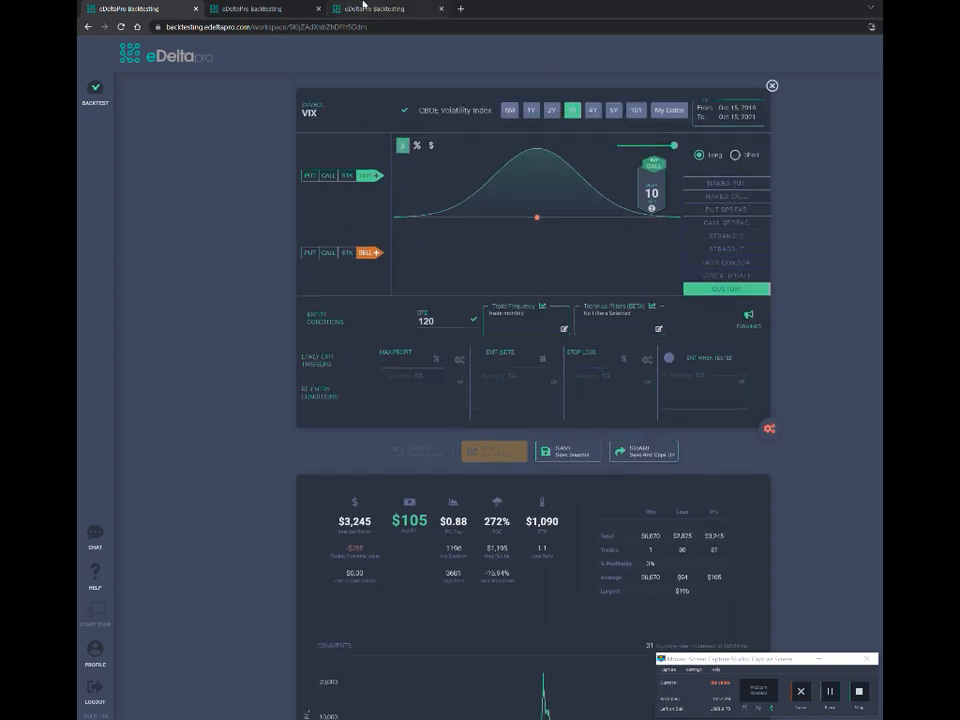
click(375, 9)
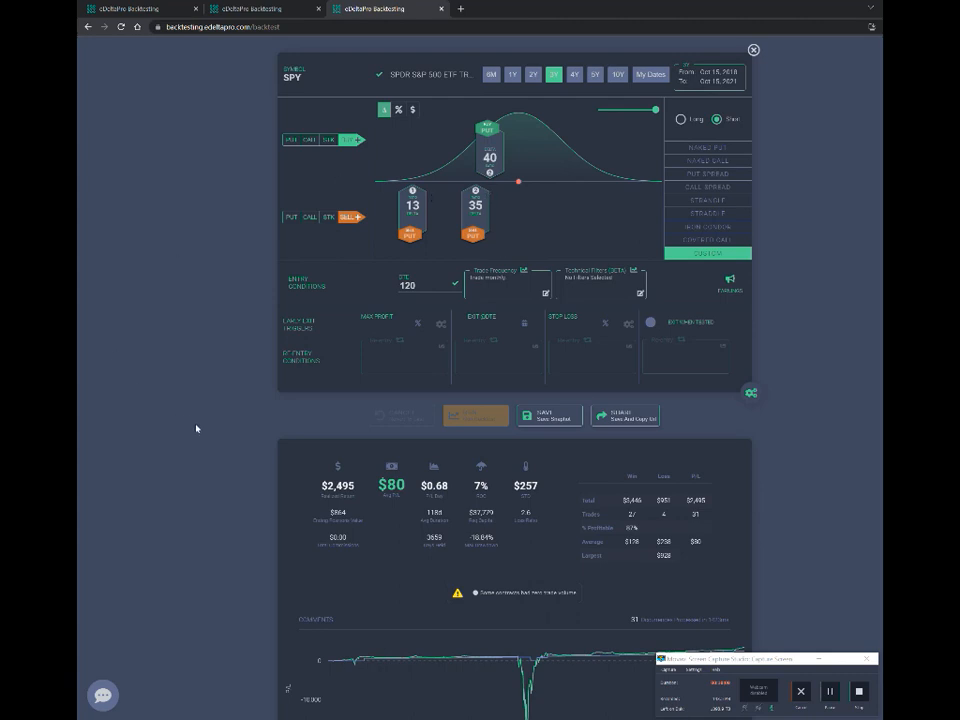
scroll(down, 3)
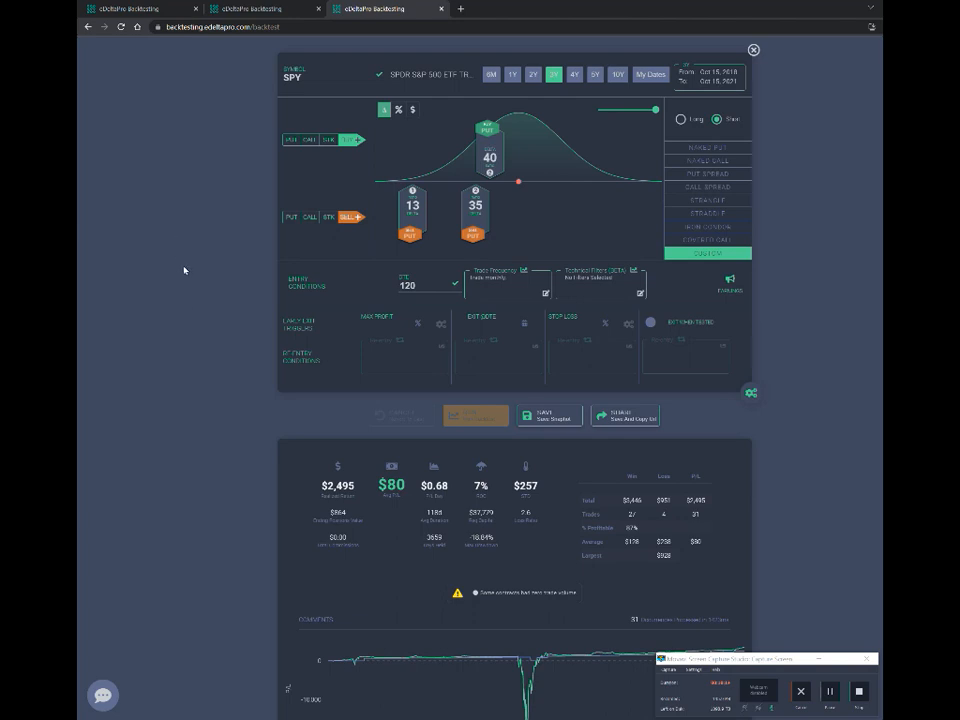
mouse_move(255, 88)
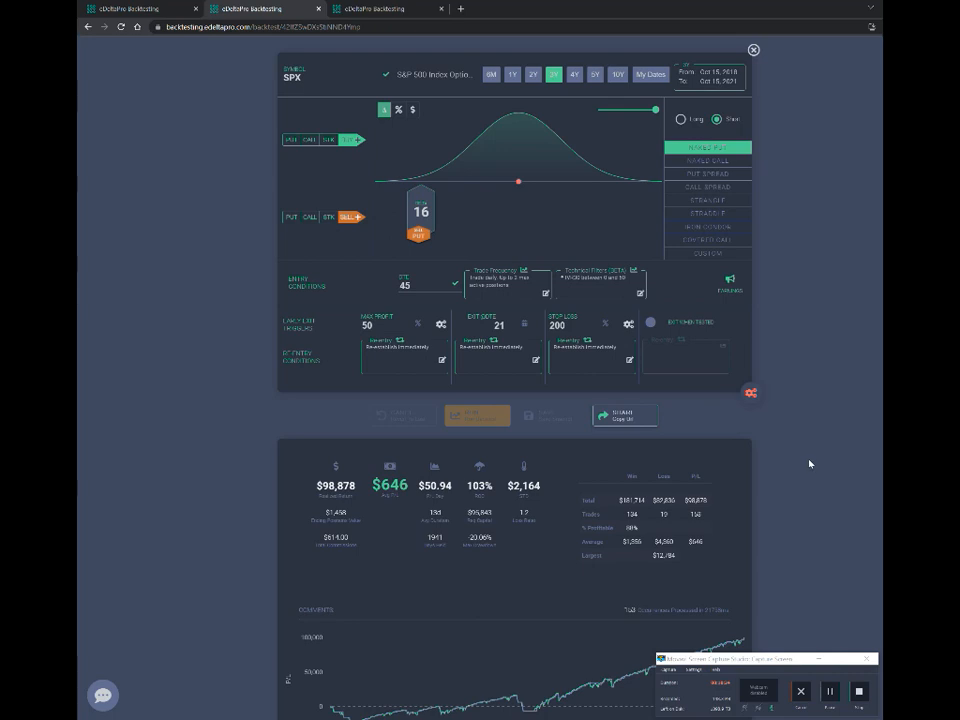
mouse_move(708, 480)
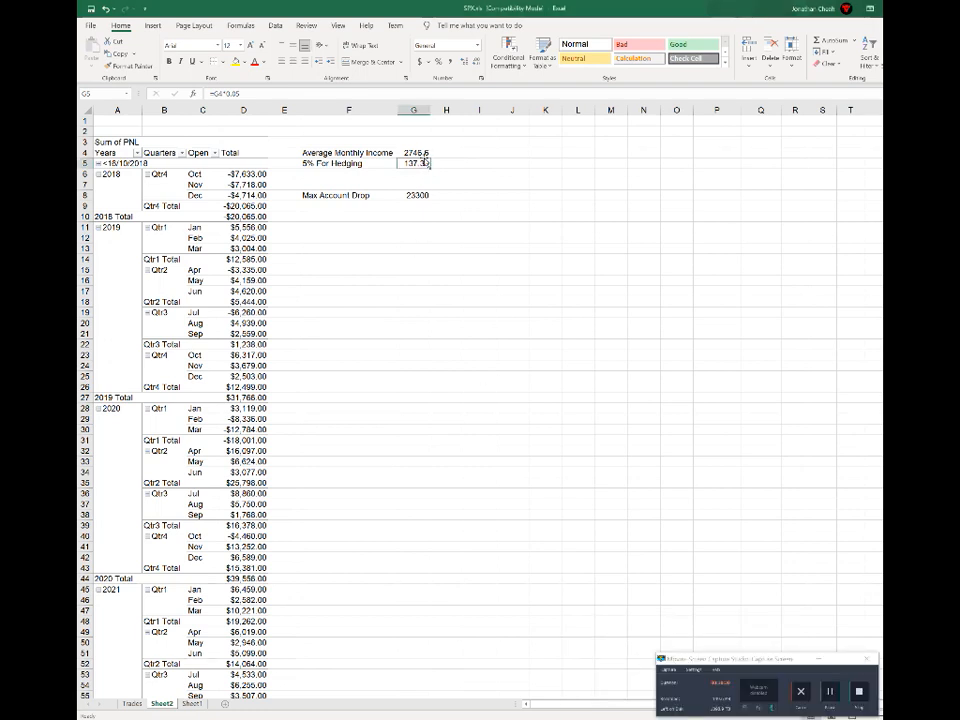
click(414, 152)
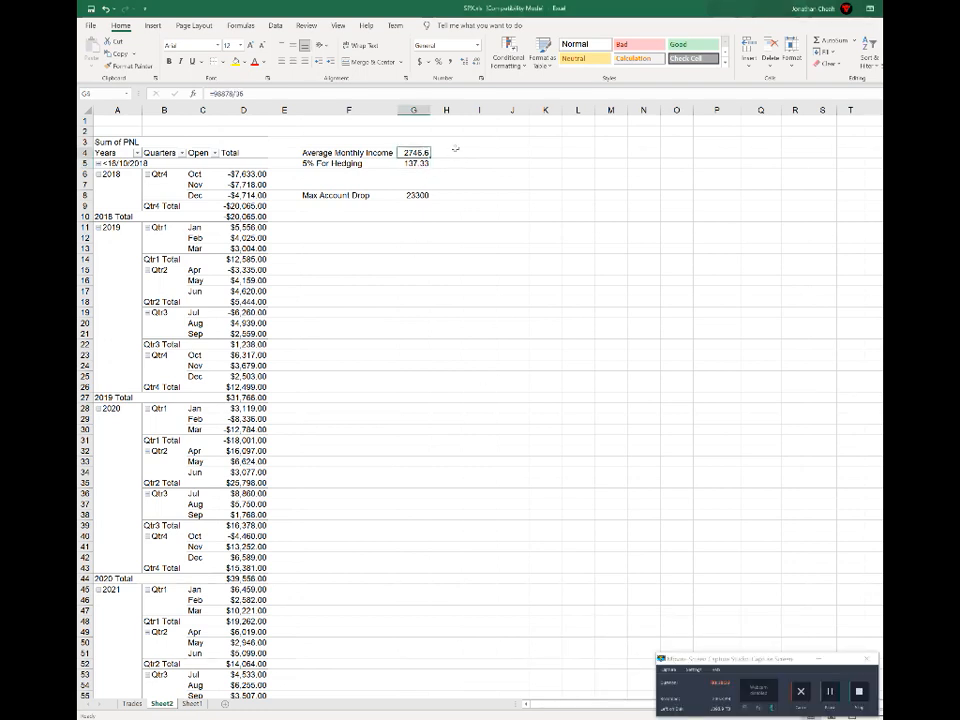
click(446, 152)
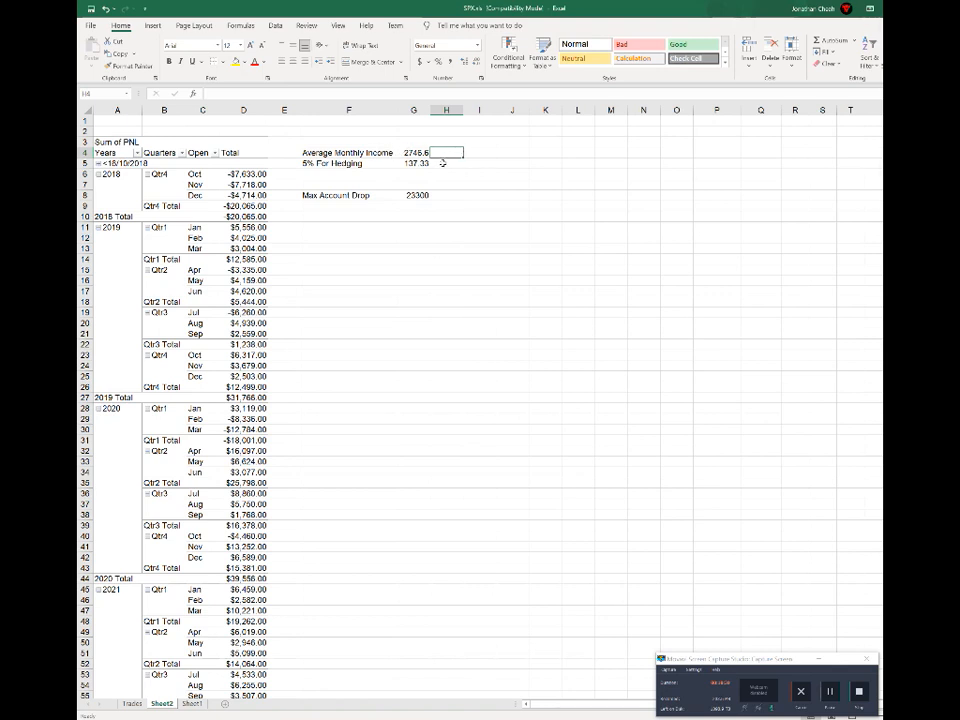
click(414, 162)
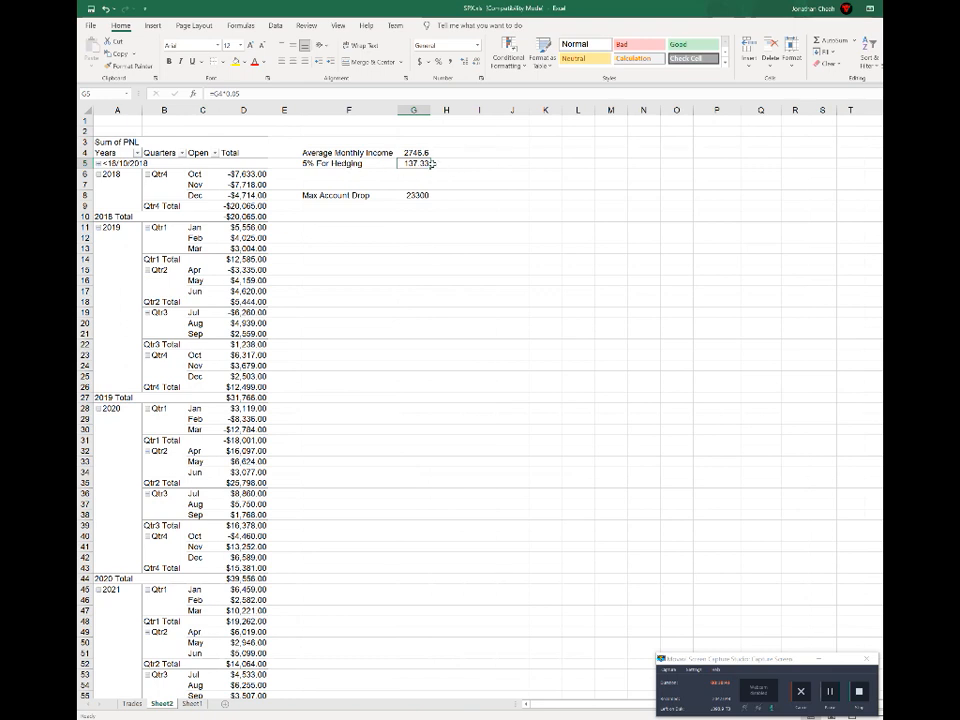
click(446, 163)
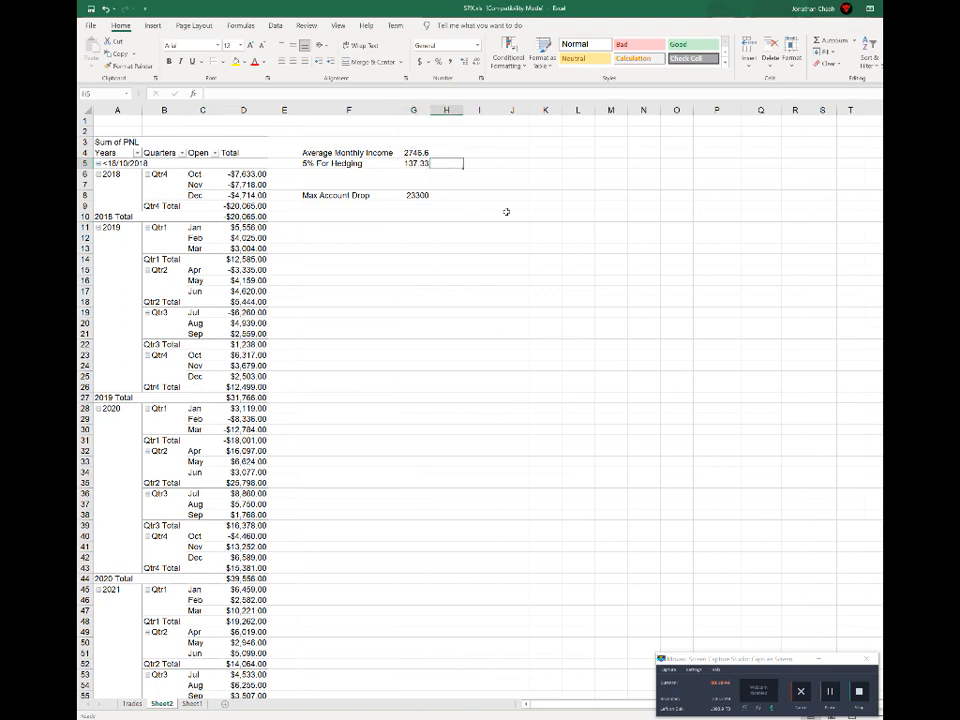
mouse_move(418, 571)
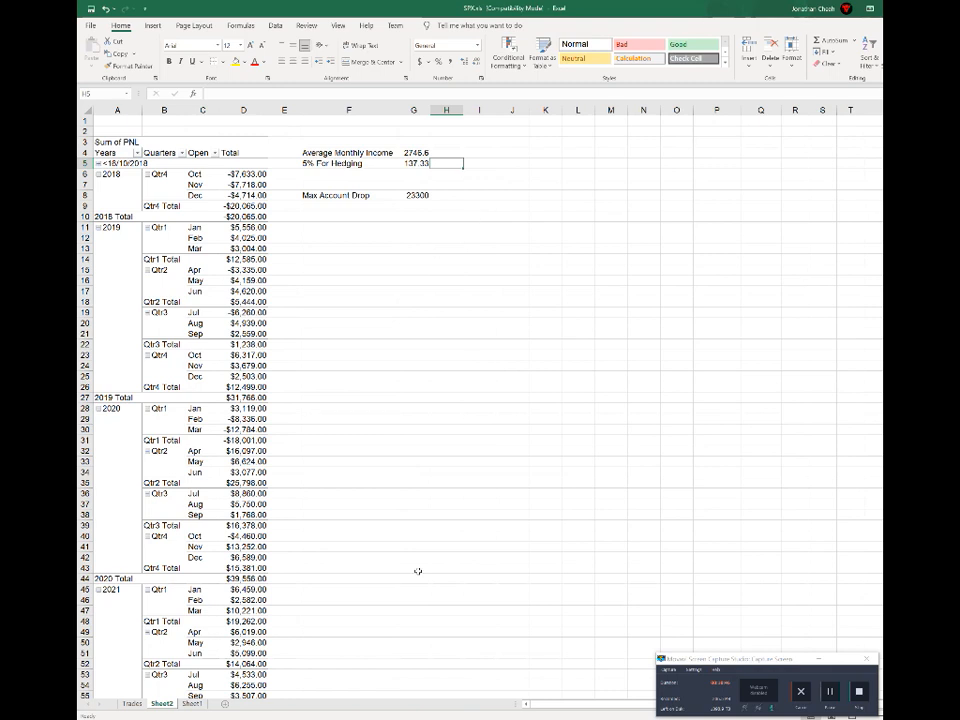